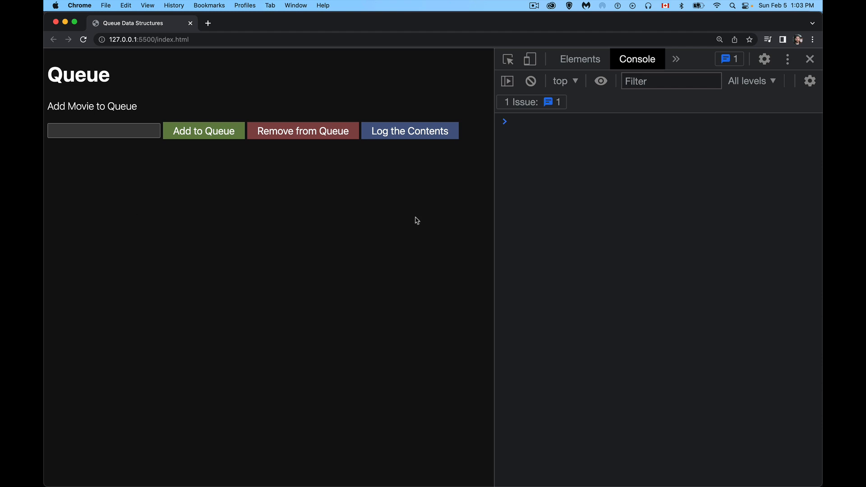
Step: Start typing the movie title 'memento' into the Queue page's movie input
{"action": "left_click", "coordinate": [104, 130]}
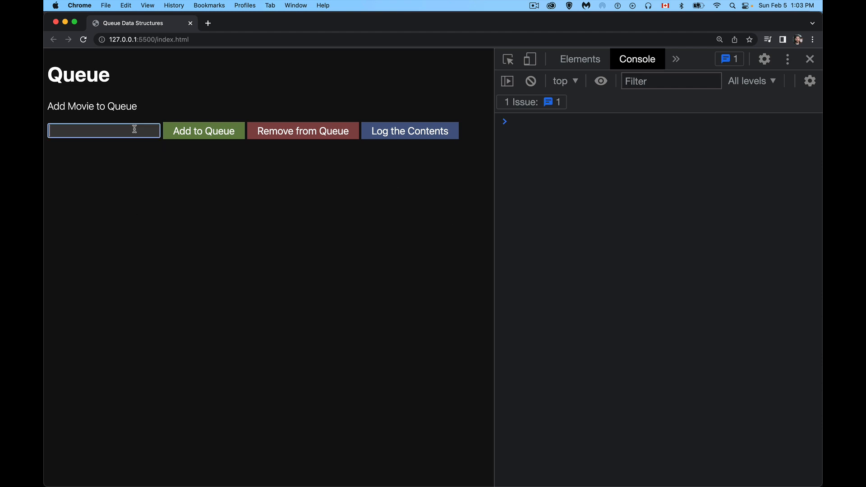
{"action": "mouse_move", "coordinate": [222, 83]}
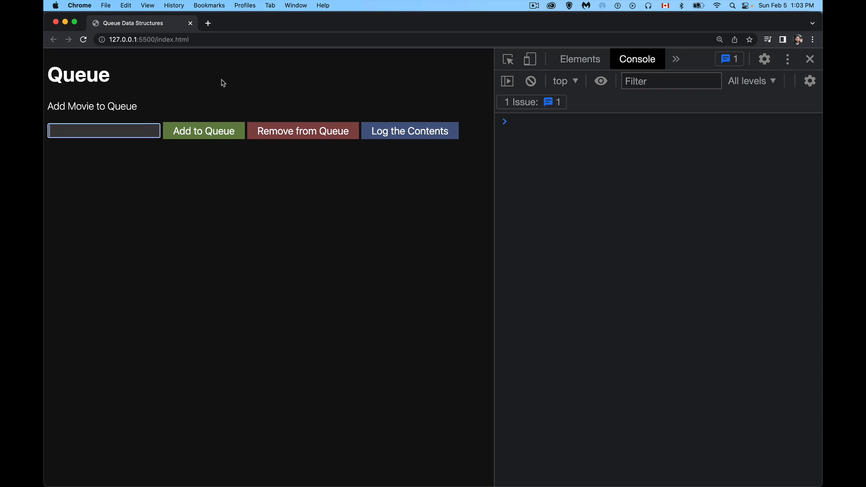
{"action": "type", "text": "mem"}
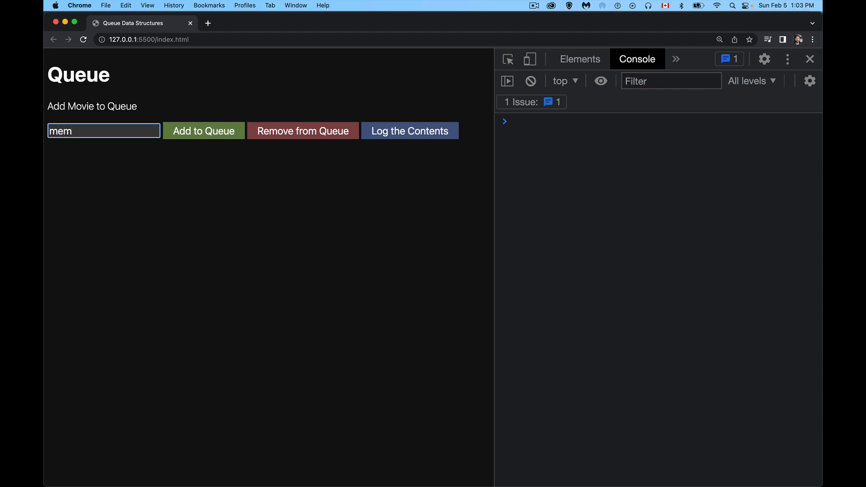
Step: Finish 'memento' and add it, then add 'orange county' to the queue
{"action": "type", "text": "ento"}
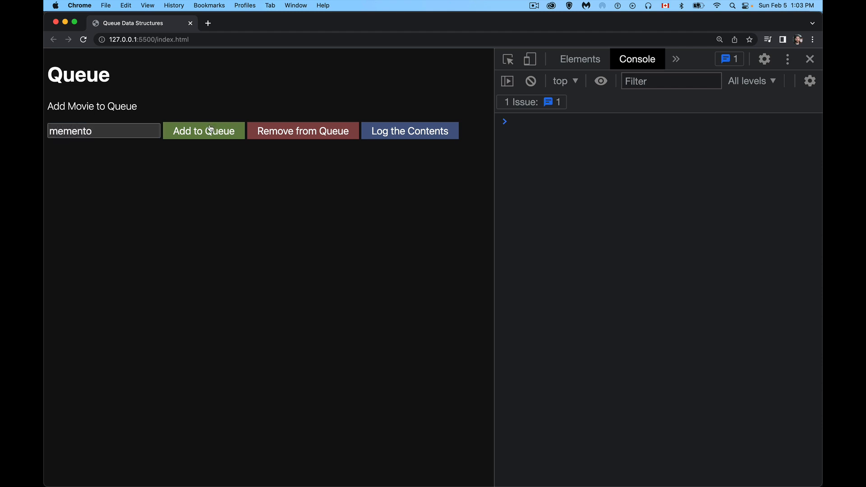
{"action": "left_click", "coordinate": [203, 130]}
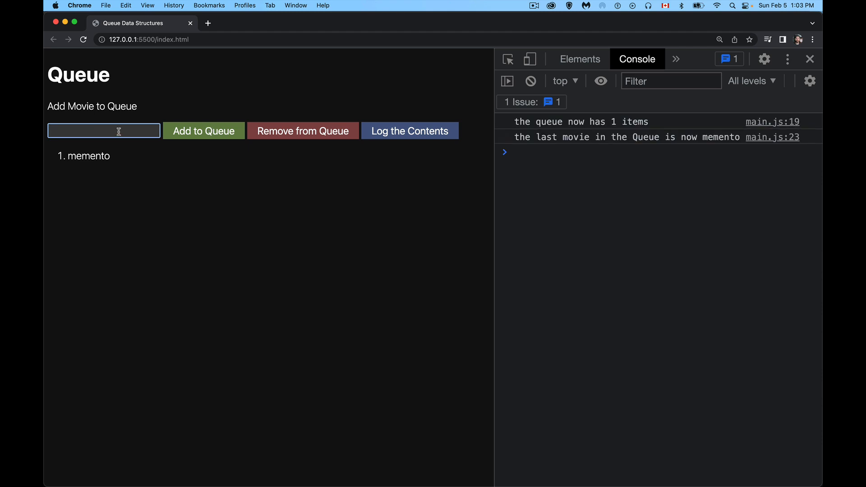
{"action": "mouse_move", "coordinate": [612, 147]}
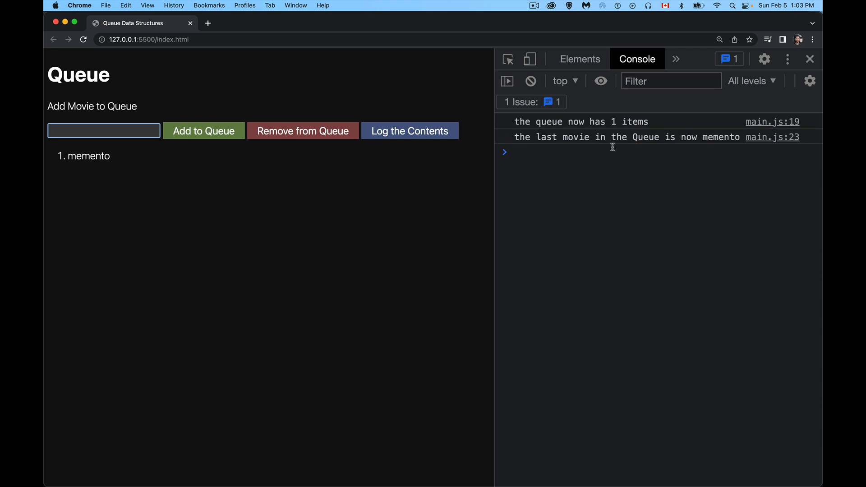
{"action": "mouse_move", "coordinate": [659, 125]}
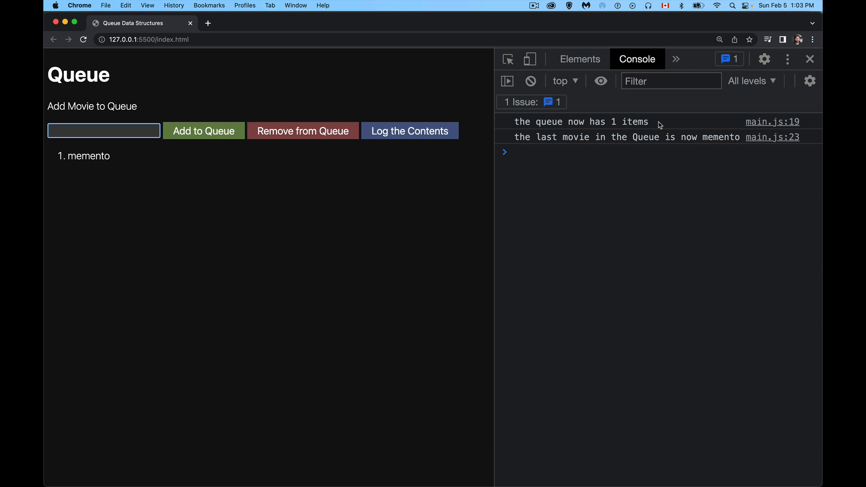
{"action": "mouse_move", "coordinate": [643, 150]}
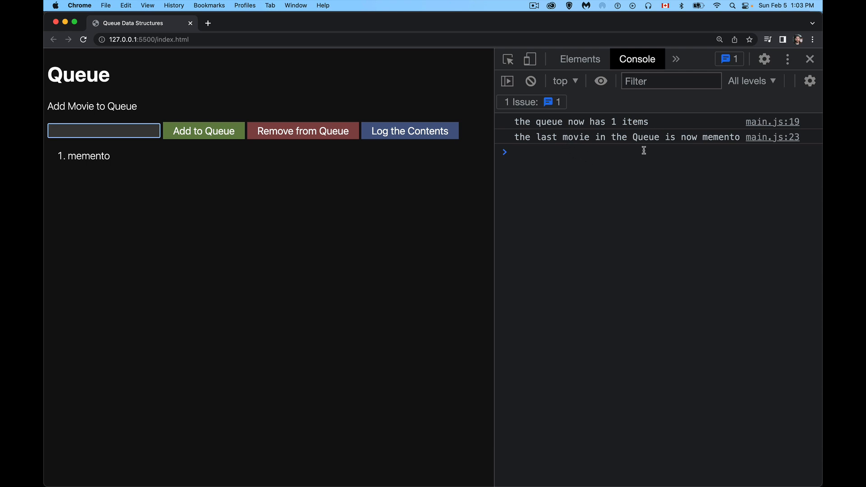
{"action": "mouse_move", "coordinate": [164, 165]}
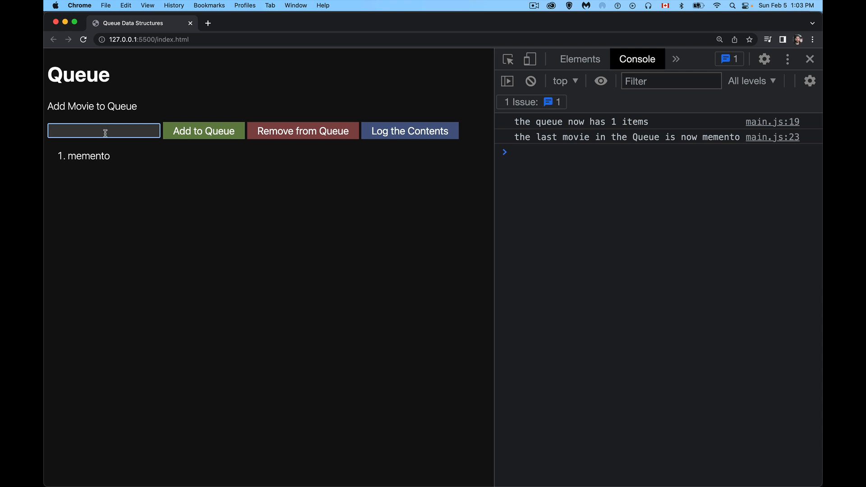
{"action": "type", "text": "orange county"}
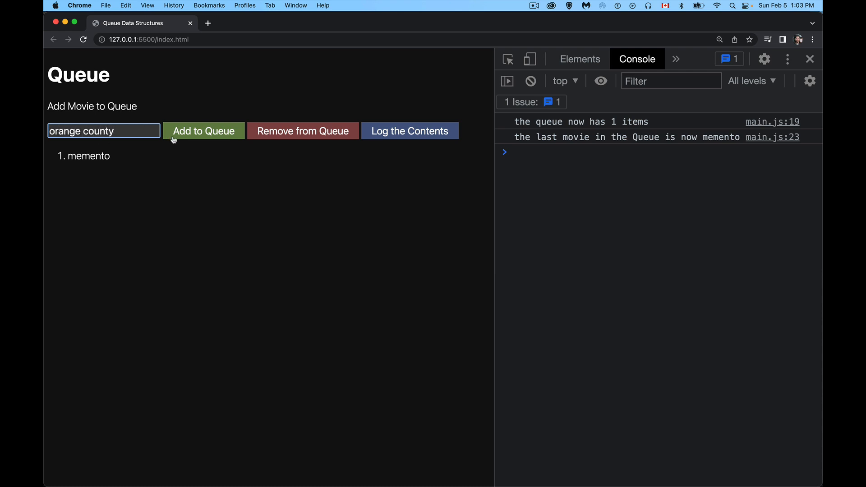
{"action": "left_click", "coordinate": [203, 131]}
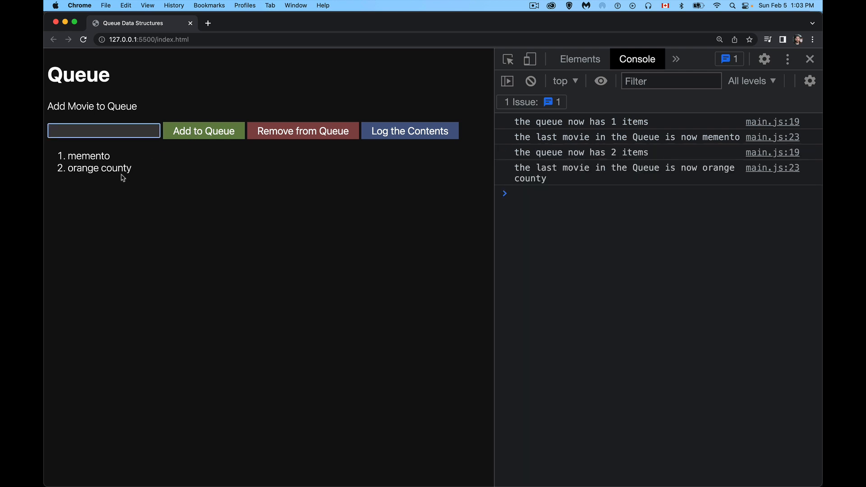
{"action": "mouse_move", "coordinate": [131, 131]}
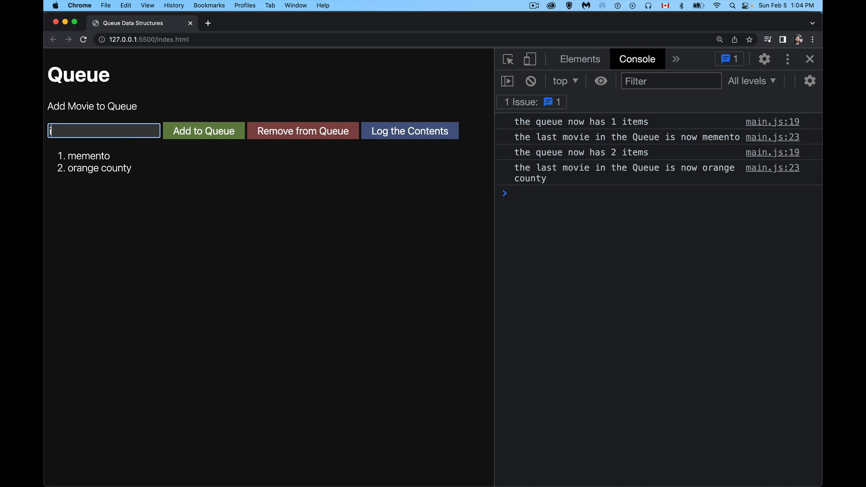
Step: Add 'in bruges' to the queue and begin typing 'star wars'
{"action": "type", "text": "in bruges"}
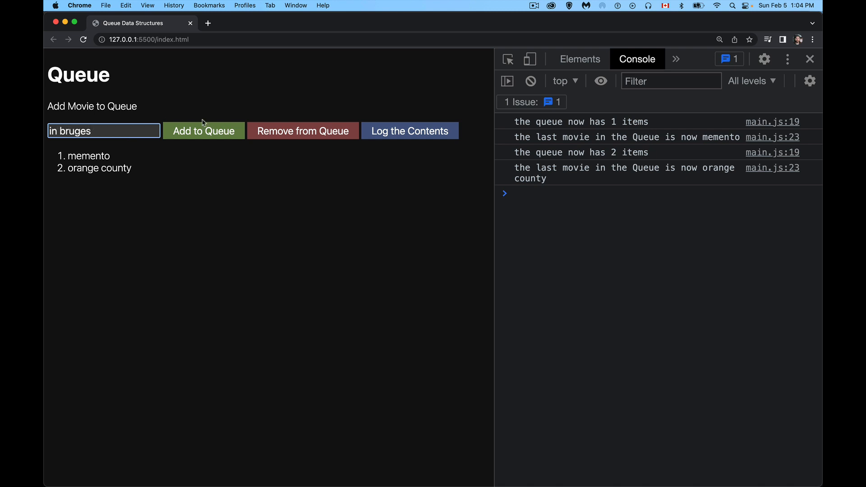
{"action": "left_click", "coordinate": [203, 130]}
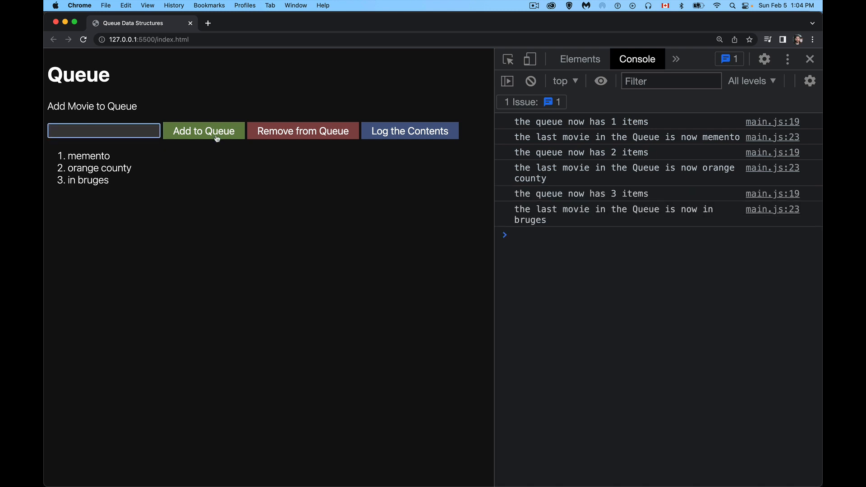
{"action": "type", "text": "s"}
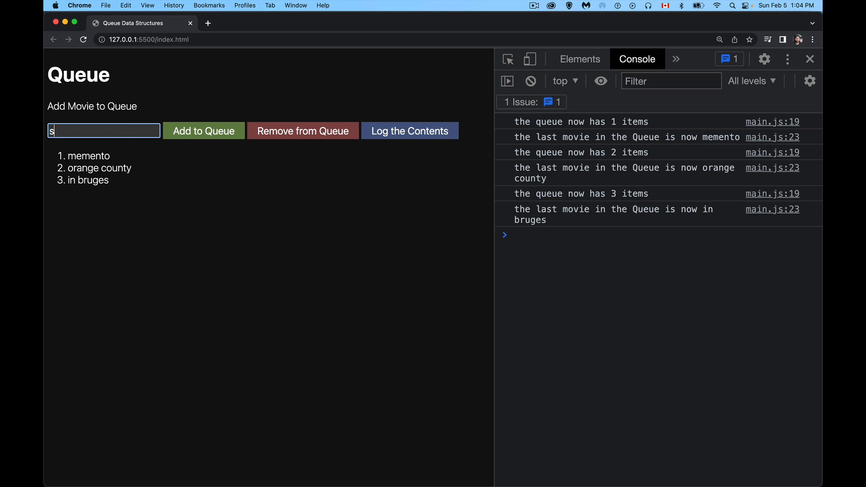
{"action": "type", "text": "star w"}
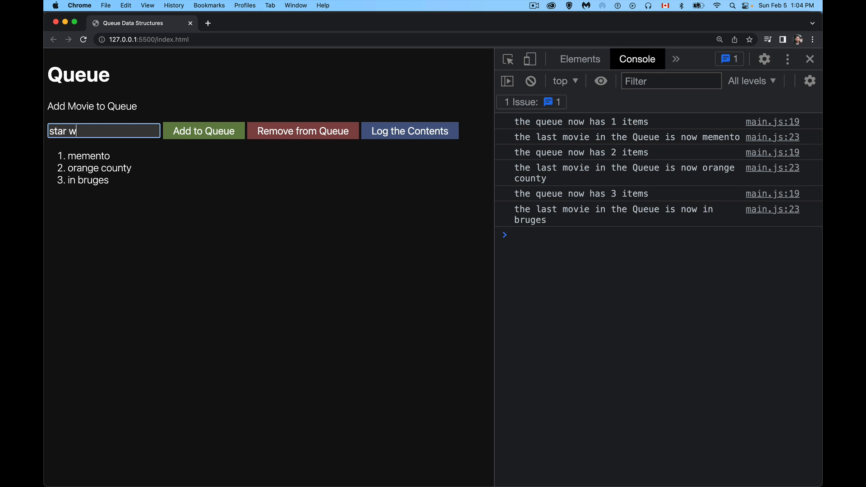
Step: Add 'star wars' to the three-movie queue, triggering the queue-full console error
{"action": "left_click", "coordinate": [204, 131]}
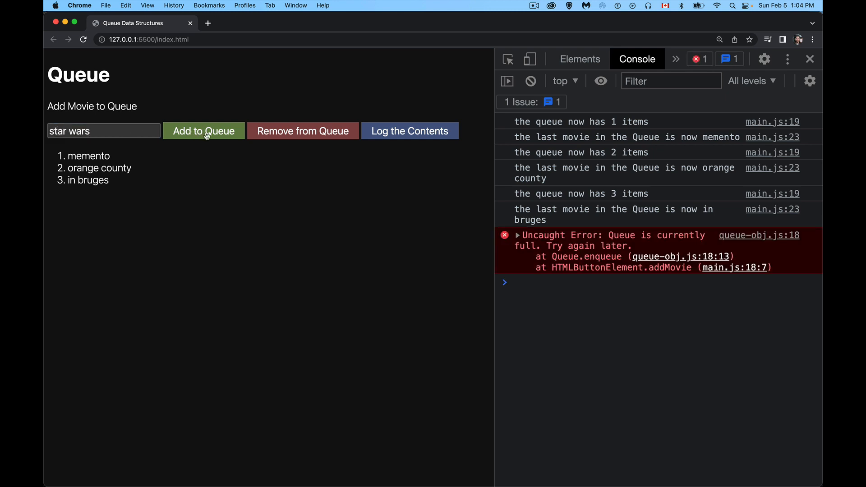
{"action": "mouse_move", "coordinate": [570, 259]}
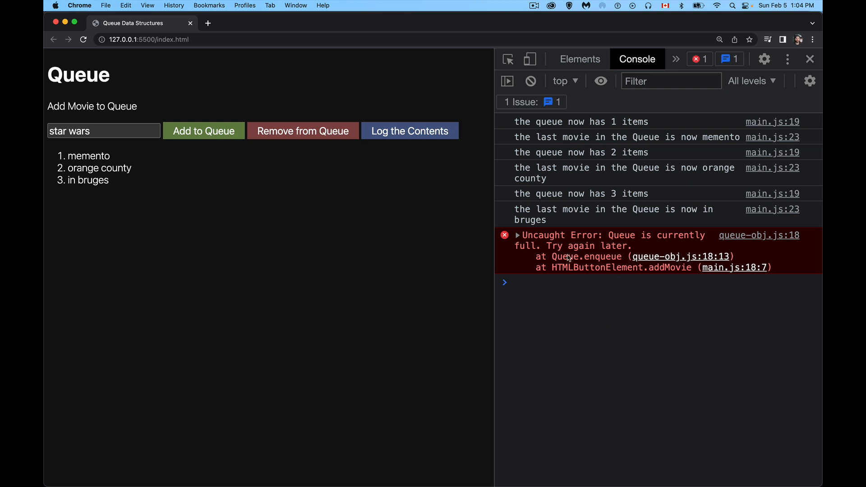
{"action": "mouse_move", "coordinate": [296, 255]}
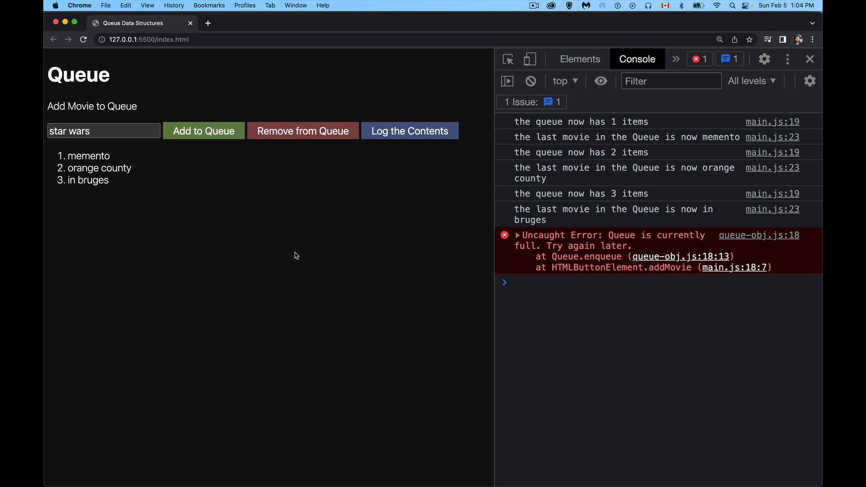
{"action": "mouse_move", "coordinate": [122, 244]}
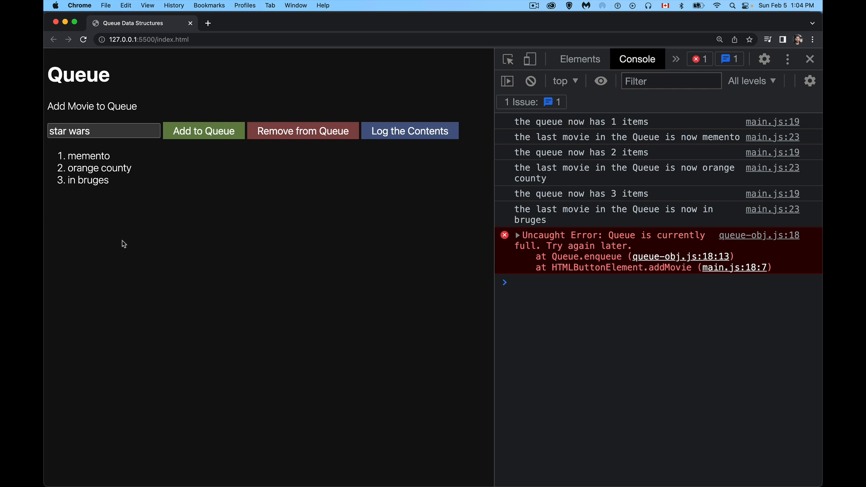
{"action": "mouse_move", "coordinate": [139, 219]}
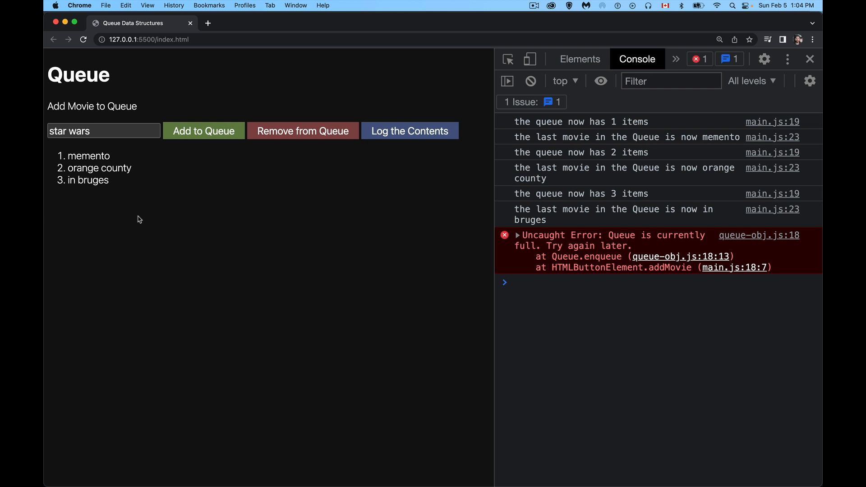
{"action": "mouse_move", "coordinate": [126, 215]}
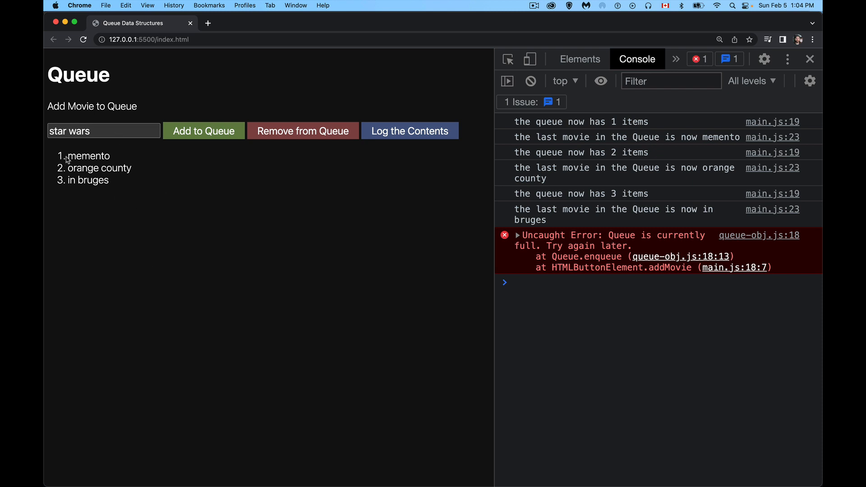
{"action": "mouse_move", "coordinate": [65, 161]}
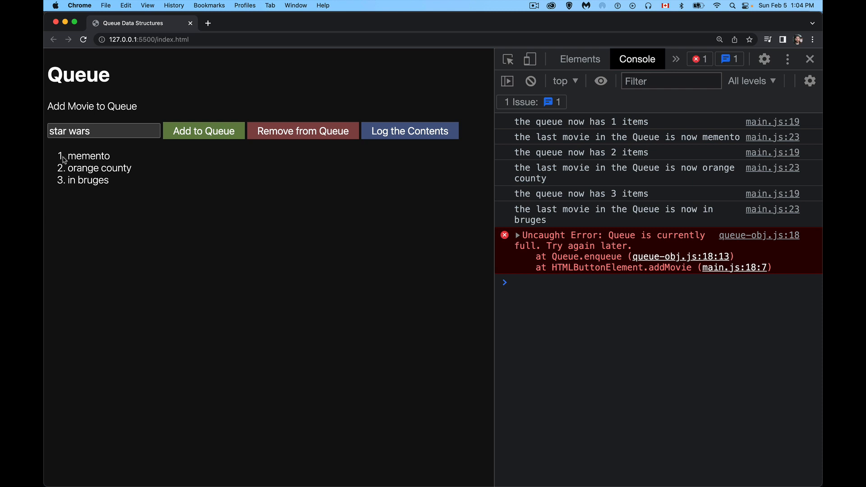
{"action": "mouse_move", "coordinate": [64, 191]}
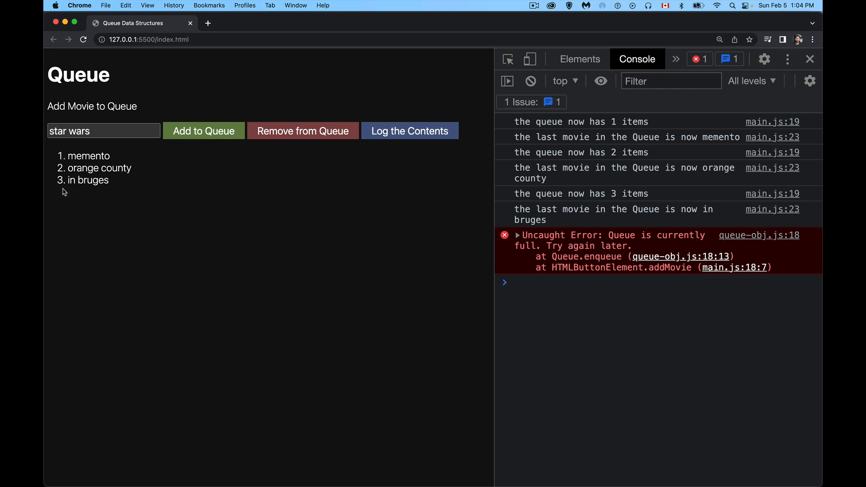
{"action": "mouse_move", "coordinate": [113, 156]}
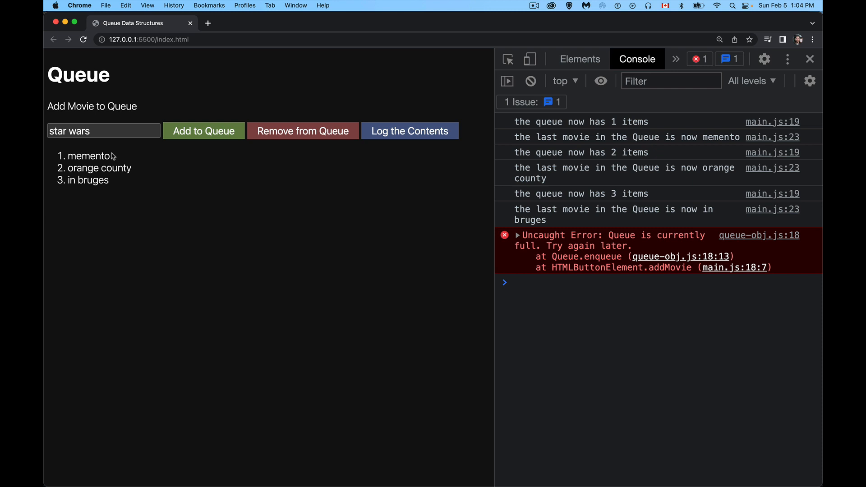
{"action": "mouse_move", "coordinate": [125, 162]}
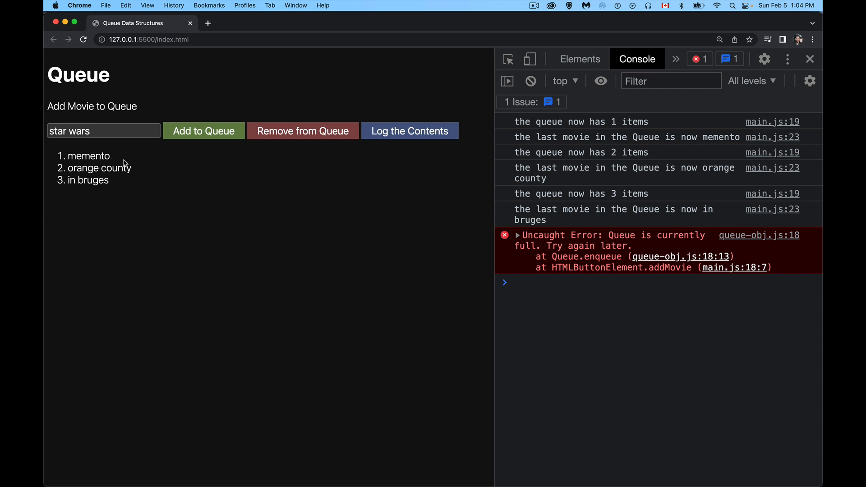
{"action": "mouse_move", "coordinate": [86, 157]}
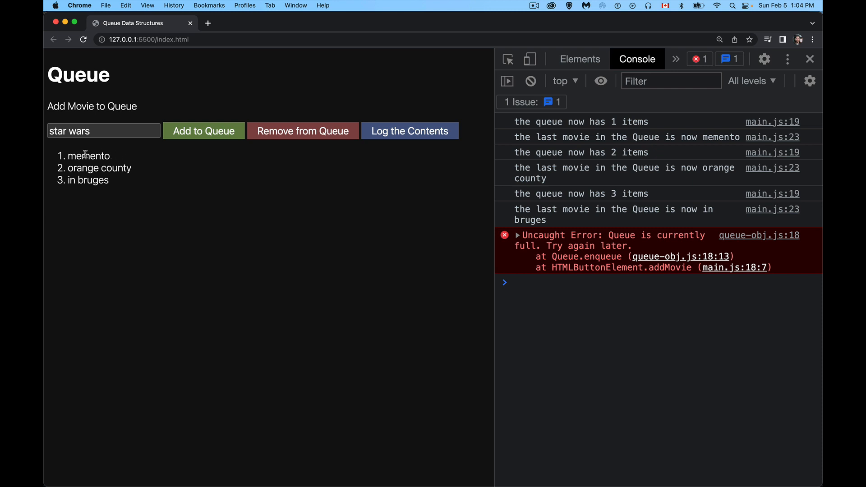
{"action": "mouse_move", "coordinate": [94, 190]}
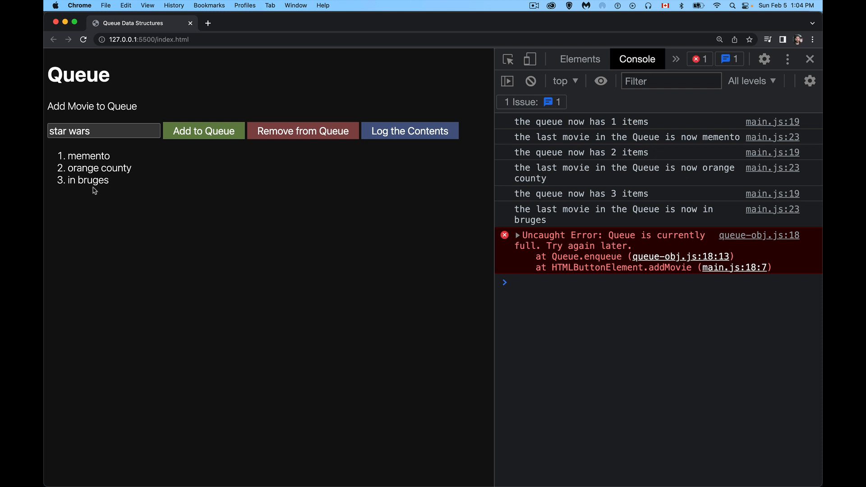
{"action": "mouse_move", "coordinate": [553, 191]}
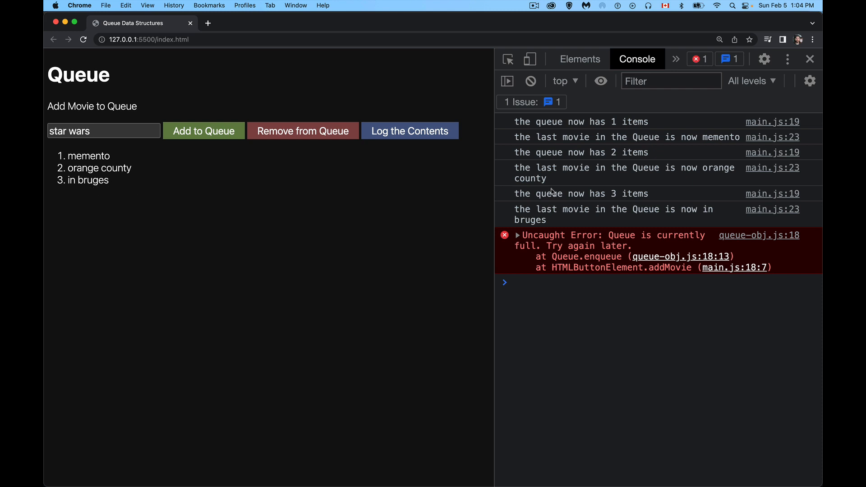
{"action": "mouse_move", "coordinate": [300, 185]}
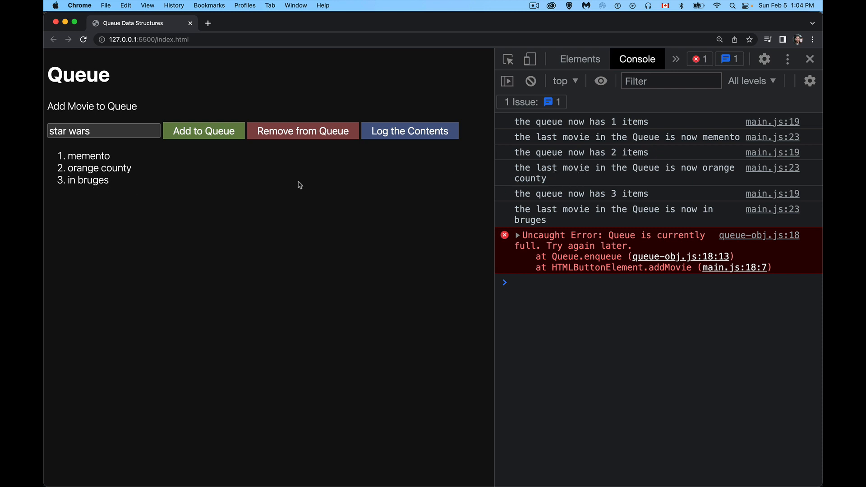
{"action": "mouse_move", "coordinate": [137, 191]}
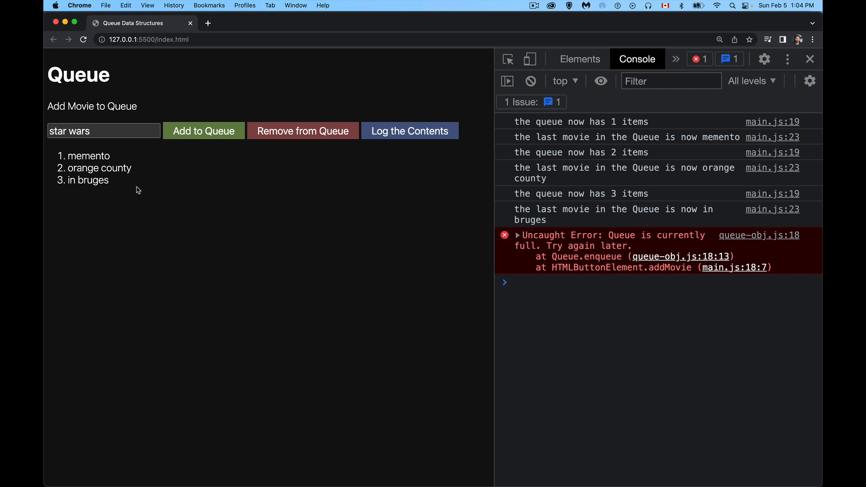
{"action": "mouse_move", "coordinate": [163, 144]}
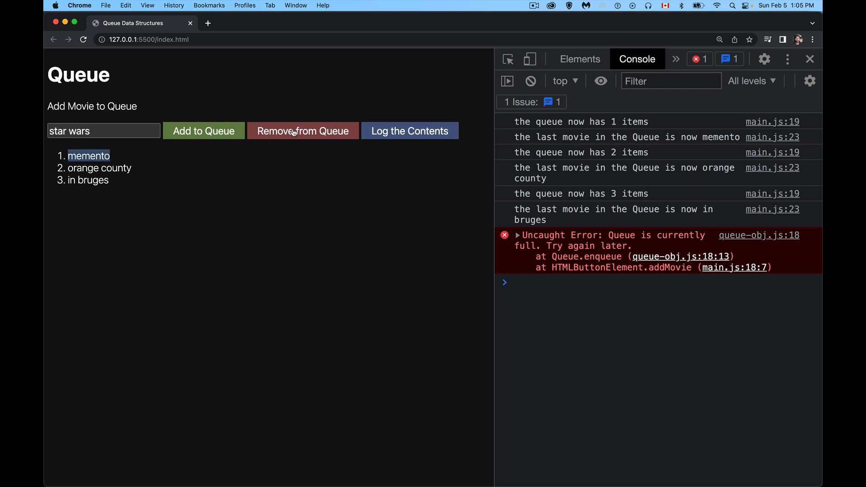
Step: Remove memento, orange county and in bruges one by one, then log the empty queue contents
{"action": "left_click", "coordinate": [303, 131]}
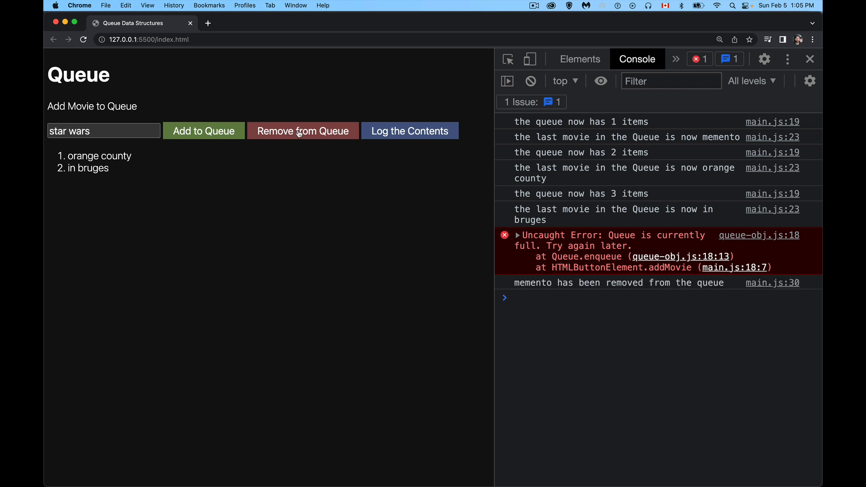
{"action": "left_click", "coordinate": [303, 131]}
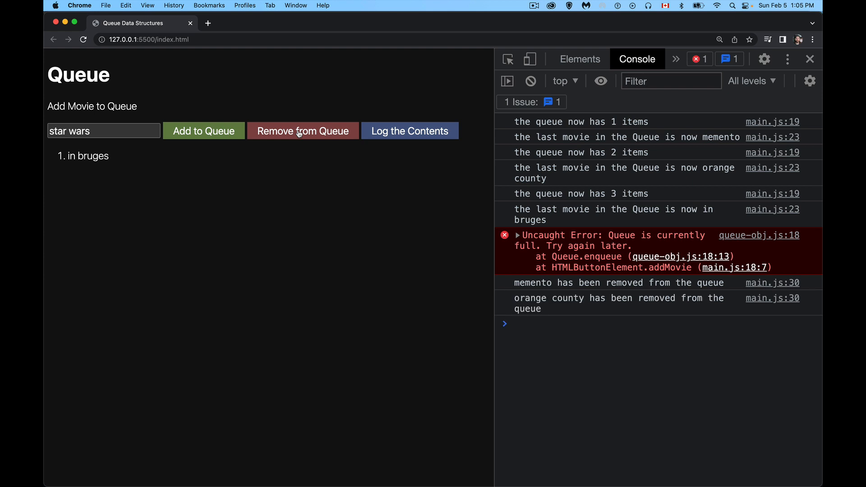
{"action": "left_click", "coordinate": [303, 131]}
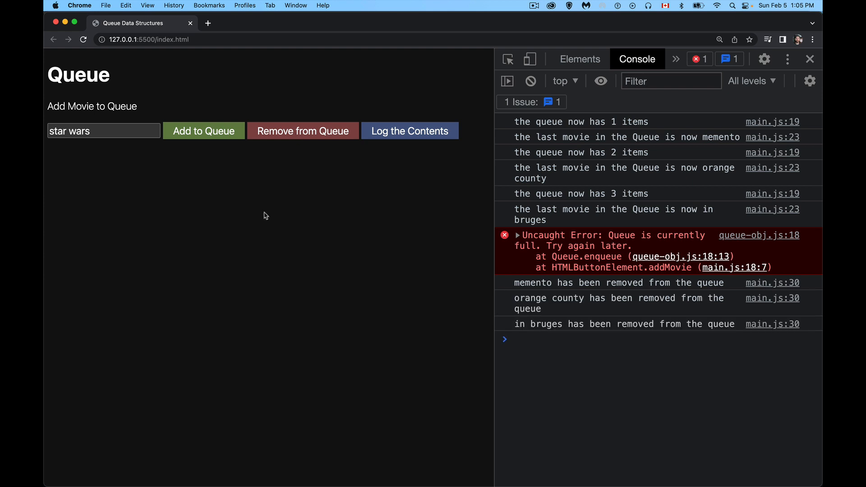
{"action": "left_click", "coordinate": [410, 131]}
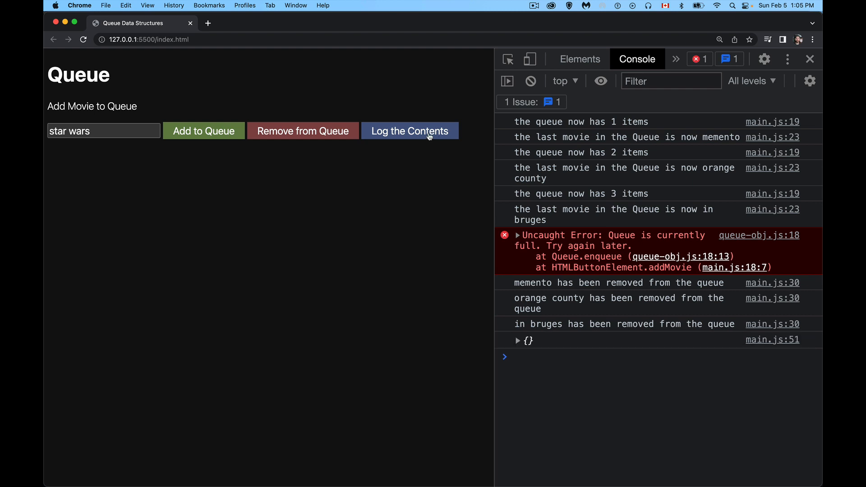
{"action": "mouse_move", "coordinate": [554, 354]}
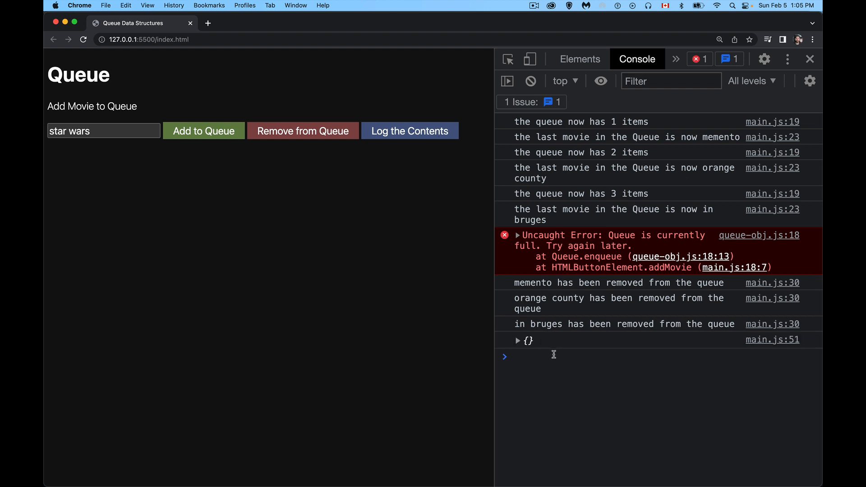
Step: Add star wars, memento and shaun of the dead to the emptied queue
{"action": "left_click", "coordinate": [203, 131]}
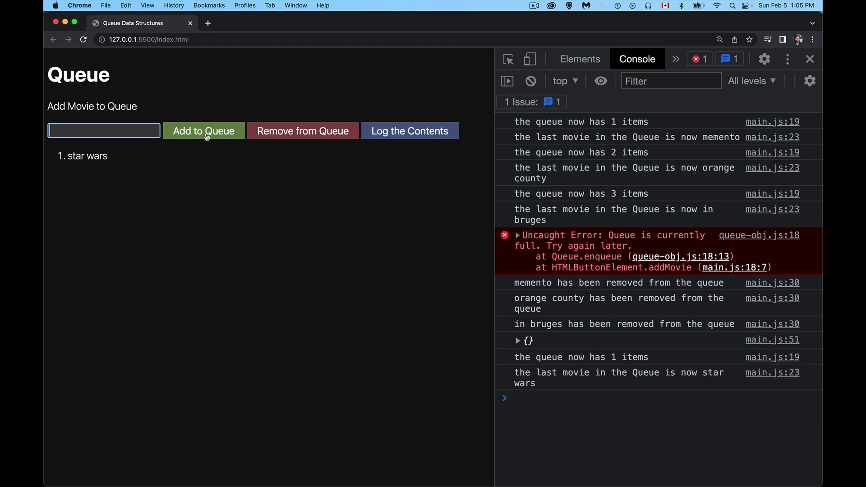
{"action": "mouse_move", "coordinate": [301, 341]}
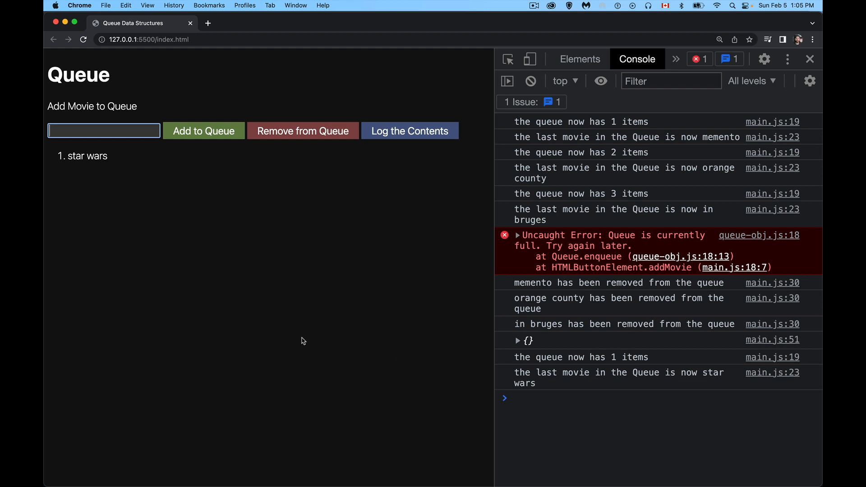
{"action": "mouse_move", "coordinate": [104, 131]}
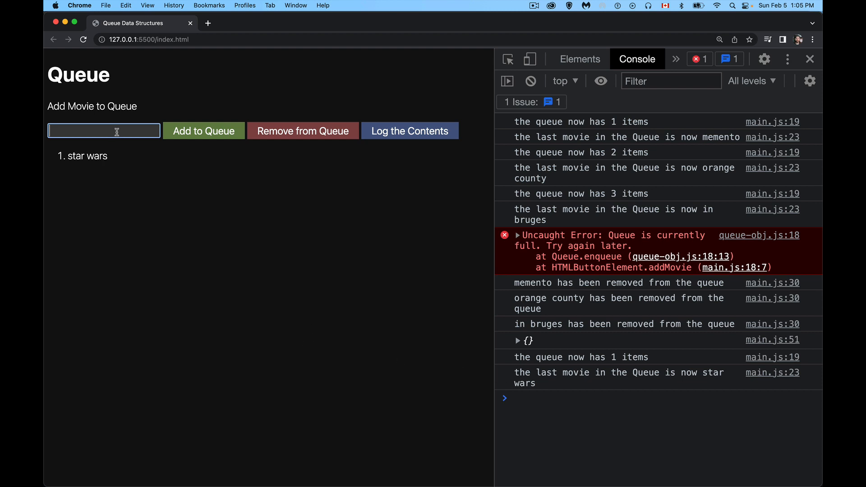
{"action": "type", "text": "memento"}
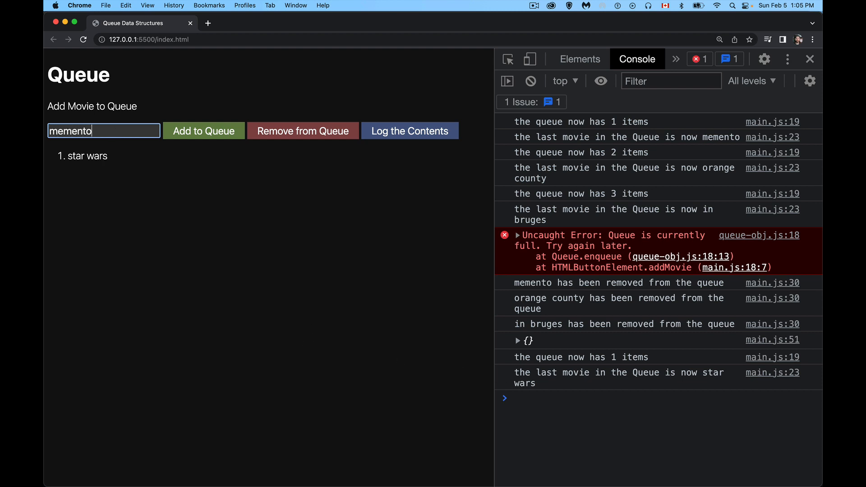
{"action": "left_click", "coordinate": [203, 131]}
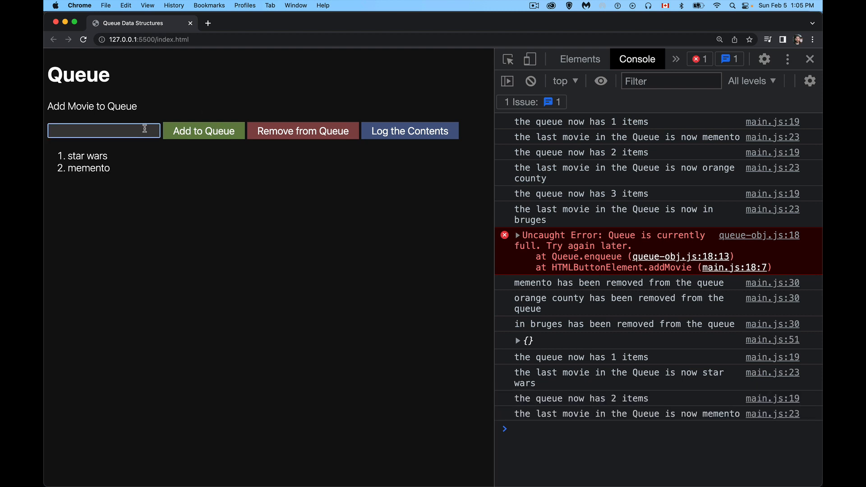
{"action": "type", "text": "shaun of the dead"}
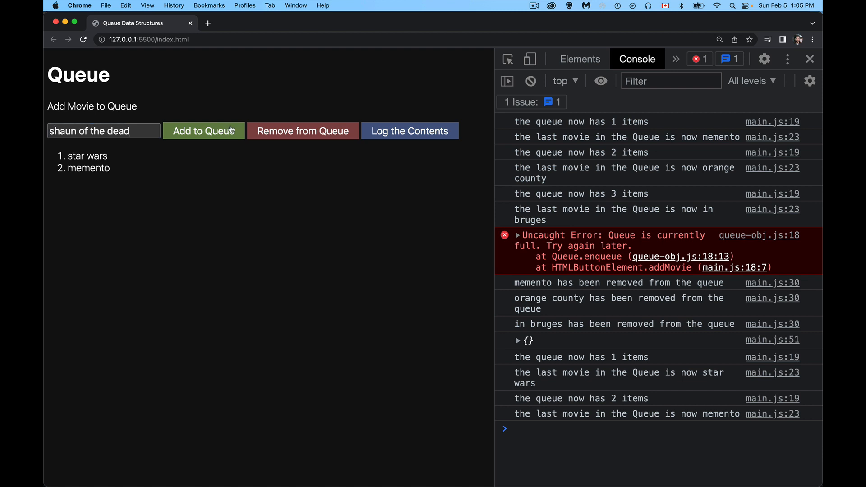
{"action": "left_click", "coordinate": [203, 131]}
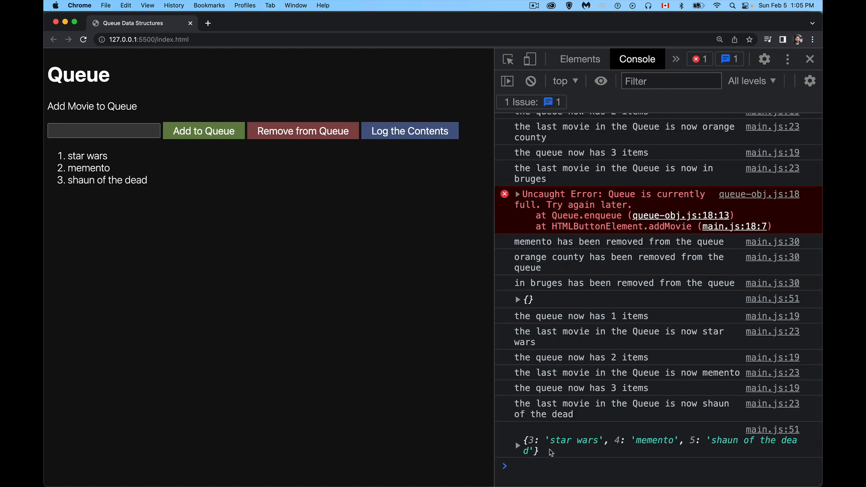
{"action": "mouse_move", "coordinate": [573, 458]}
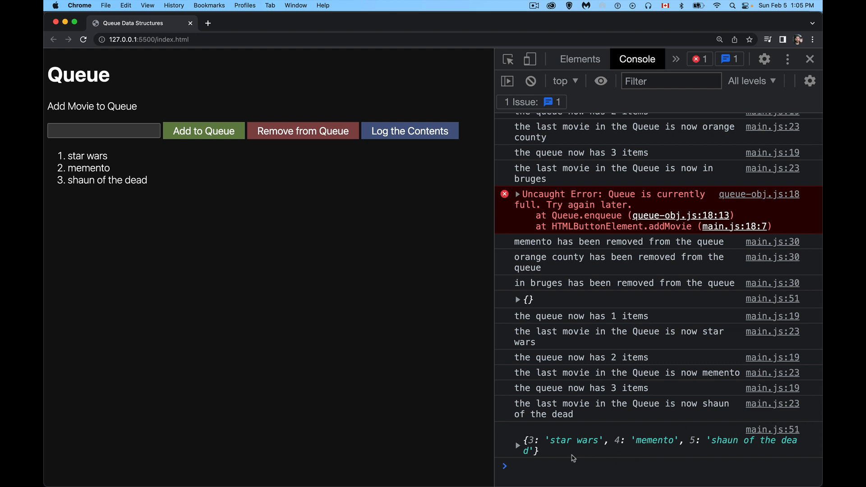
{"action": "mouse_move", "coordinate": [703, 449]}
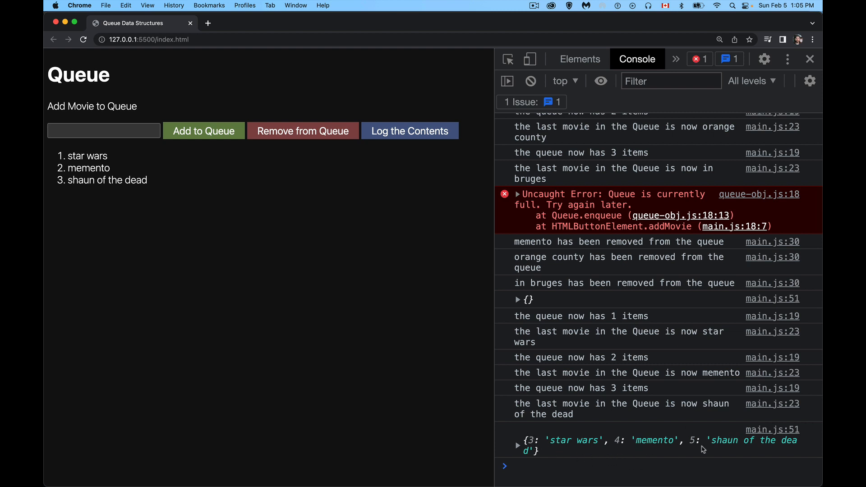
{"action": "mouse_move", "coordinate": [722, 456]}
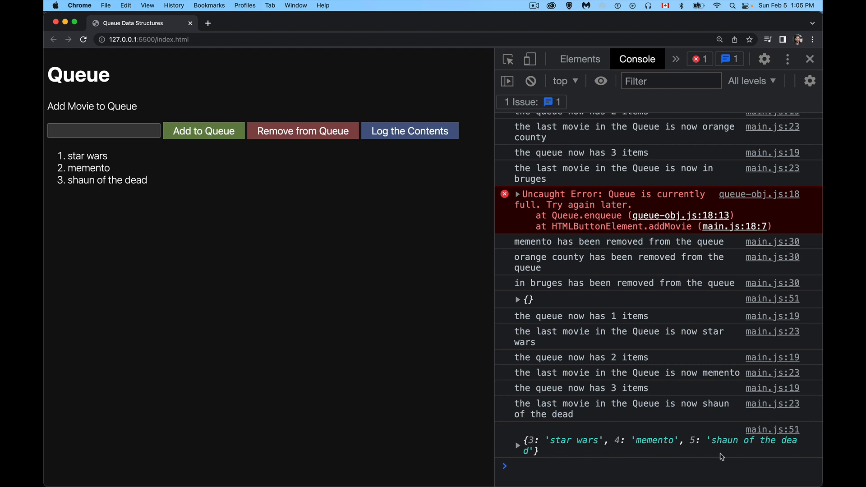
{"action": "mouse_move", "coordinate": [578, 454]}
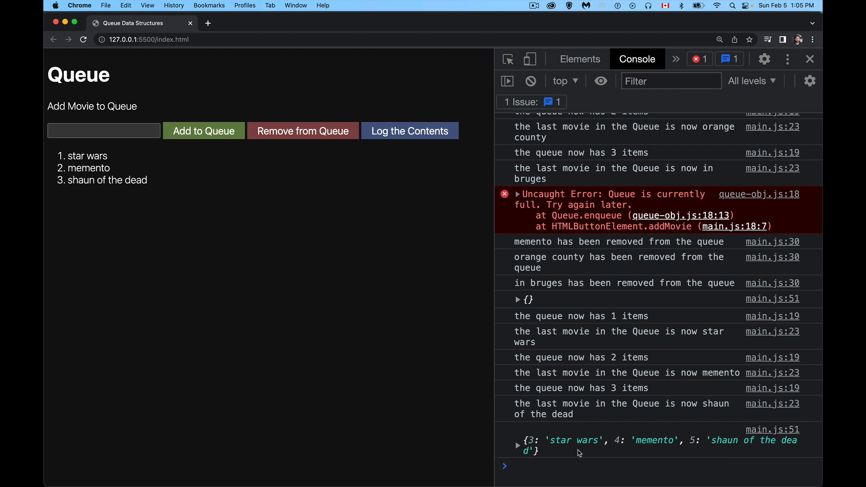
{"action": "mouse_move", "coordinate": [536, 430]}
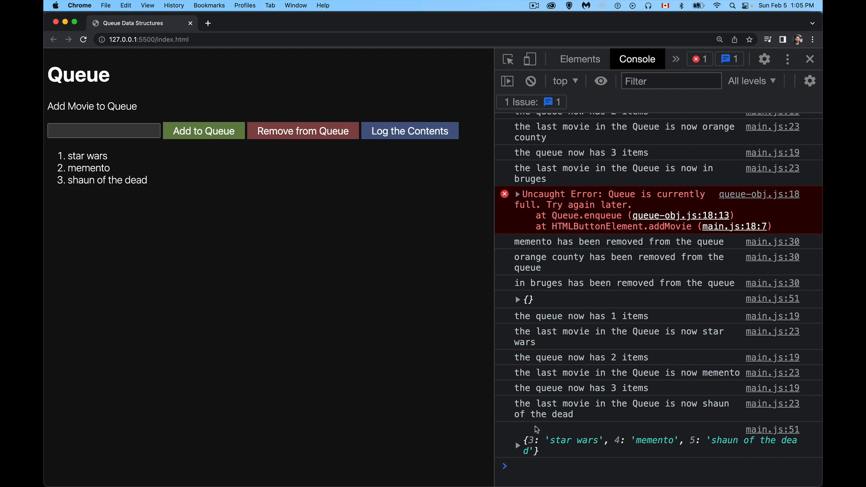
{"action": "mouse_move", "coordinate": [705, 435]}
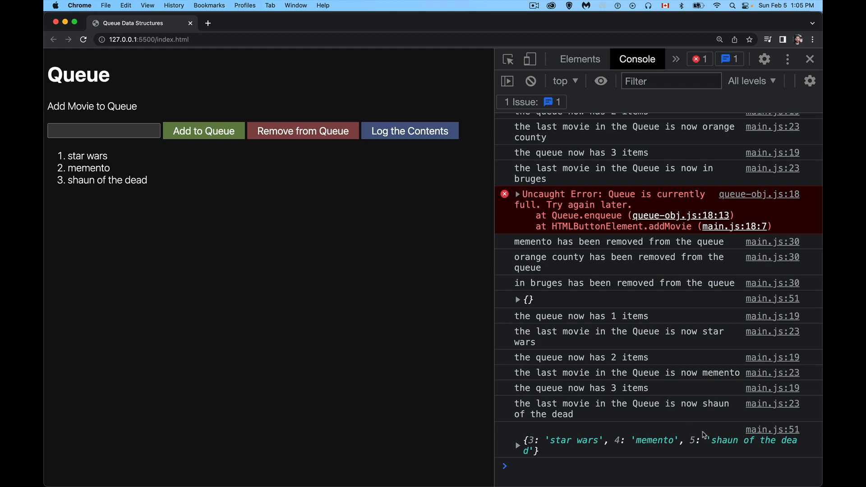
{"action": "mouse_move", "coordinate": [536, 445]}
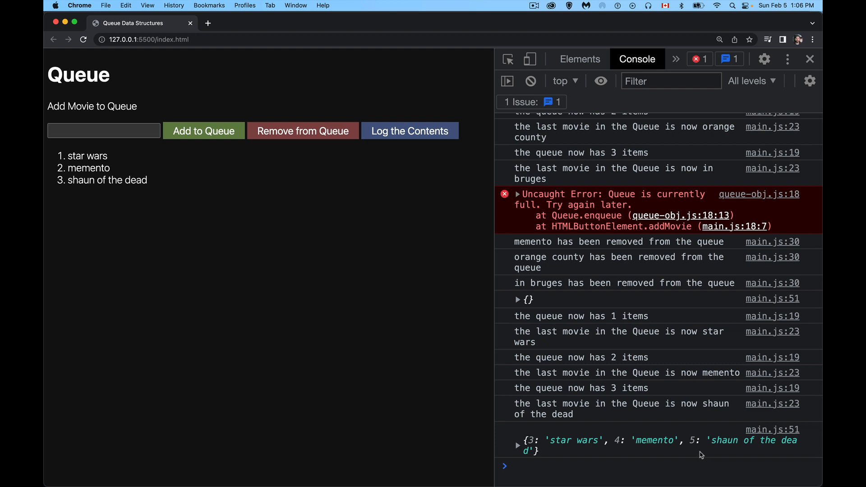
{"action": "mouse_move", "coordinate": [699, 447]}
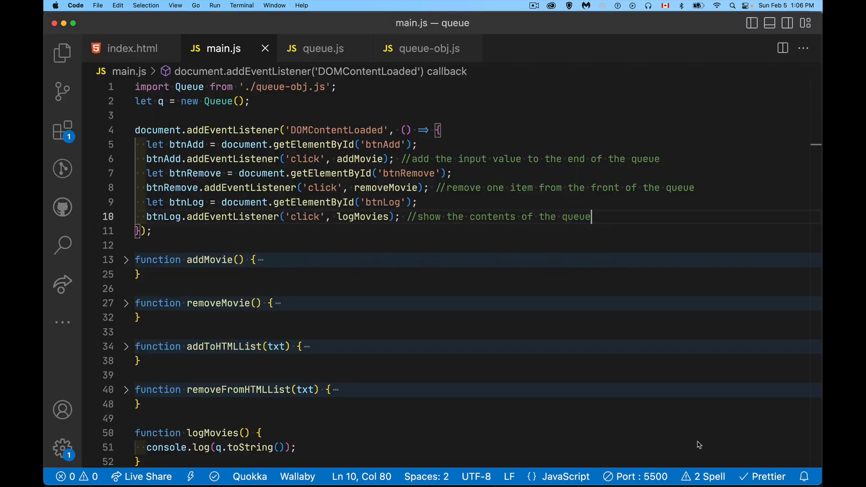
{"action": "mouse_move", "coordinate": [416, 272]}
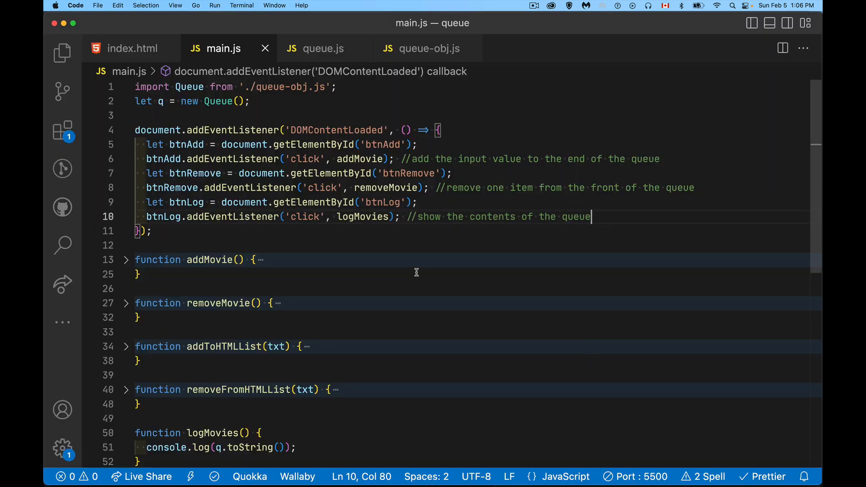
{"action": "mouse_move", "coordinate": [367, 172]}
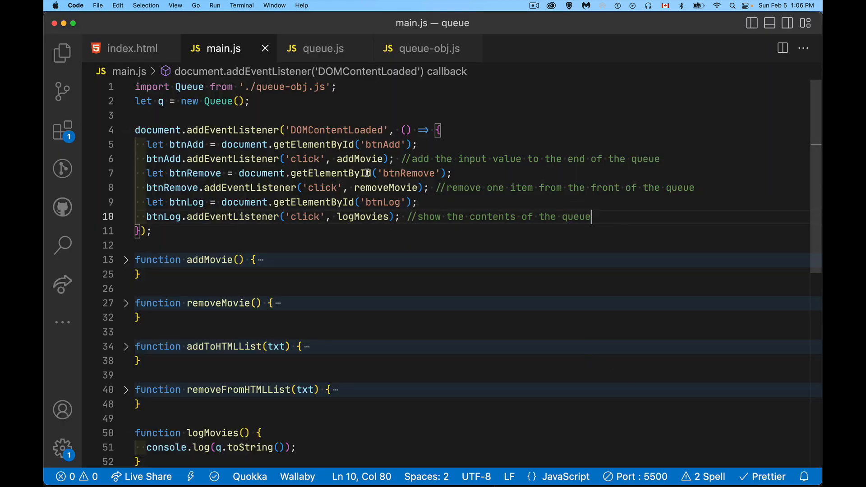
{"action": "mouse_move", "coordinate": [366, 217]}
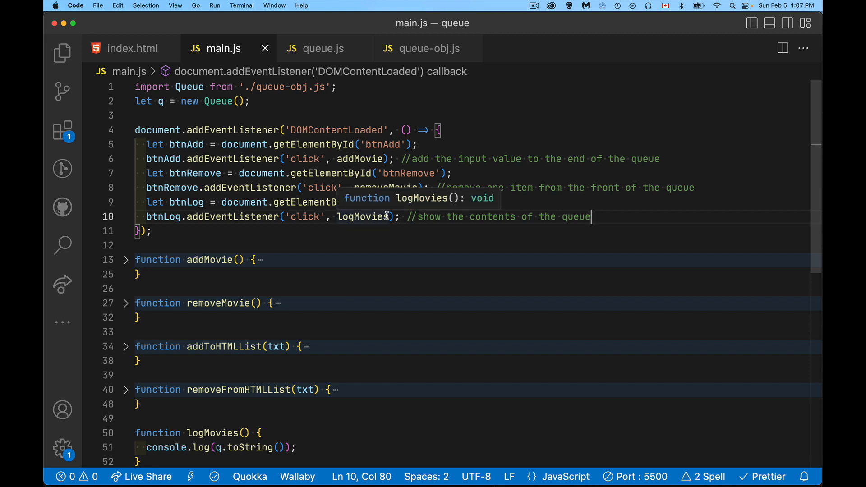
{"action": "mouse_move", "coordinate": [228, 272]}
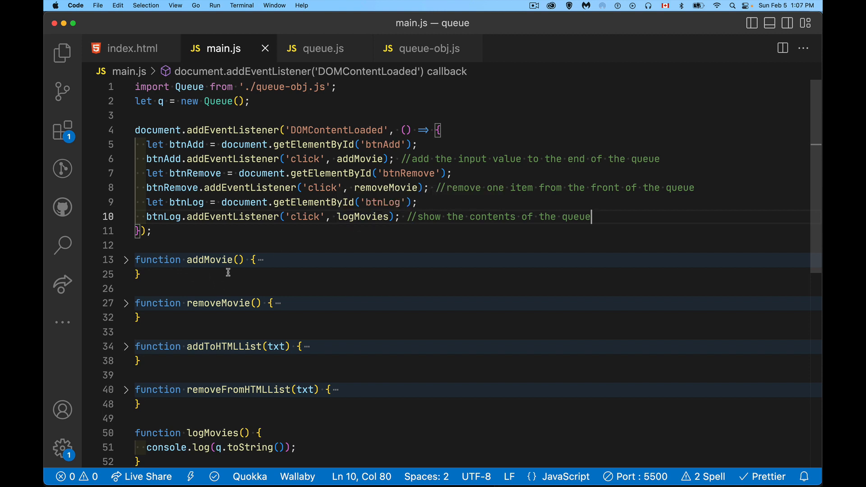
{"action": "mouse_move", "coordinate": [235, 277]}
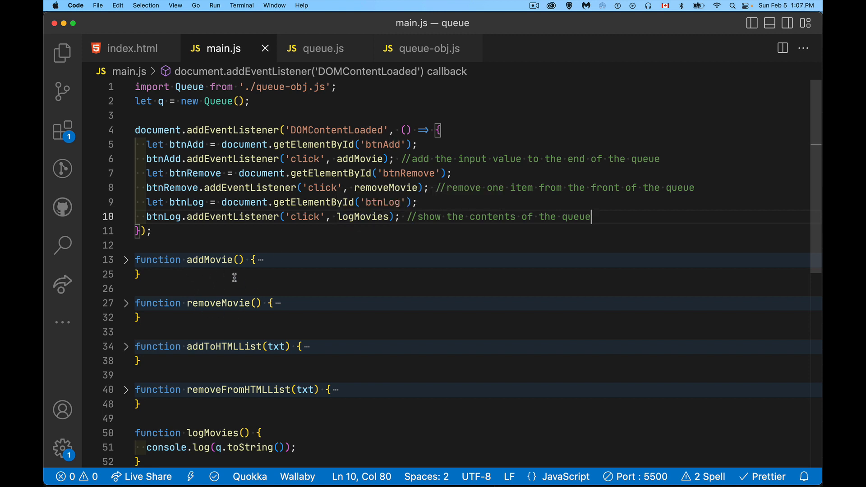
{"action": "mouse_move", "coordinate": [236, 311]}
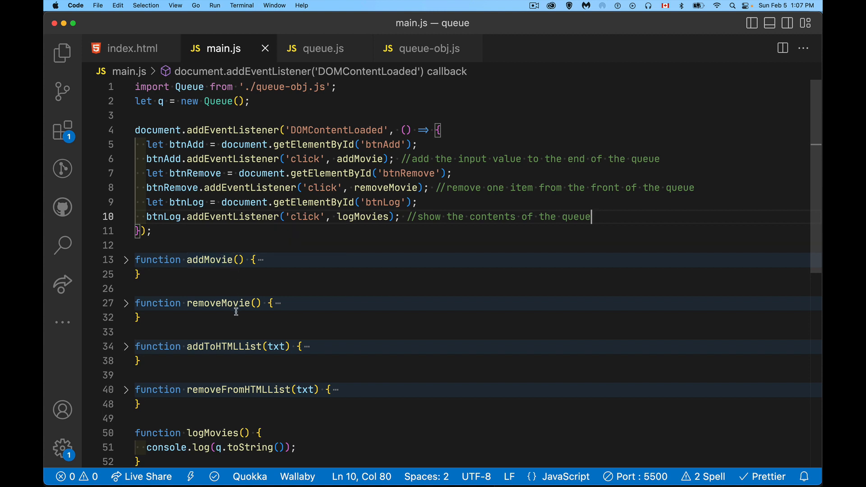
{"action": "mouse_move", "coordinate": [364, 434]}
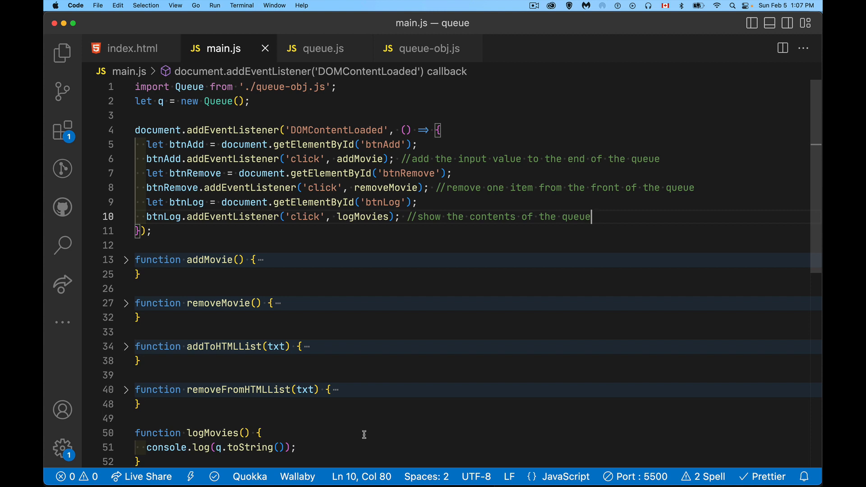
{"action": "mouse_move", "coordinate": [239, 378]}
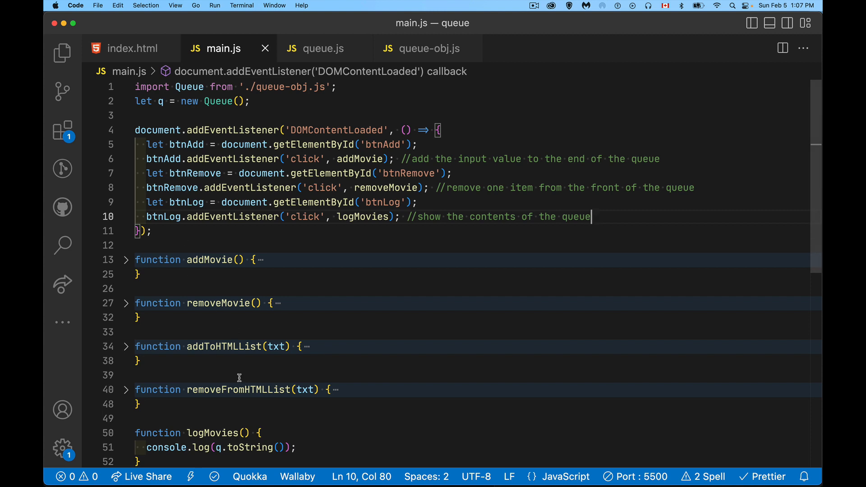
{"action": "mouse_move", "coordinate": [223, 250]}
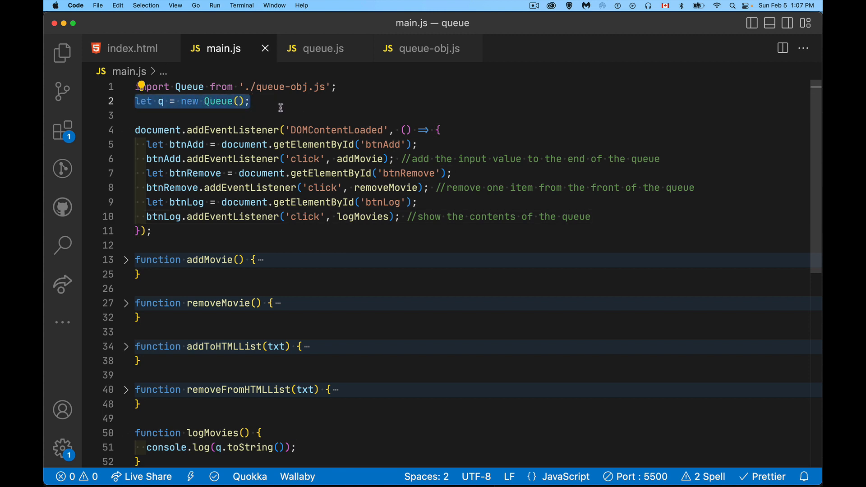
{"action": "mouse_move", "coordinate": [340, 79]}
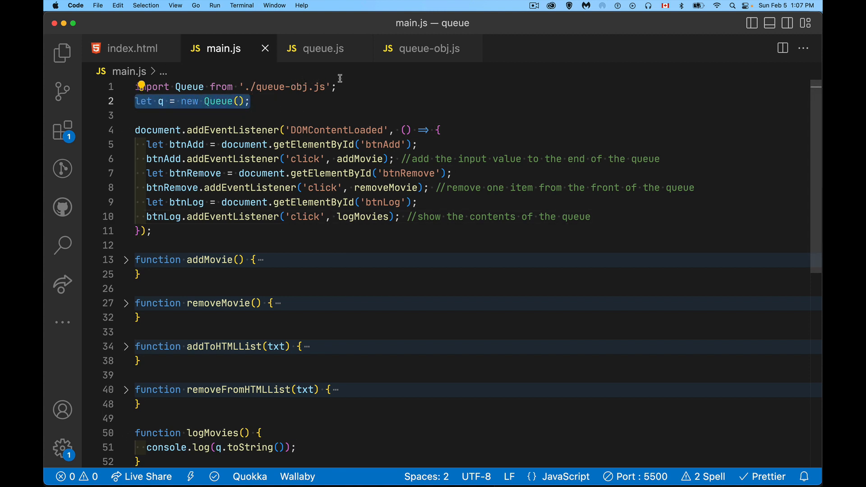
Step: Review queue-obj.js, pointing out the #frontIndex, #backIndex and #items fields
{"action": "left_click", "coordinate": [428, 48]}
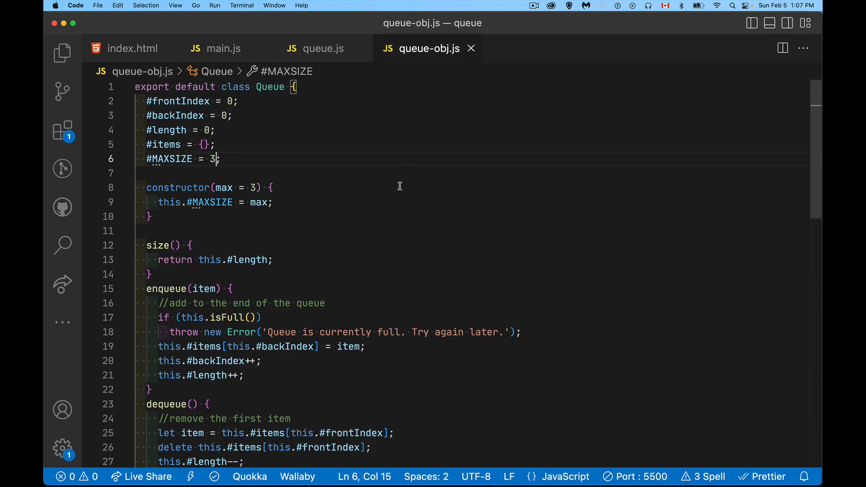
{"action": "mouse_move", "coordinate": [130, 195]}
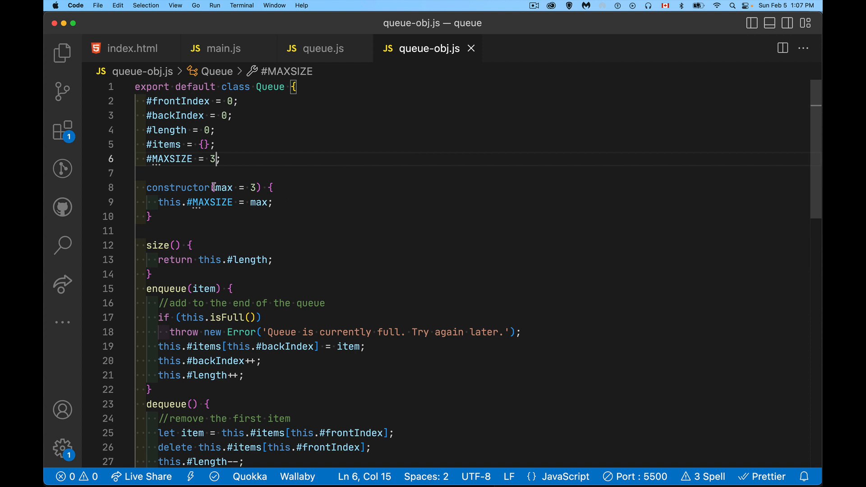
{"action": "mouse_move", "coordinate": [252, 188]}
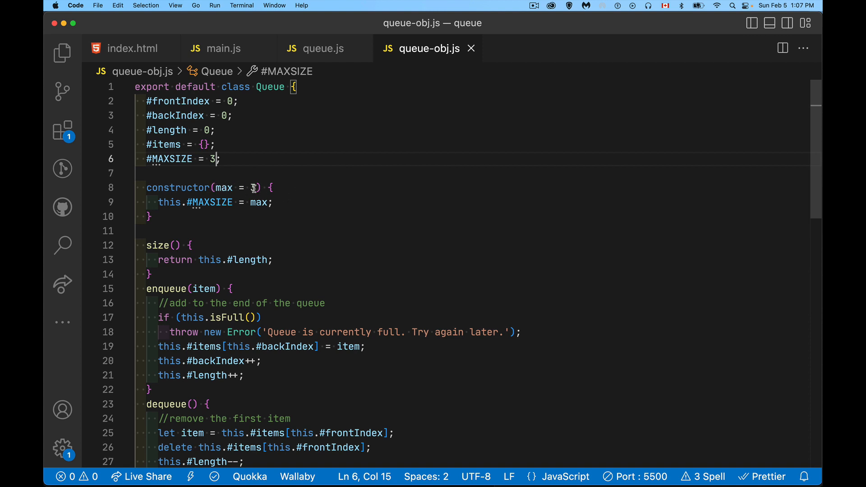
{"action": "mouse_move", "coordinate": [145, 163]}
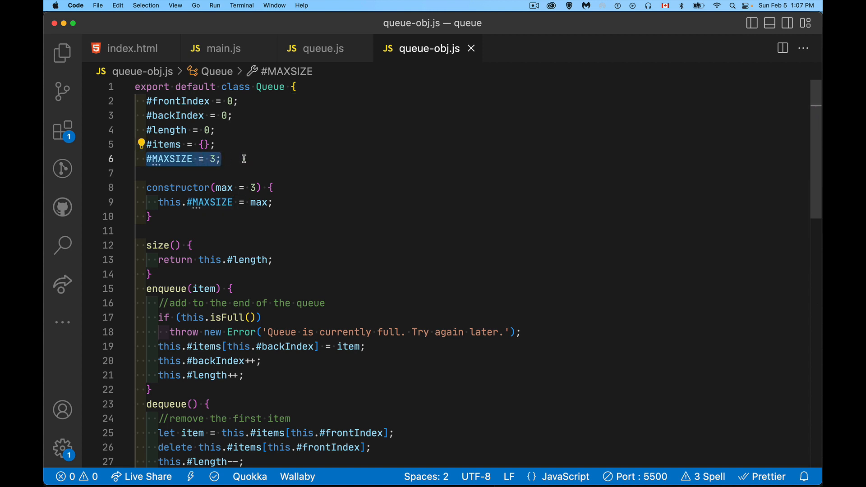
{"action": "mouse_move", "coordinate": [304, 159]}
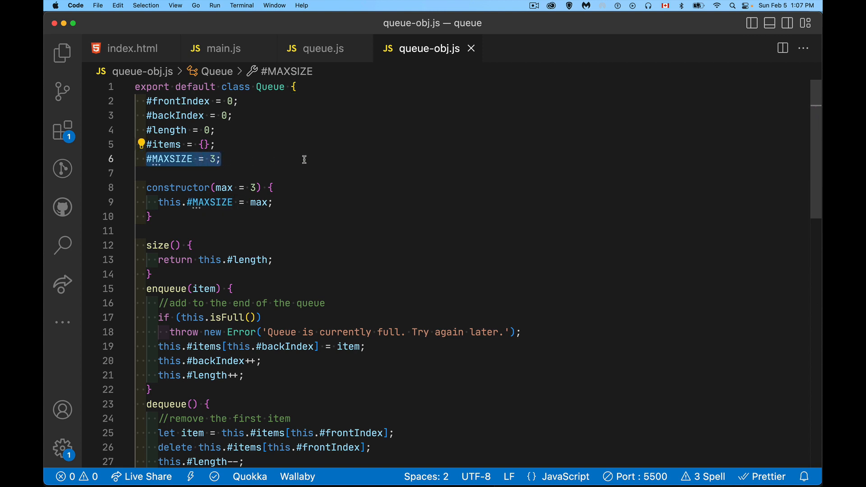
{"action": "left_click", "coordinate": [239, 102]}
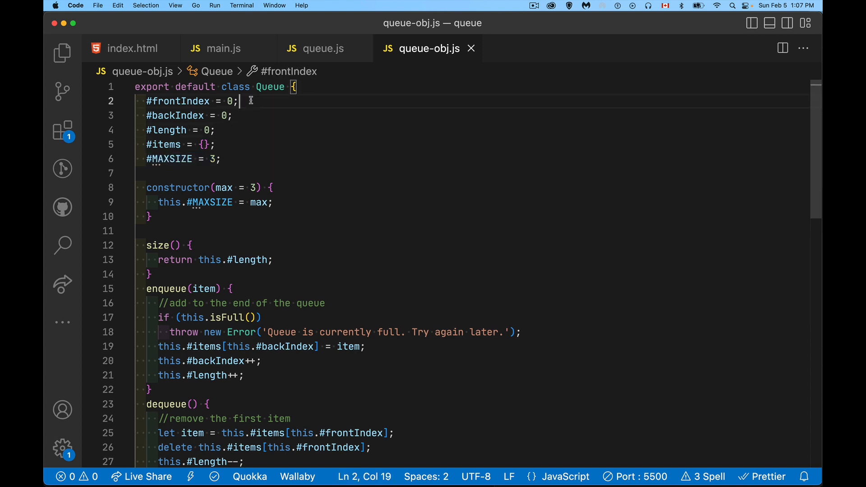
{"action": "left_click", "coordinate": [242, 116]}
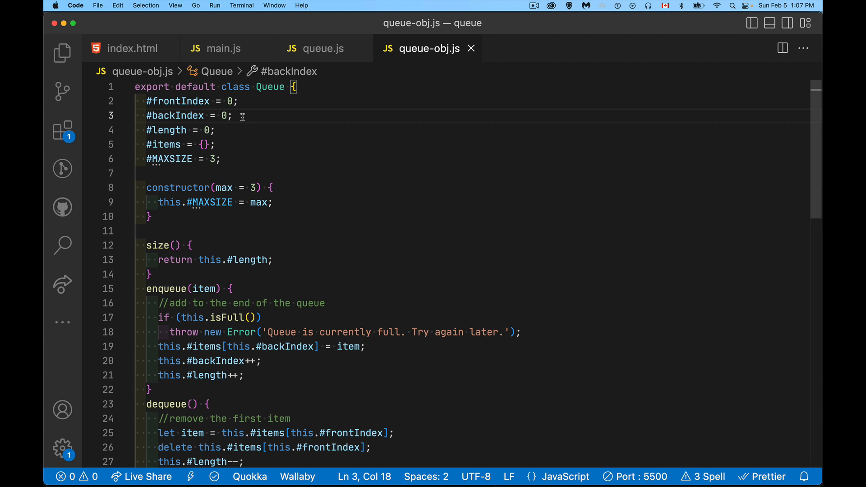
{"action": "left_click", "coordinate": [215, 130]}
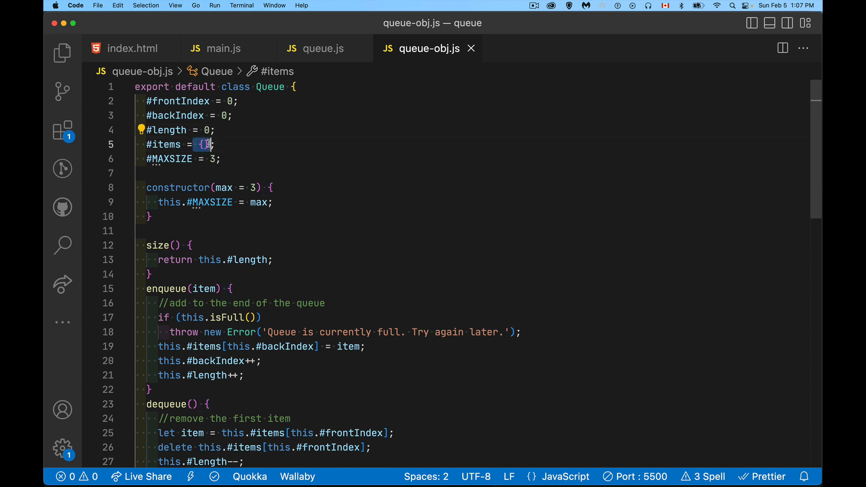
{"action": "mouse_move", "coordinate": [303, 147]}
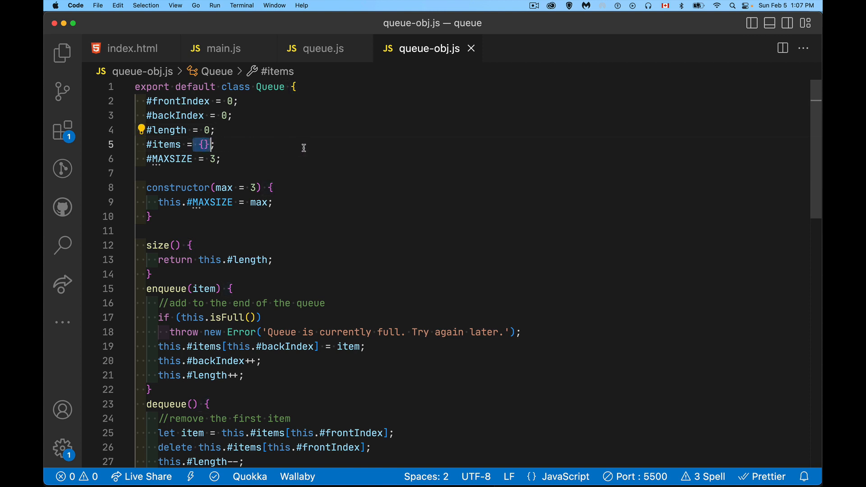
{"action": "mouse_move", "coordinate": [258, 240]}
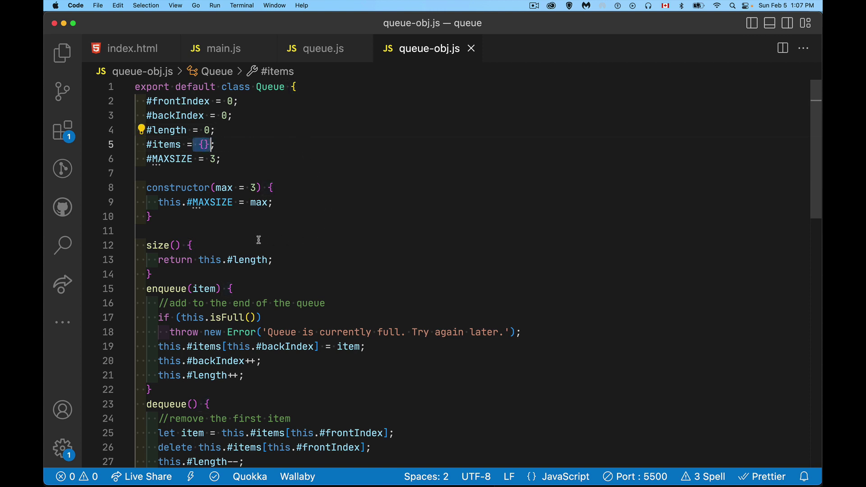
{"action": "scroll", "scroll_direction": "down", "scroll_amount": 3}
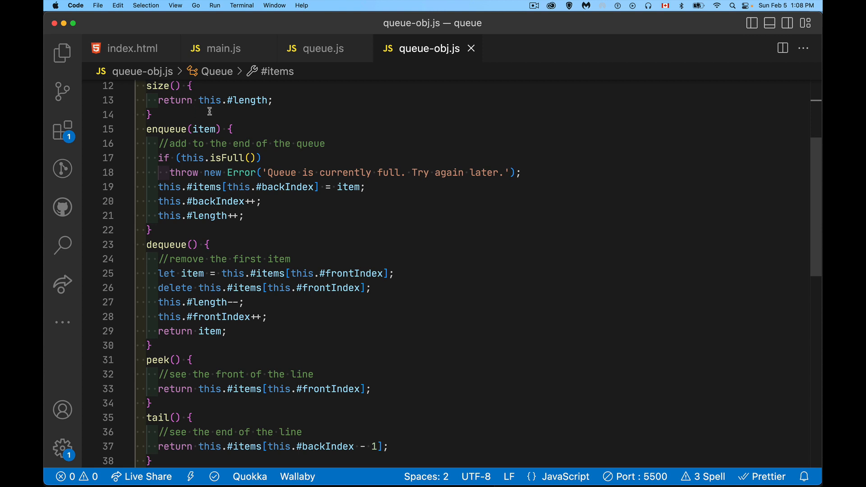
{"action": "mouse_move", "coordinate": [237, 115]}
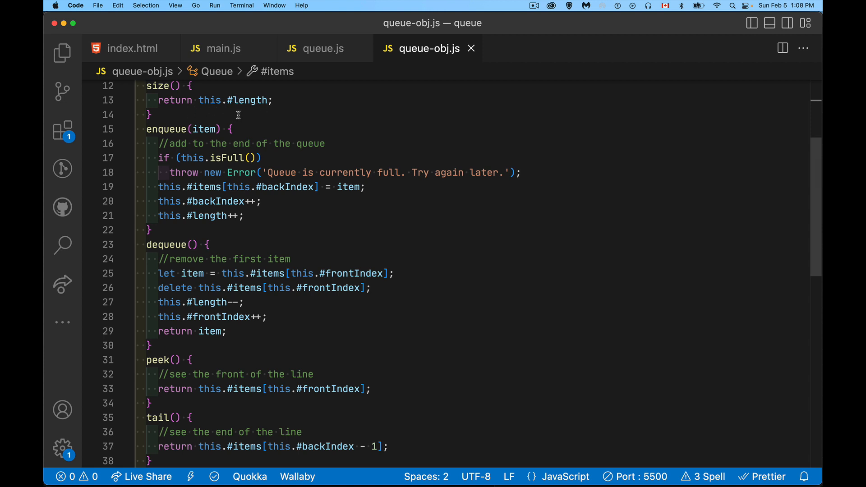
{"action": "mouse_move", "coordinate": [242, 116]}
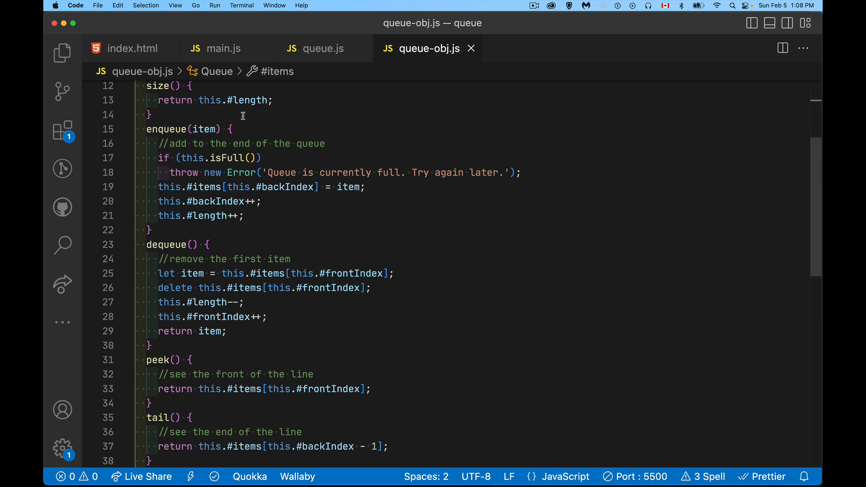
{"action": "mouse_move", "coordinate": [178, 116]}
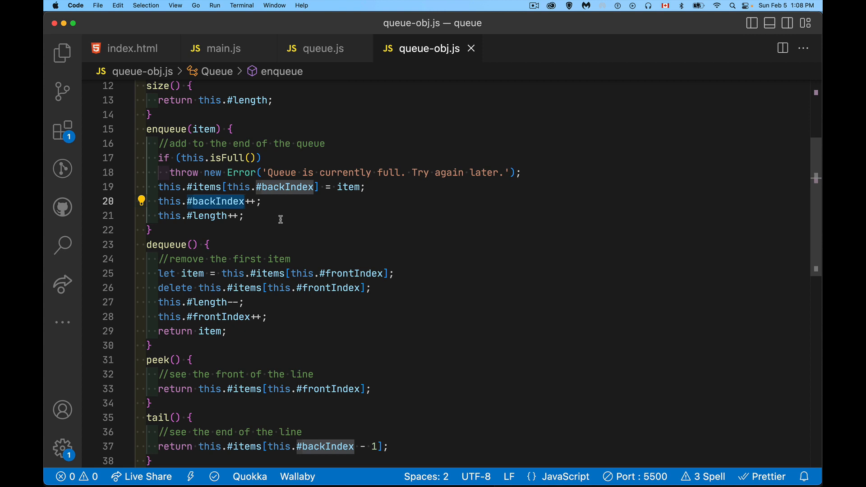
{"action": "mouse_move", "coordinate": [312, 190]}
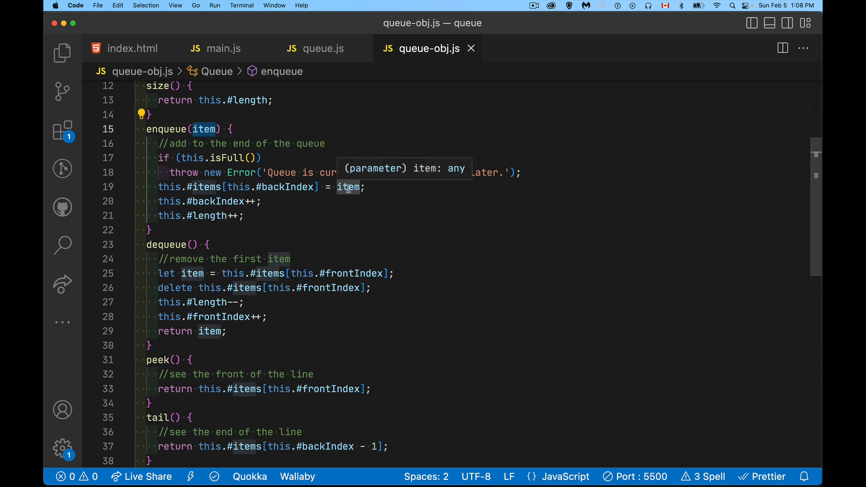
{"action": "mouse_move", "coordinate": [227, 187]}
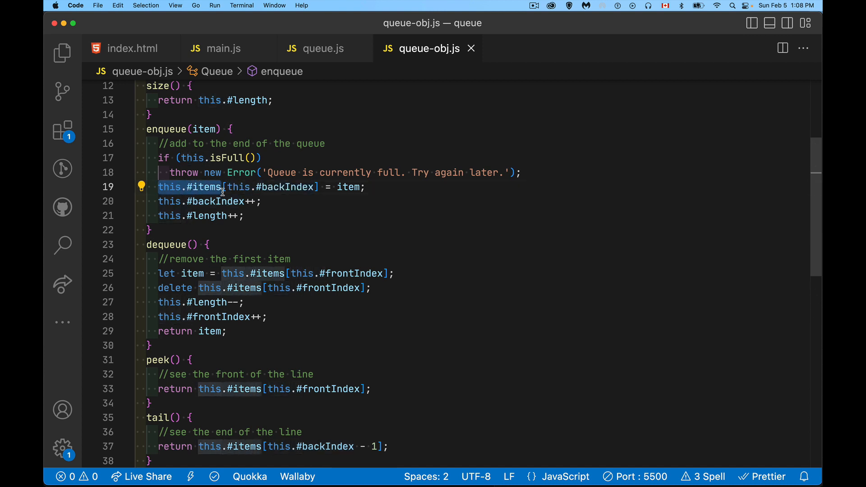
{"action": "scroll", "scroll_direction": "up", "scroll_amount": 3}
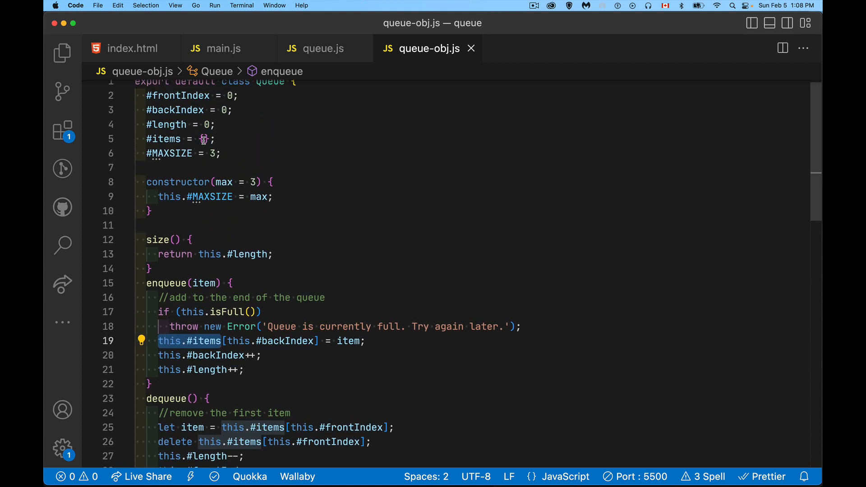
{"action": "mouse_move", "coordinate": [207, 341]}
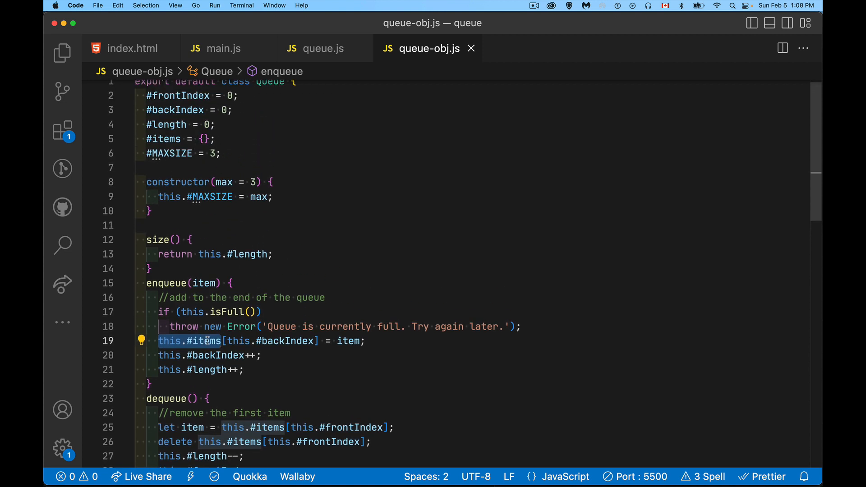
{"action": "mouse_move", "coordinate": [319, 359]}
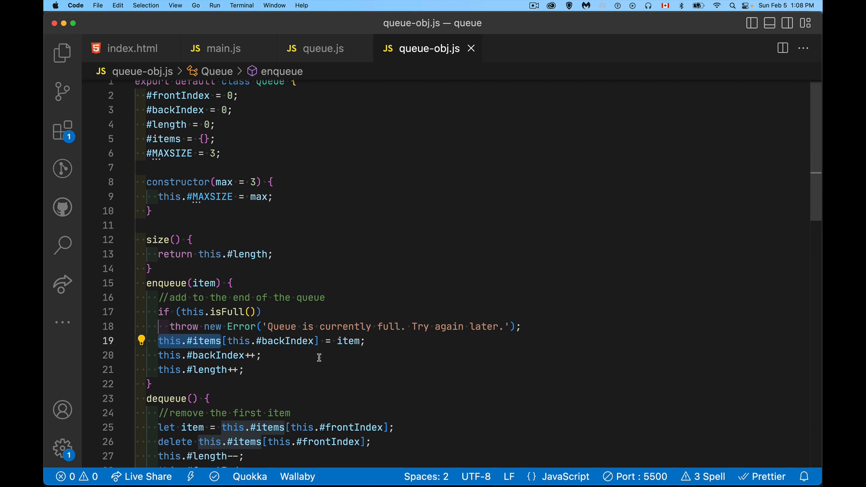
{"action": "mouse_move", "coordinate": [281, 358]}
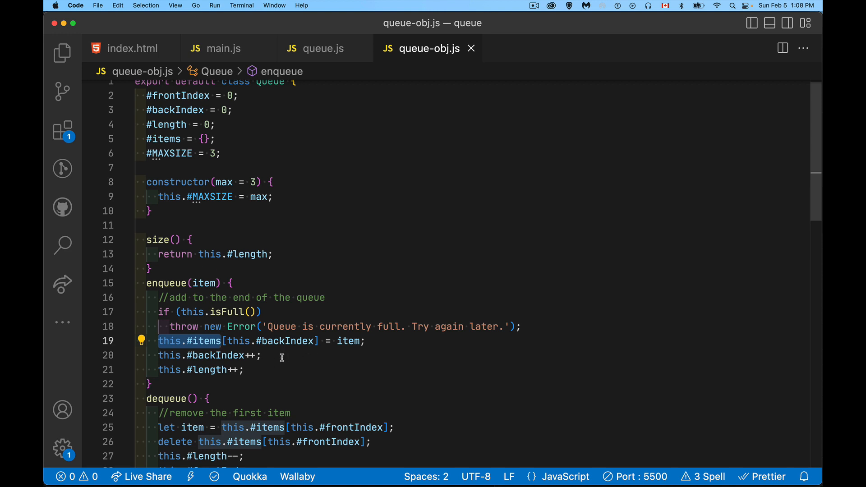
{"action": "left_click", "coordinate": [264, 312]}
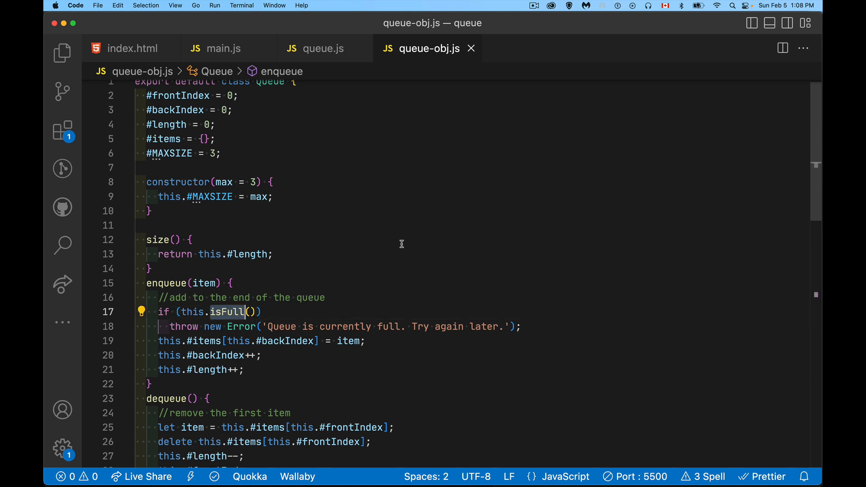
{"action": "scroll", "scroll_direction": "down", "scroll_amount": 3}
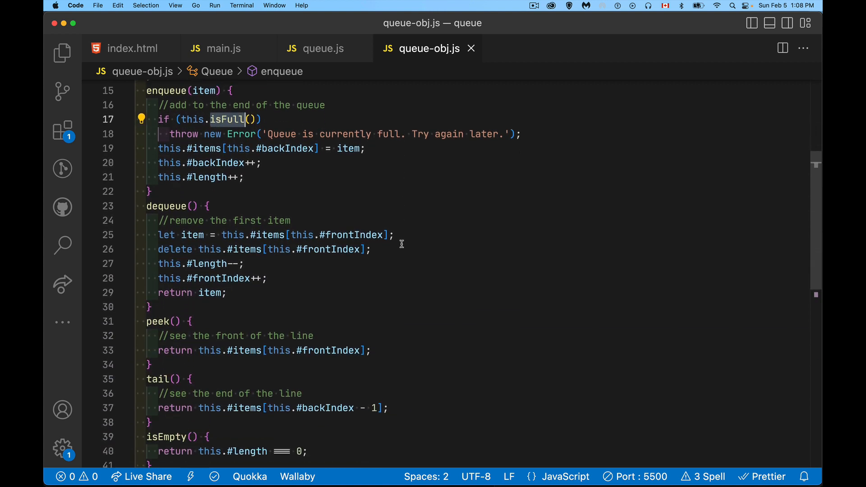
{"action": "scroll", "scroll_direction": "up", "scroll_amount": 3}
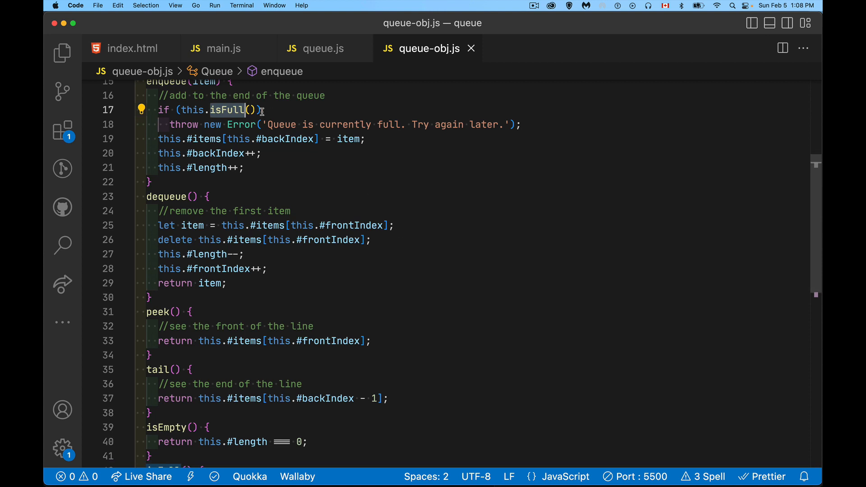
{"action": "mouse_move", "coordinate": [374, 197]}
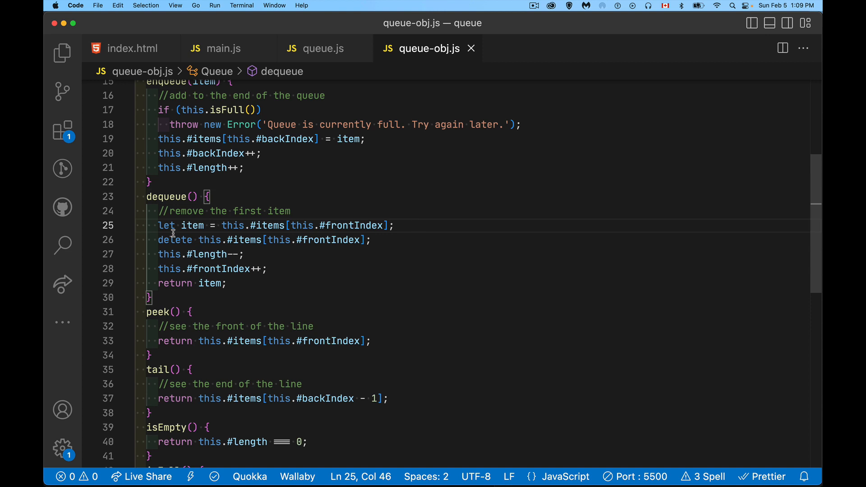
{"action": "double_click", "coordinate": [193, 226]}
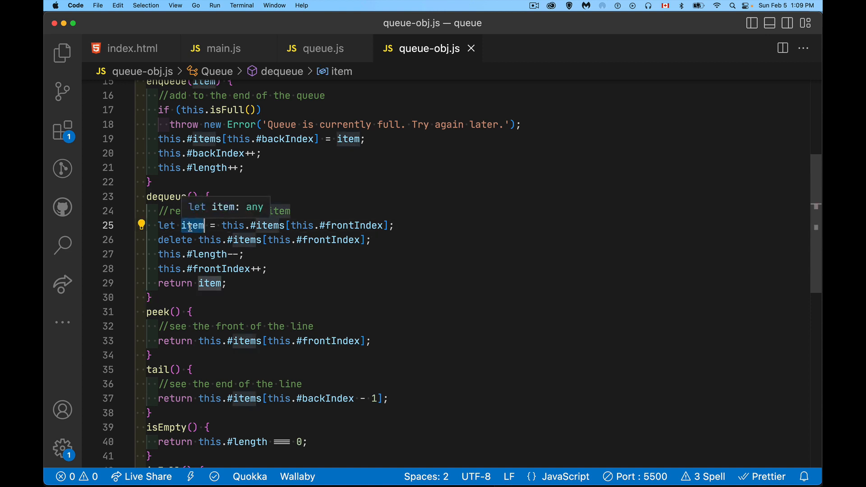
{"action": "left_click", "coordinate": [176, 240]}
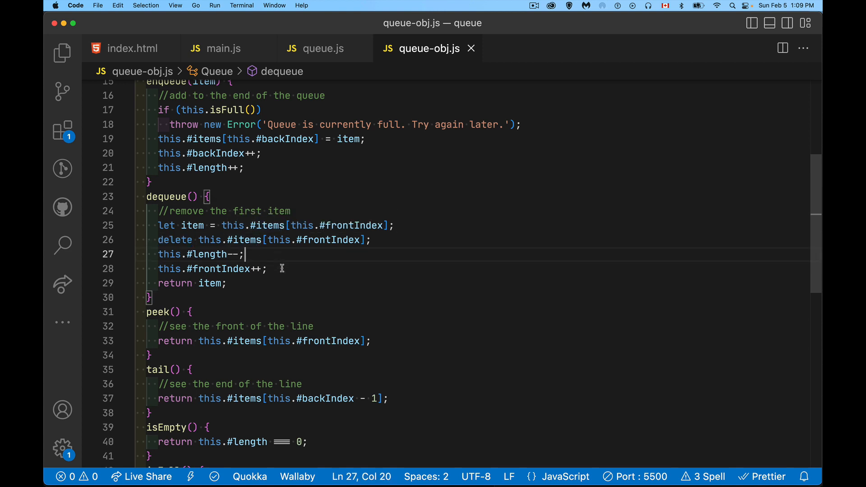
{"action": "left_click", "coordinate": [281, 269]}
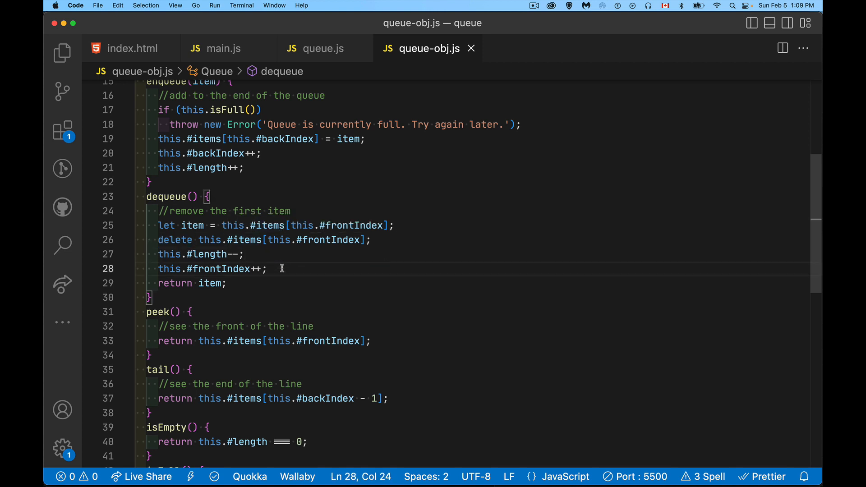
{"action": "mouse_move", "coordinate": [285, 276]}
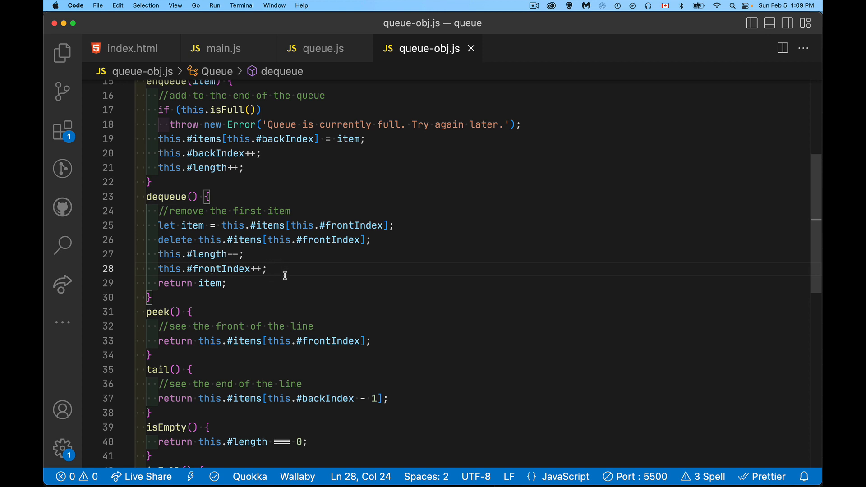
{"action": "scroll", "scroll_direction": "down", "scroll_amount": 3}
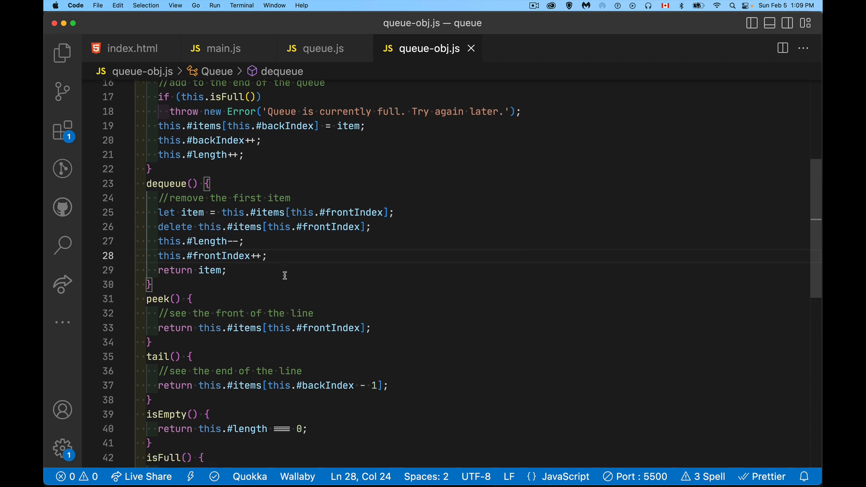
{"action": "scroll", "scroll_direction": "down", "scroll_amount": 3}
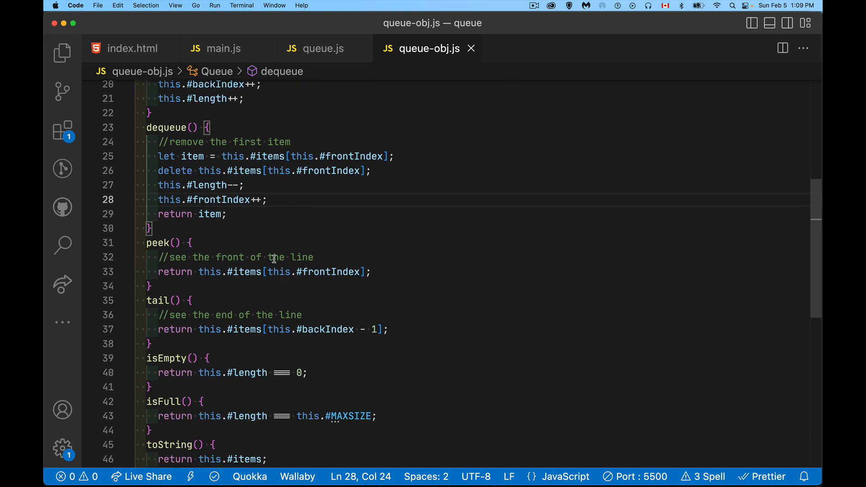
{"action": "mouse_move", "coordinate": [366, 289]}
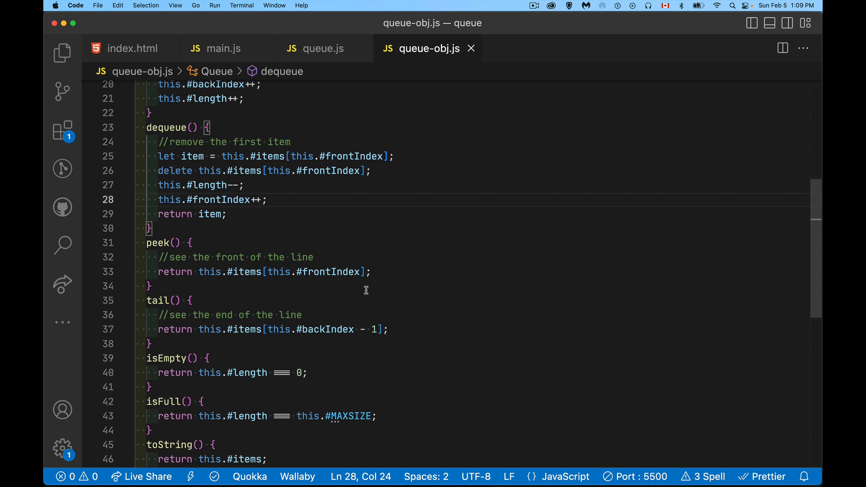
{"action": "left_click", "coordinate": [327, 272]}
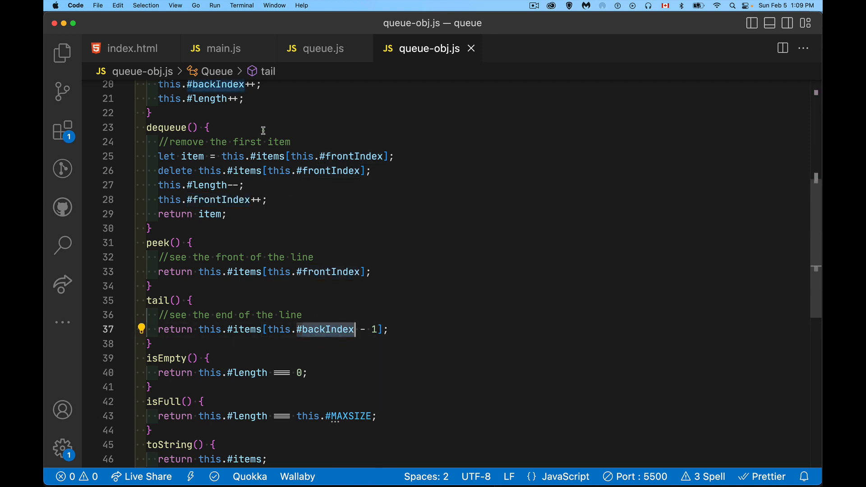
{"action": "mouse_move", "coordinate": [252, 97]}
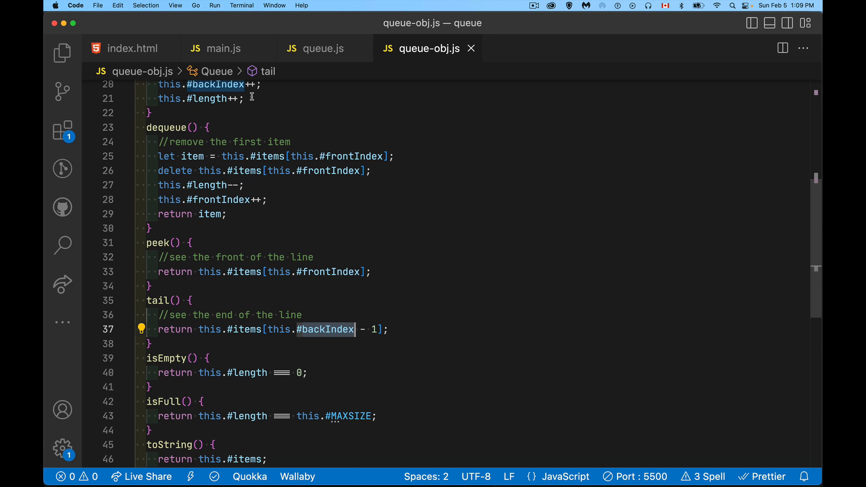
{"action": "mouse_move", "coordinate": [383, 310]}
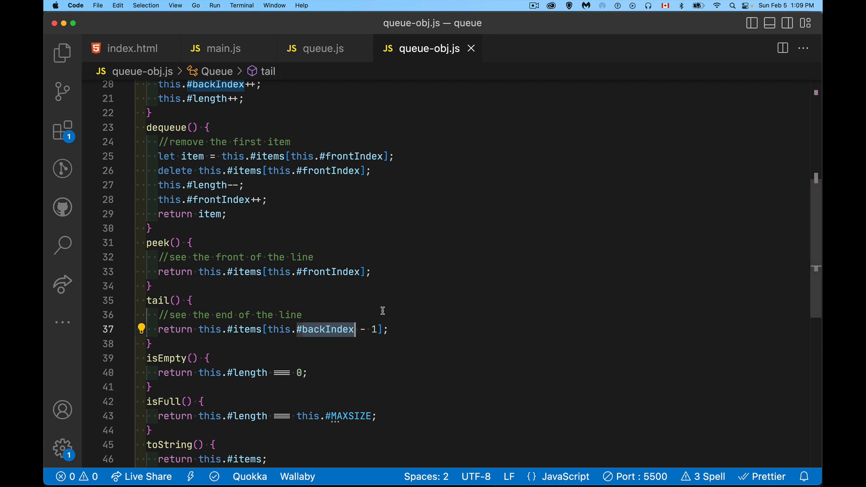
{"action": "mouse_move", "coordinate": [387, 310]}
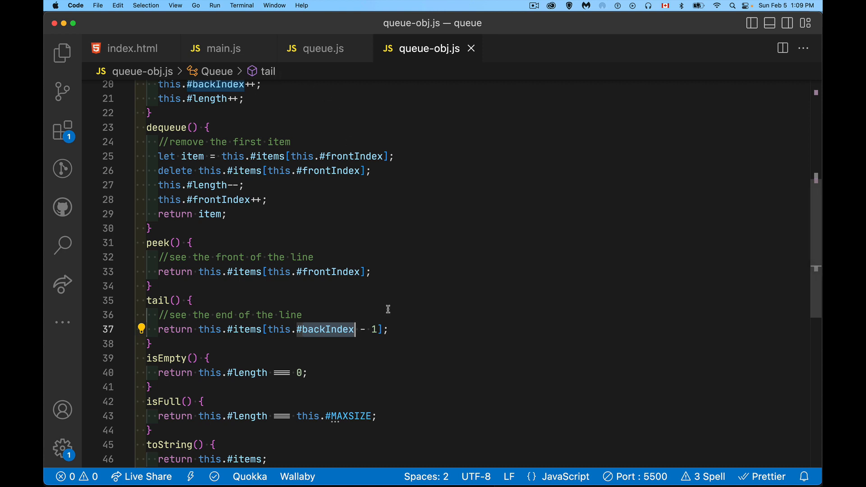
{"action": "mouse_move", "coordinate": [180, 337]}
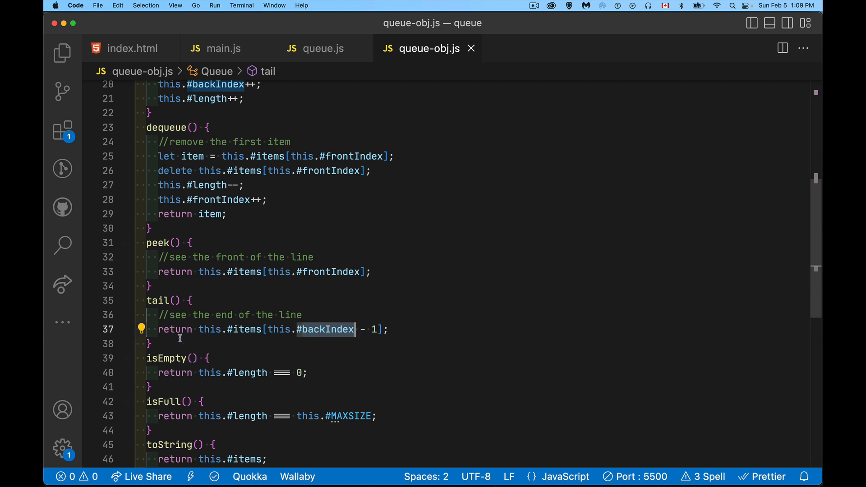
{"action": "scroll", "scroll_direction": "down", "scroll_amount": 3}
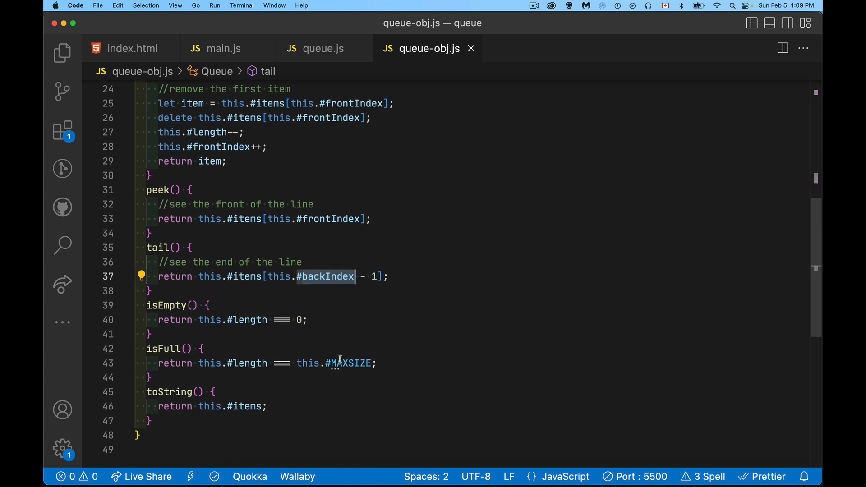
{"action": "left_click", "coordinate": [309, 320]}
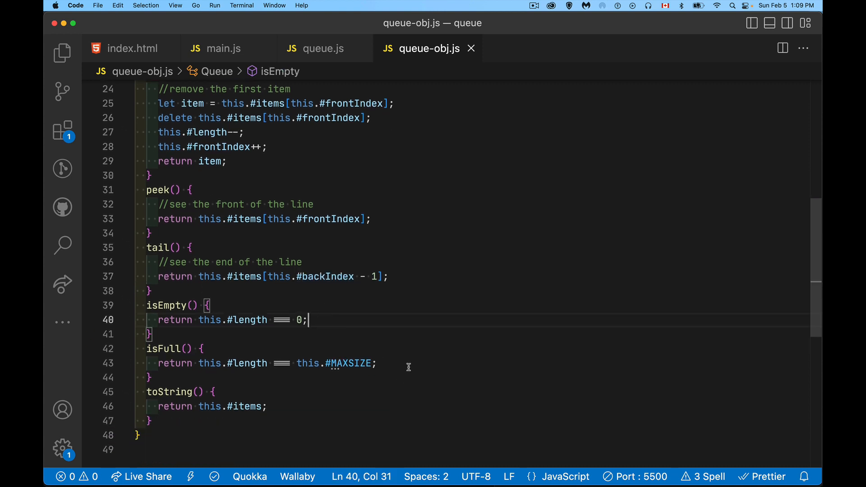
{"action": "scroll", "scroll_direction": "up", "scroll_amount": 3}
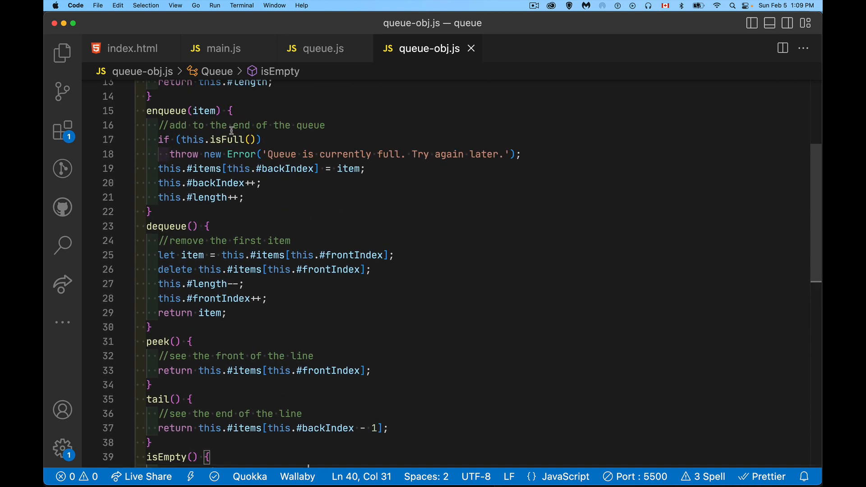
{"action": "mouse_move", "coordinate": [274, 142]}
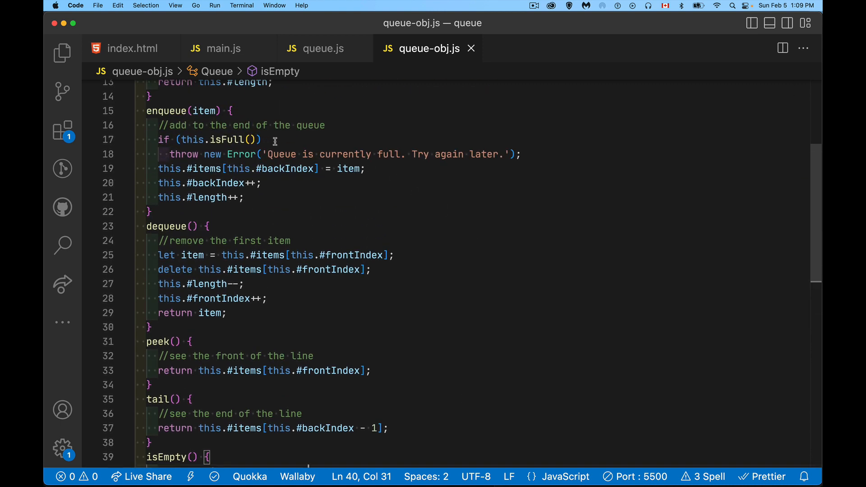
{"action": "mouse_move", "coordinate": [520, 155]}
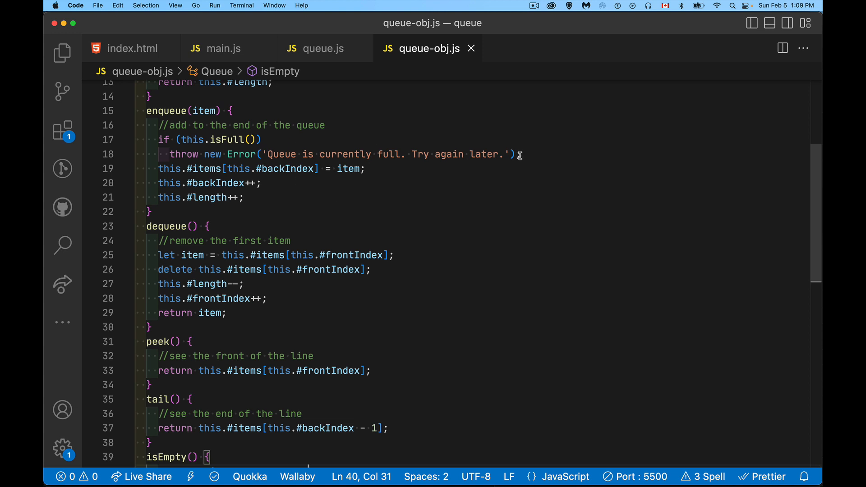
{"action": "scroll", "scroll_direction": "down", "scroll_amount": 3}
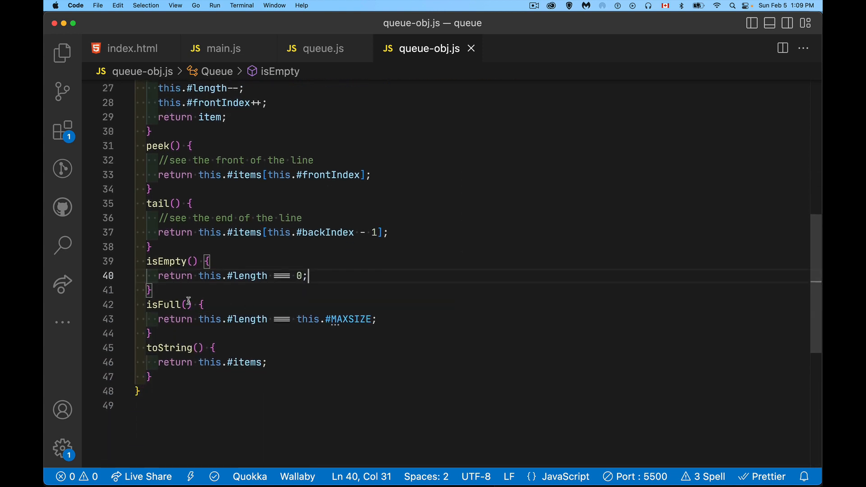
{"action": "mouse_move", "coordinate": [299, 289]}
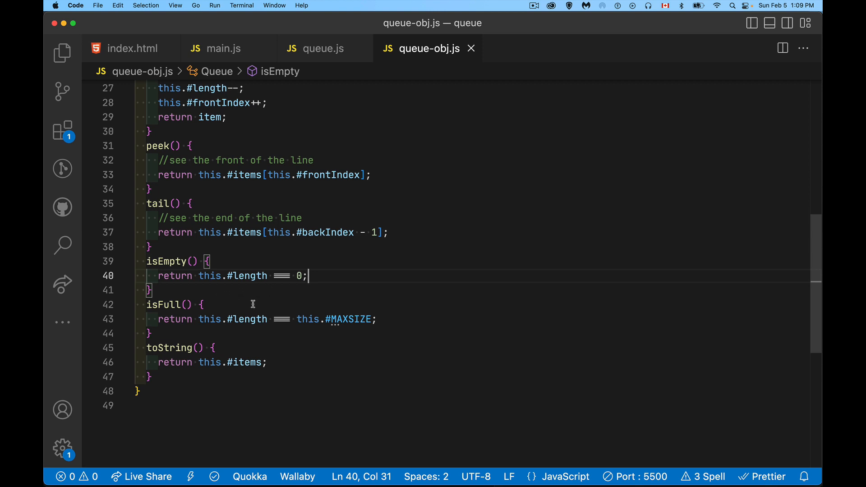
{"action": "mouse_move", "coordinate": [344, 307]}
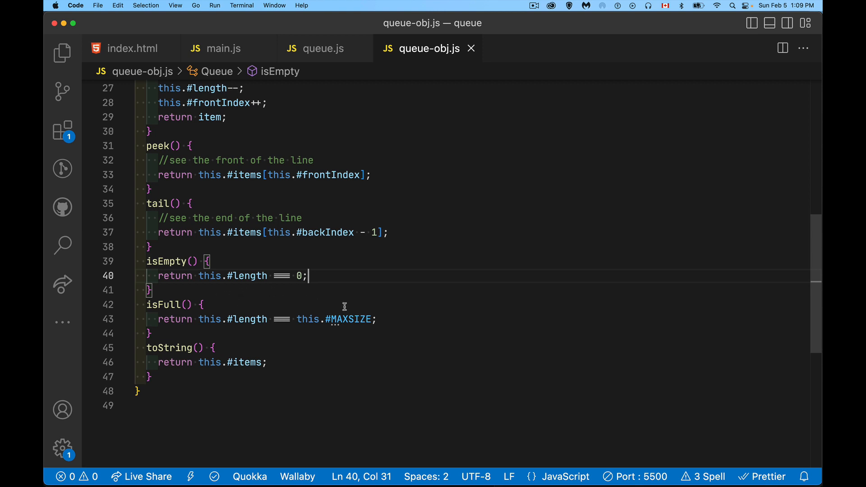
{"action": "mouse_move", "coordinate": [173, 357]}
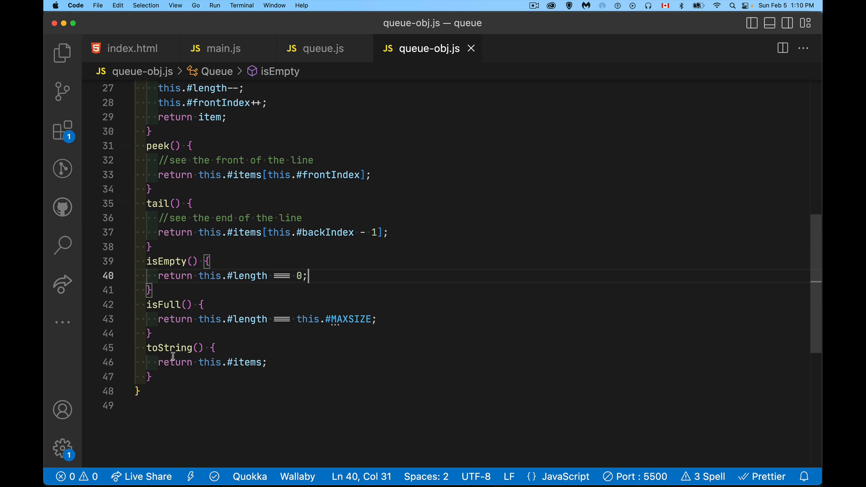
{"action": "left_click", "coordinate": [267, 363]}
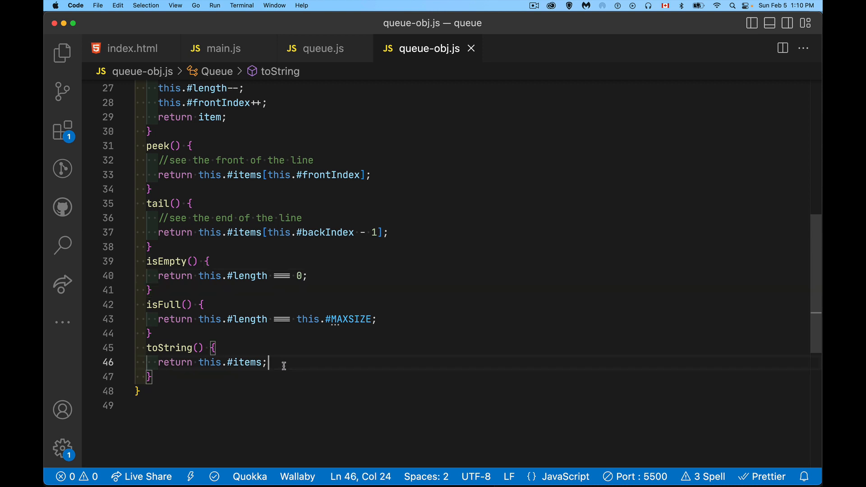
{"action": "mouse_move", "coordinate": [314, 374]}
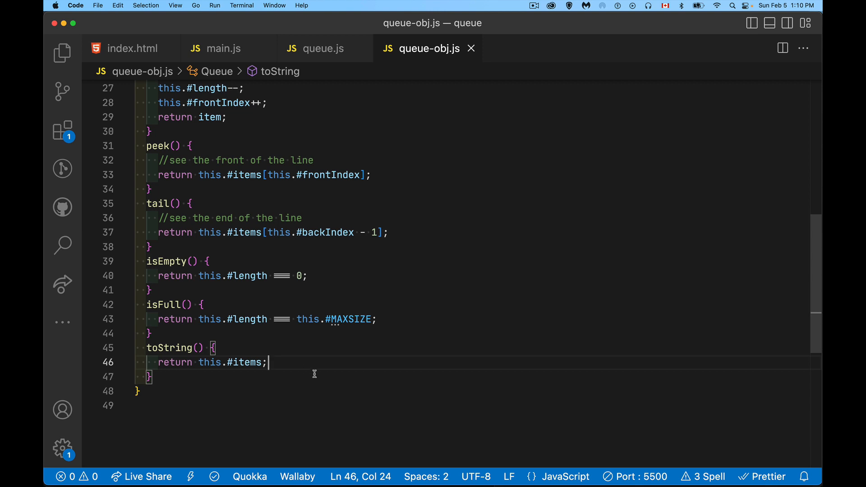
{"action": "mouse_move", "coordinate": [262, 365]}
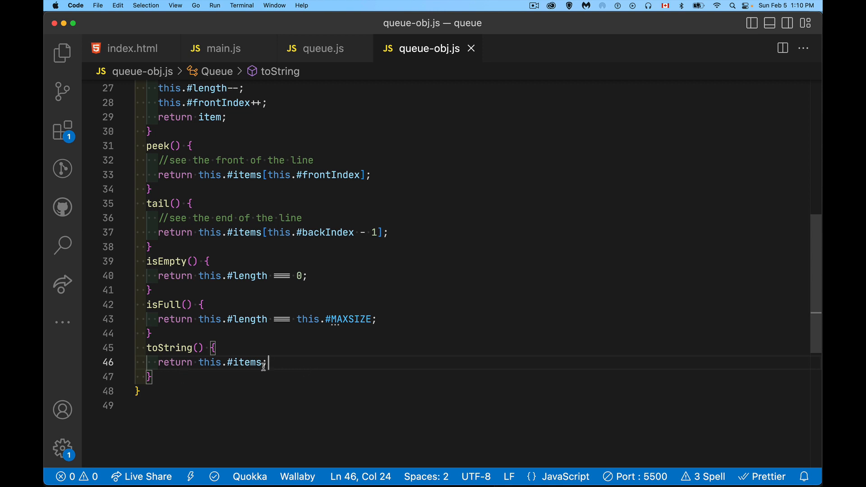
{"action": "mouse_move", "coordinate": [445, 245]}
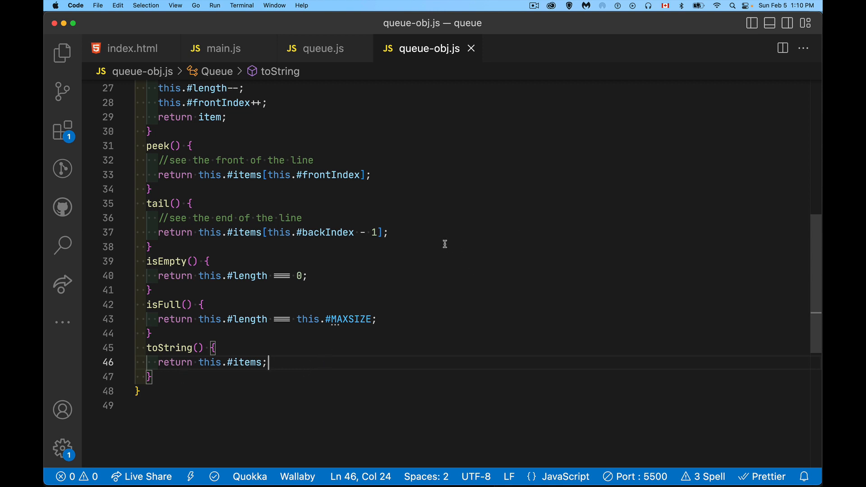
{"action": "scroll", "scroll_direction": "up", "scroll_amount": 3}
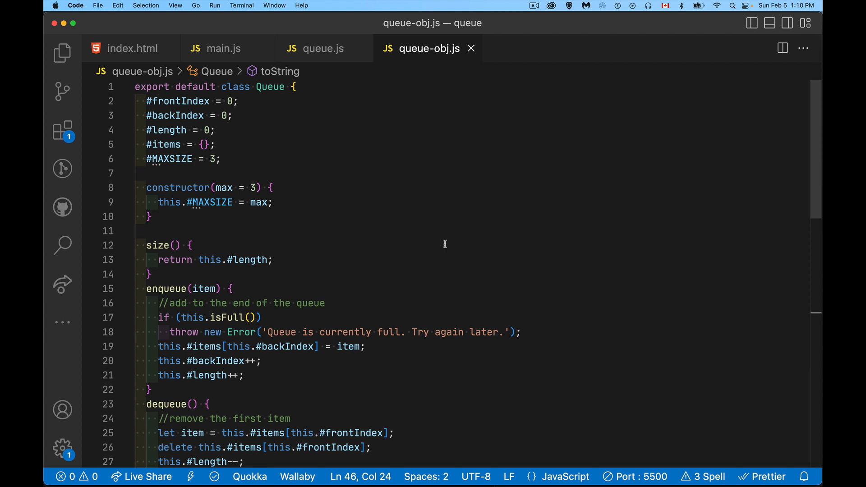
{"action": "left_click", "coordinate": [323, 49]}
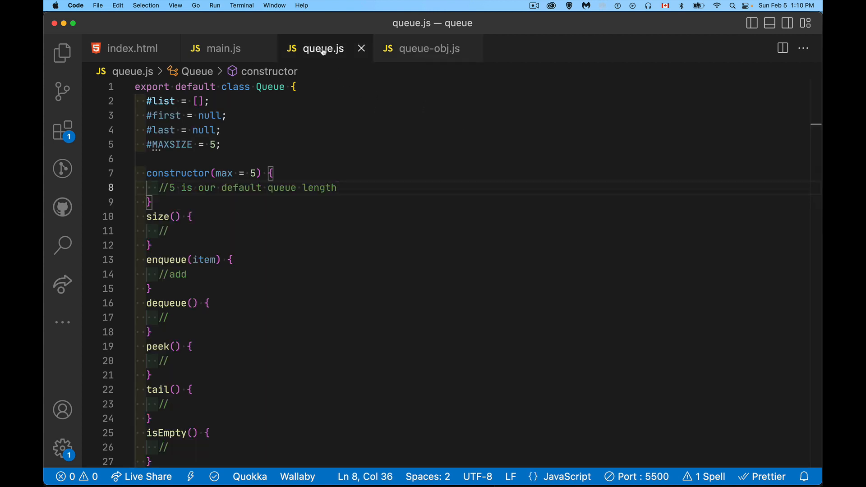
{"action": "left_click", "coordinate": [210, 101]}
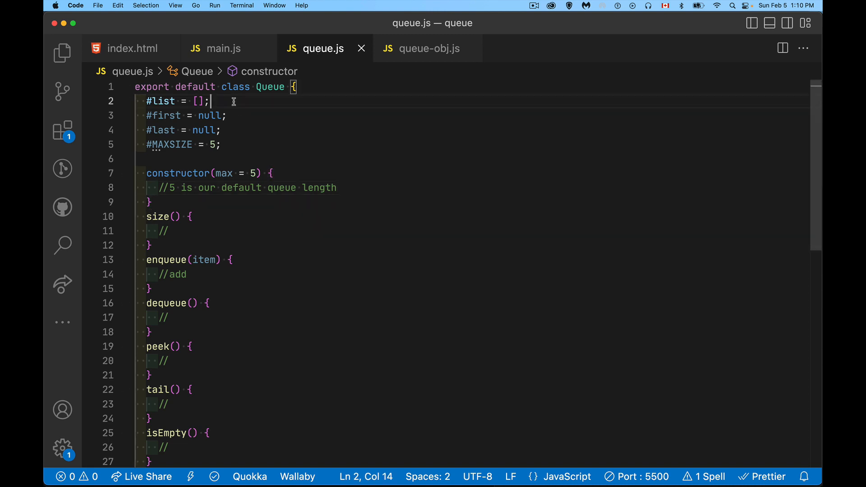
{"action": "left_click_drag", "start_coordinate": [147, 115], "coordinate": [221, 130]}
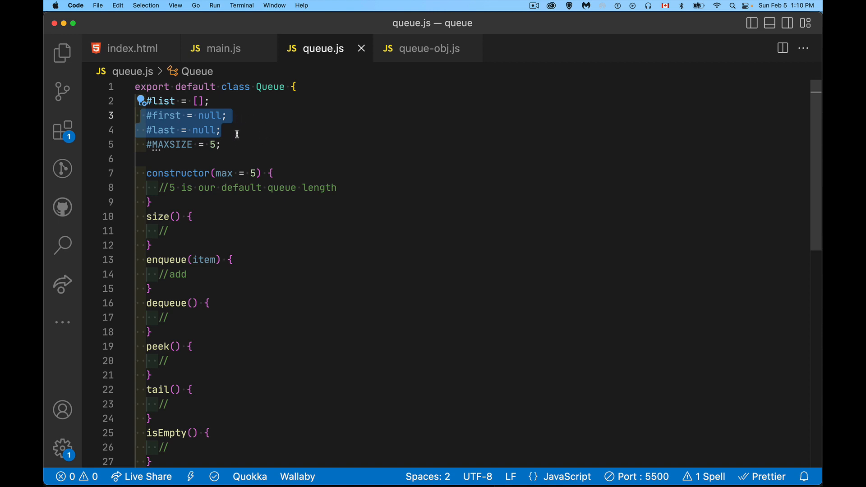
{"action": "mouse_move", "coordinate": [242, 122]}
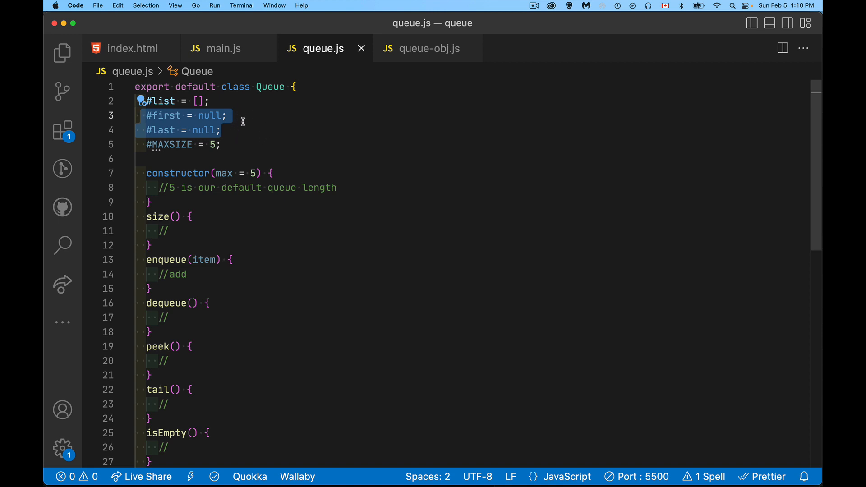
{"action": "mouse_move", "coordinate": [252, 117]}
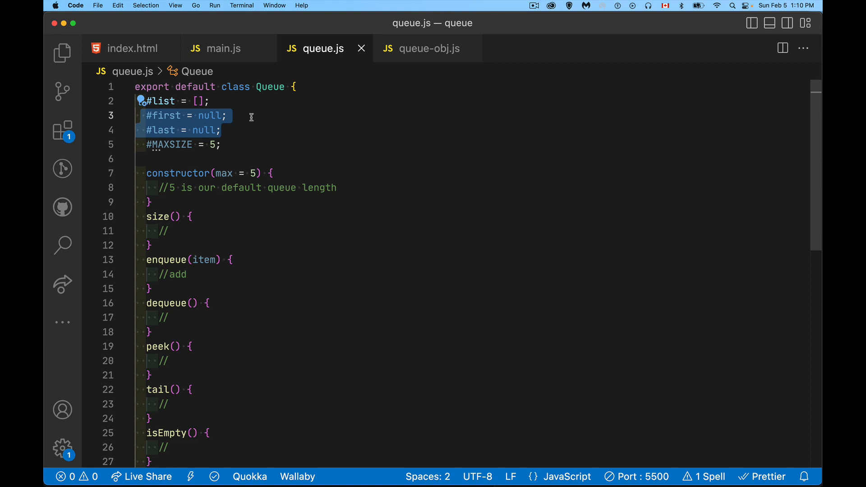
{"action": "left_click", "coordinate": [429, 48]}
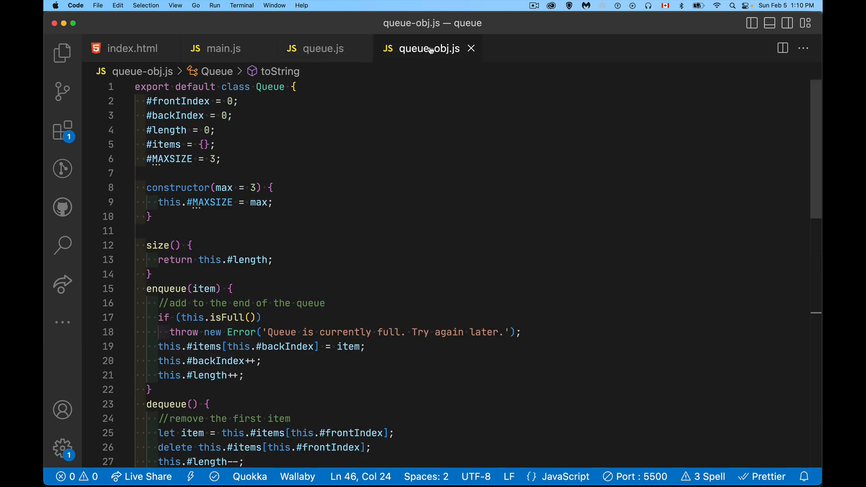
{"action": "mouse_move", "coordinate": [243, 118]}
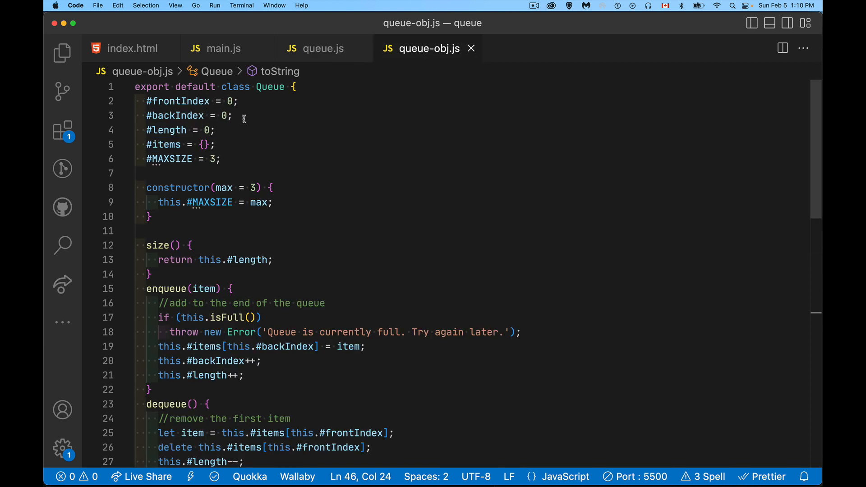
{"action": "left_click", "coordinate": [322, 48]}
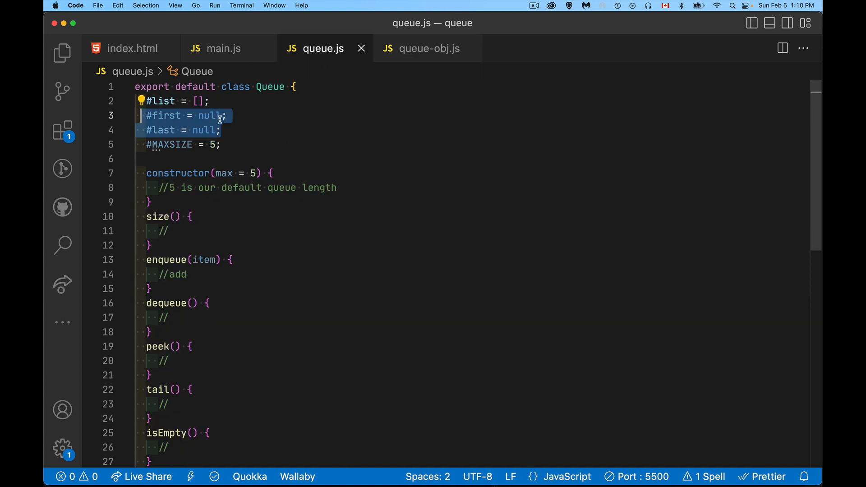
{"action": "mouse_move", "coordinate": [249, 132]}
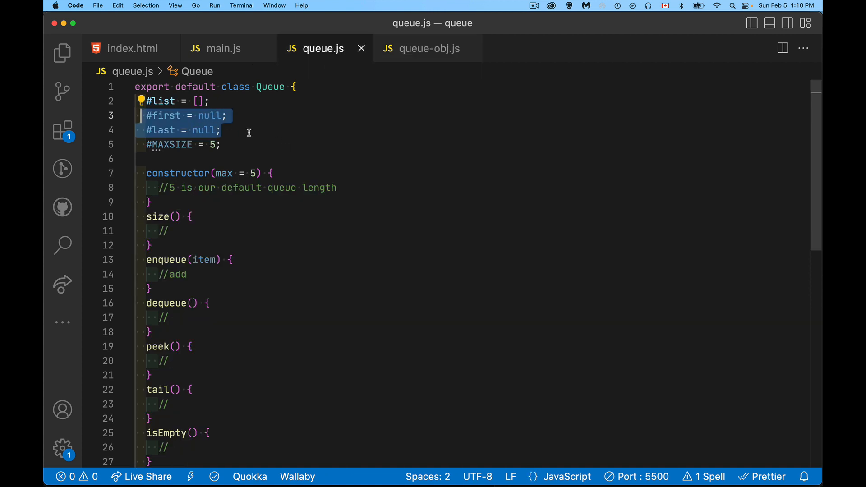
{"action": "mouse_move", "coordinate": [238, 128]}
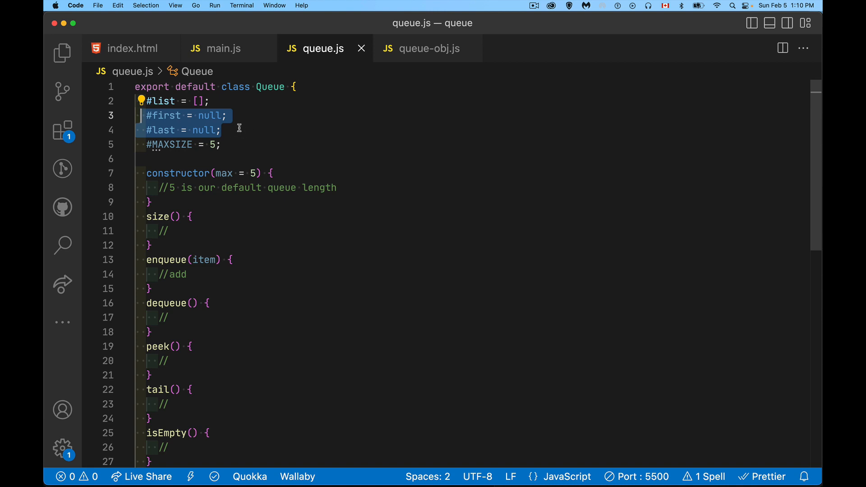
{"action": "mouse_move", "coordinate": [205, 385]}
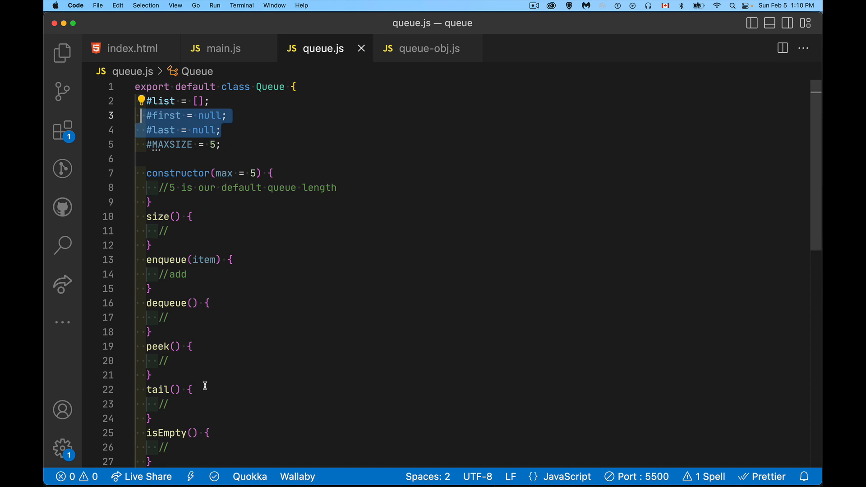
{"action": "mouse_move", "coordinate": [277, 138]}
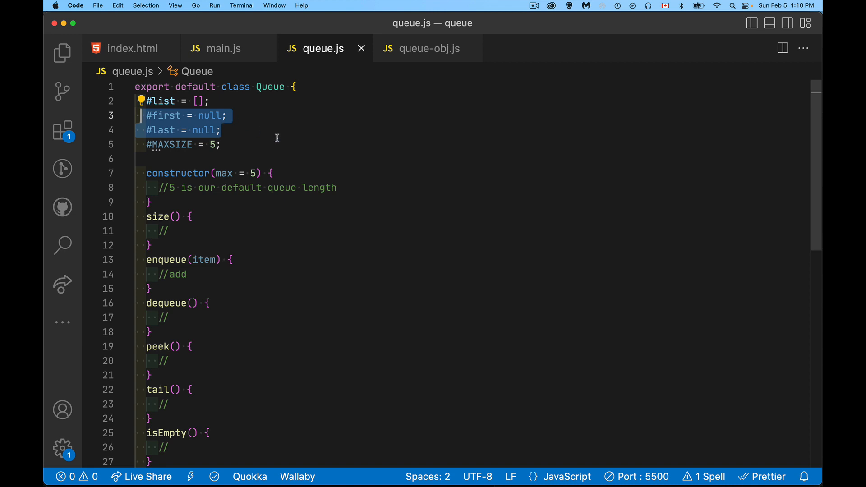
{"action": "mouse_move", "coordinate": [250, 145]}
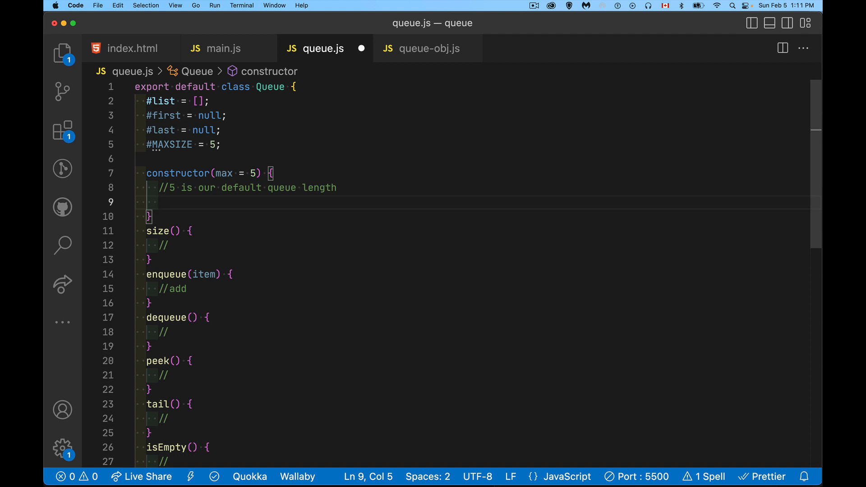
Step: Add this.#MAXSIZE = max; to the Queue constructor body
{"action": "type", "text": "this."}
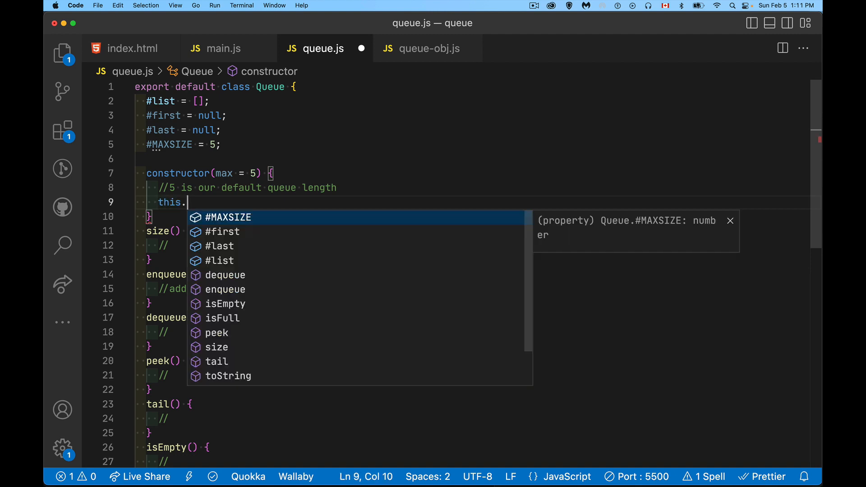
{"action": "type", "text": "#MAXSIZE = max;"}
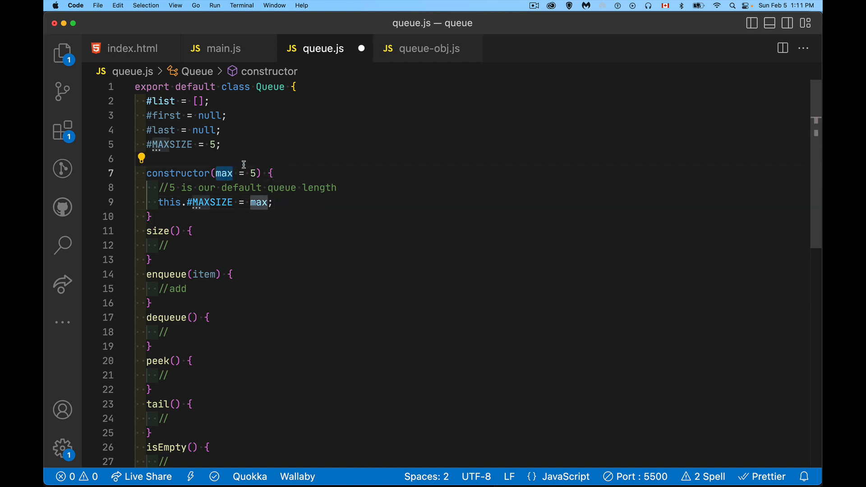
{"action": "mouse_move", "coordinate": [333, 44]}
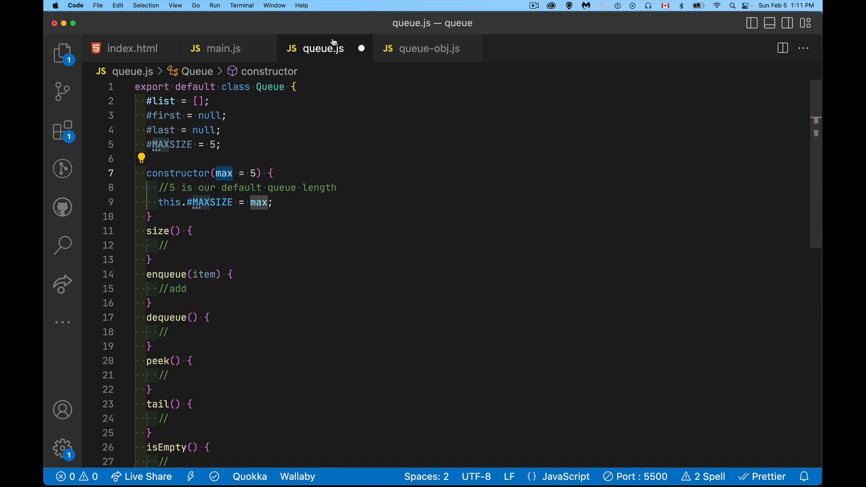
Step: Pass a capacity of 20 to new Queue() in main.js
{"action": "left_click", "coordinate": [223, 48]}
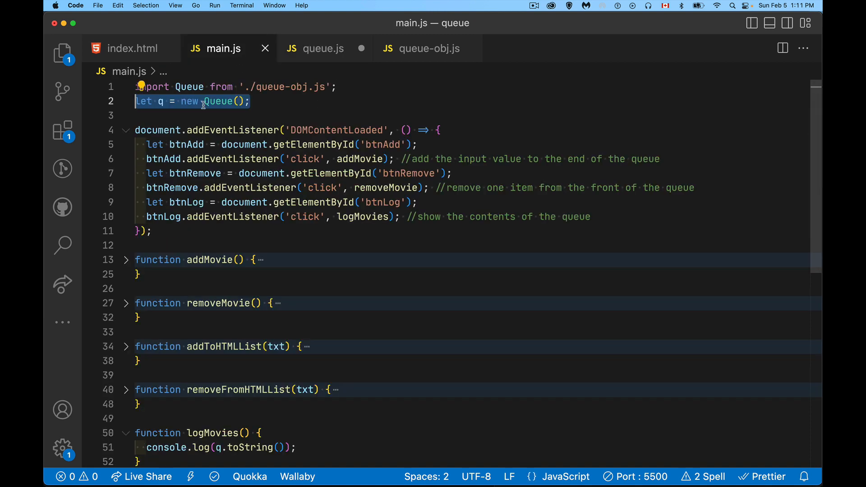
{"action": "mouse_move", "coordinate": [235, 101]}
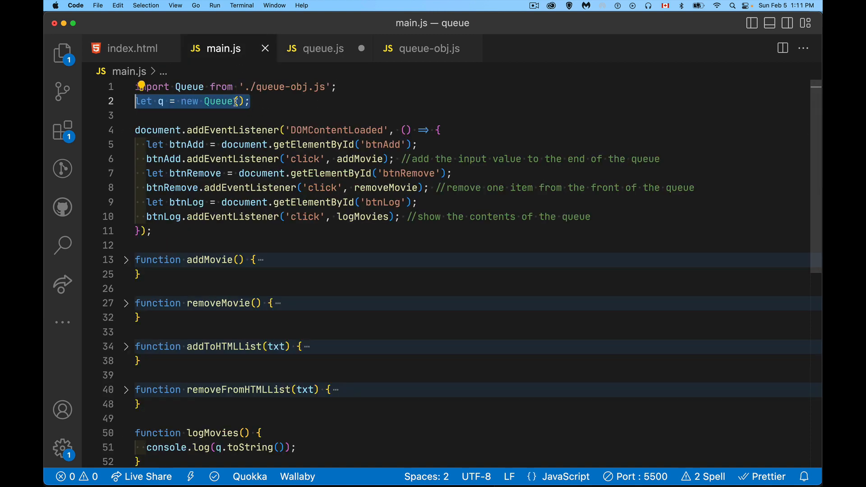
{"action": "left_click", "coordinate": [238, 101]}
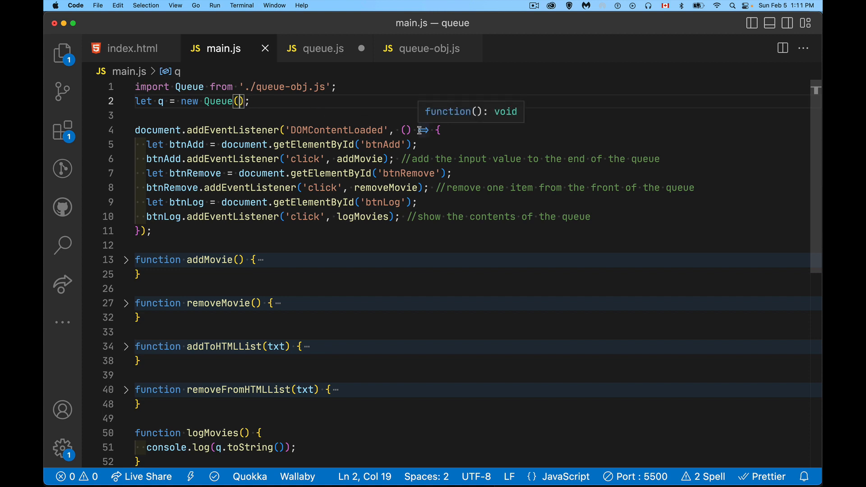
{"action": "type", "text": "20"}
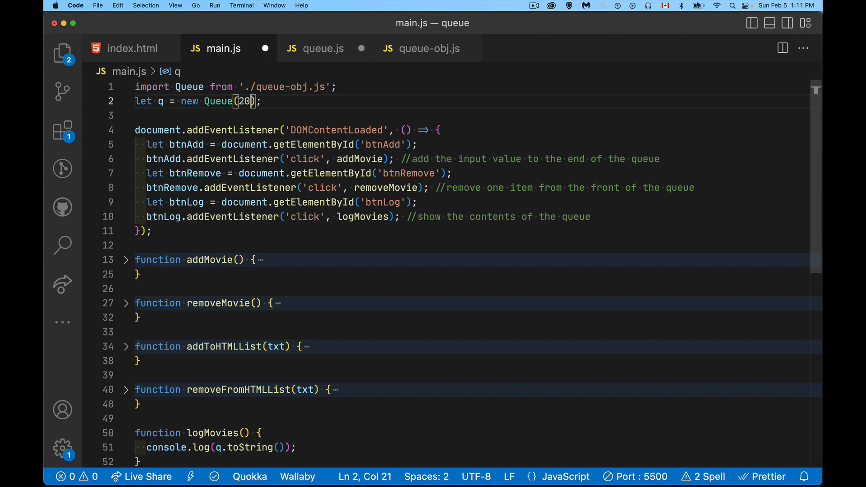
{"action": "mouse_move", "coordinate": [424, 78]}
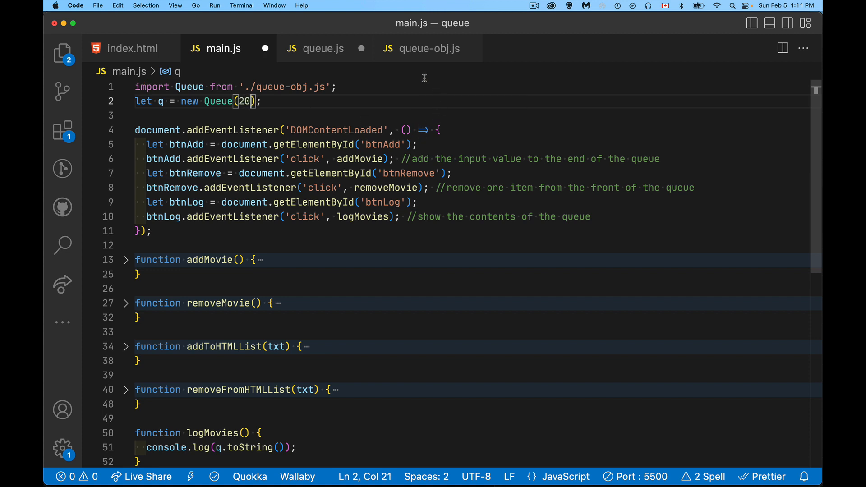
{"action": "left_click", "coordinate": [324, 48]}
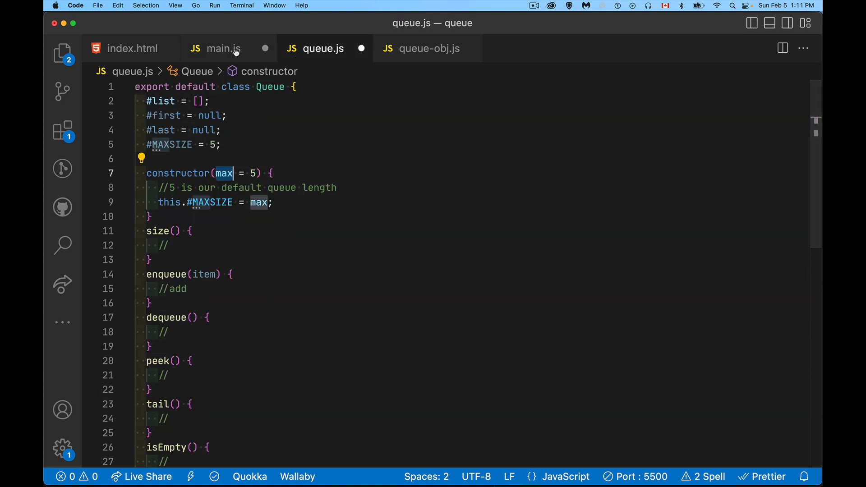
Step: Change the main.js import path from './queue-obj.js' to './queue.js'
{"action": "left_click", "coordinate": [223, 49]}
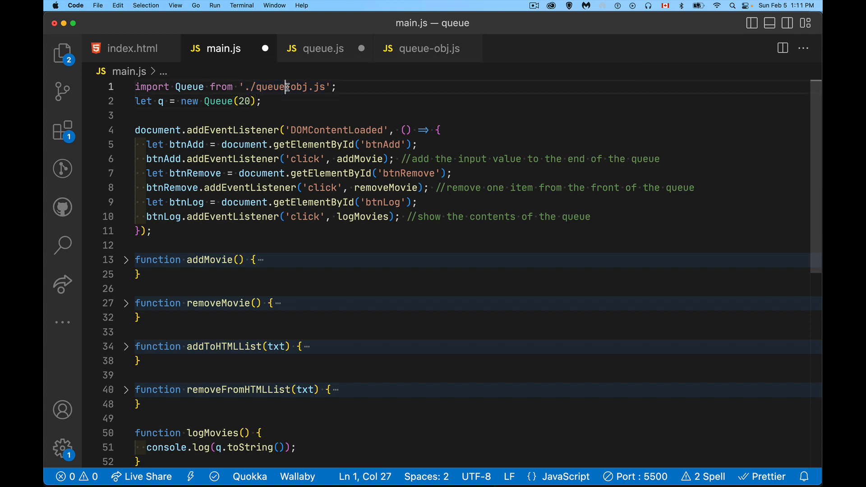
{"action": "key", "text": "Backspace"}
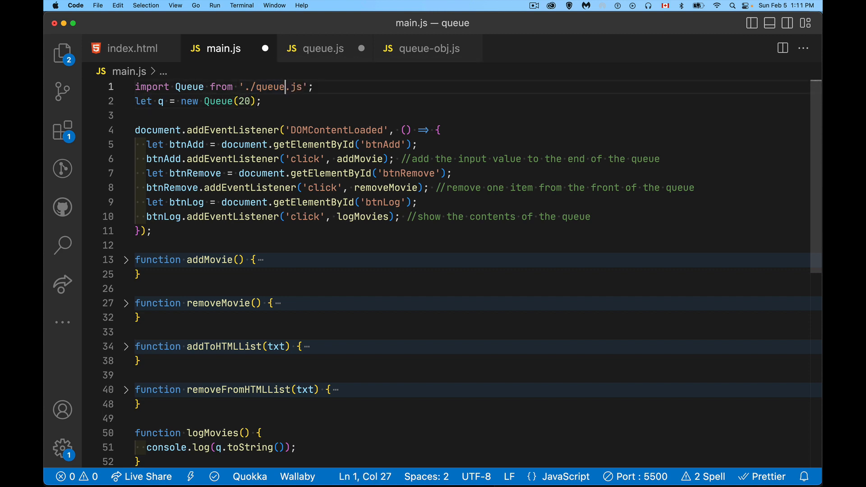
{"action": "left_click", "coordinate": [323, 48]}
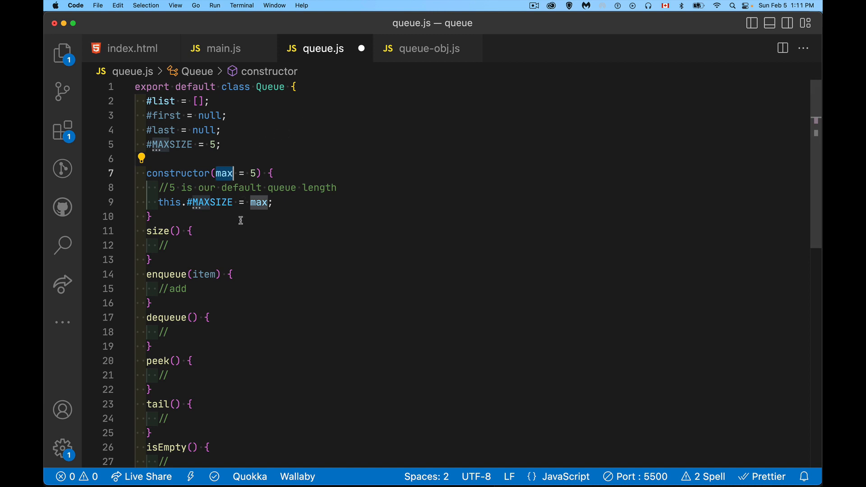
Step: Write return this.#list.length as the body of the size method
{"action": "left_click", "coordinate": [171, 245]}
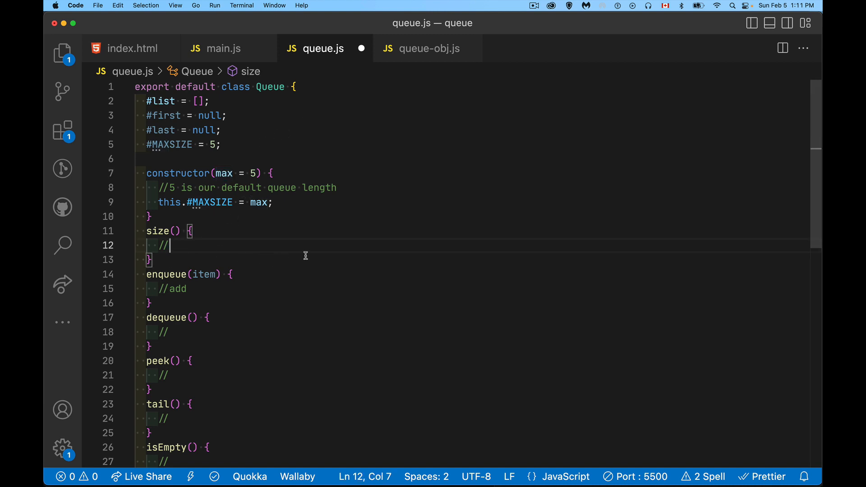
{"action": "mouse_move", "coordinate": [217, 141]}
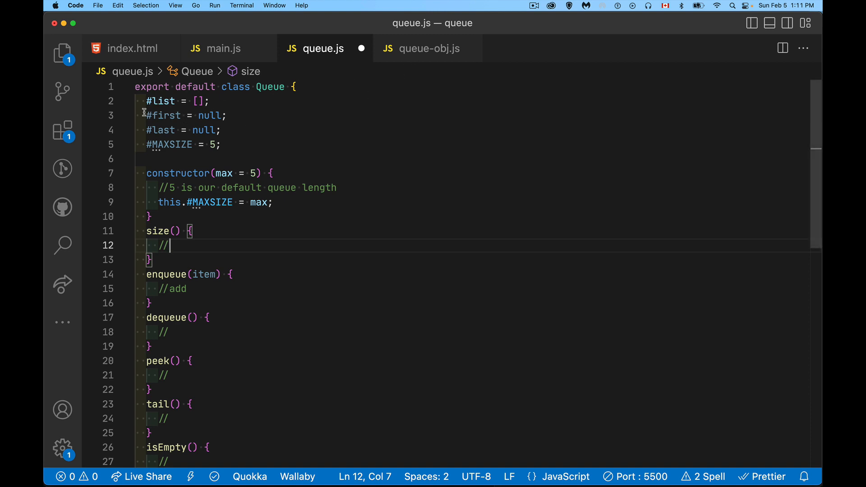
{"action": "mouse_move", "coordinate": [200, 258]}
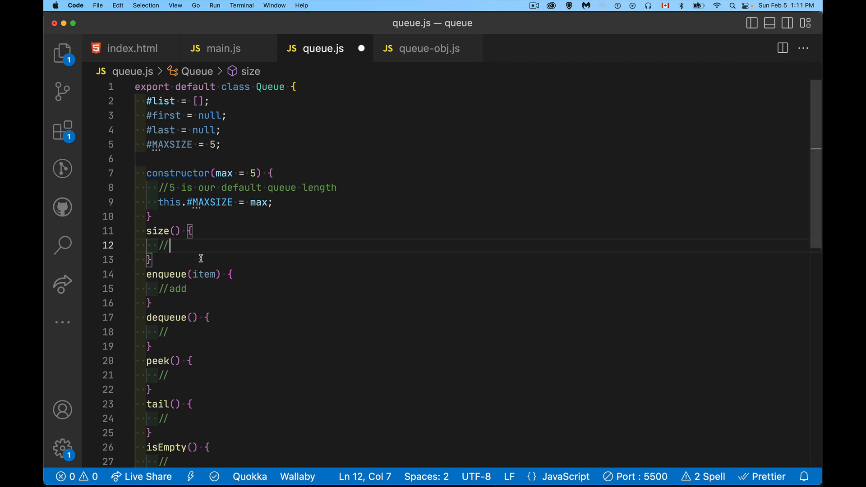
{"action": "type", "text": "return"}
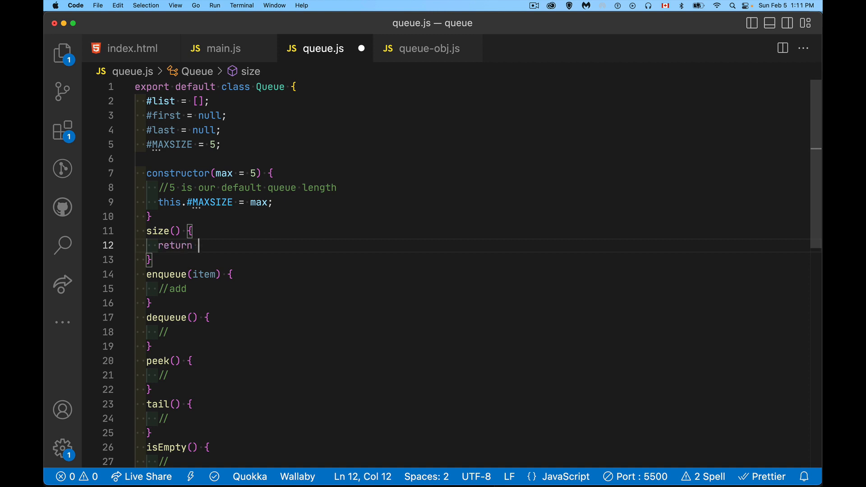
{"action": "type", "text": "this"}
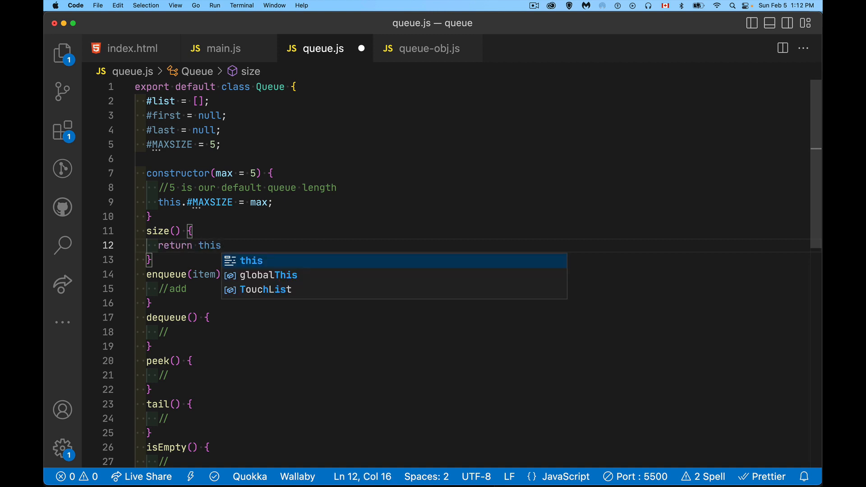
{"action": "type", "text": ".#list.length;"}
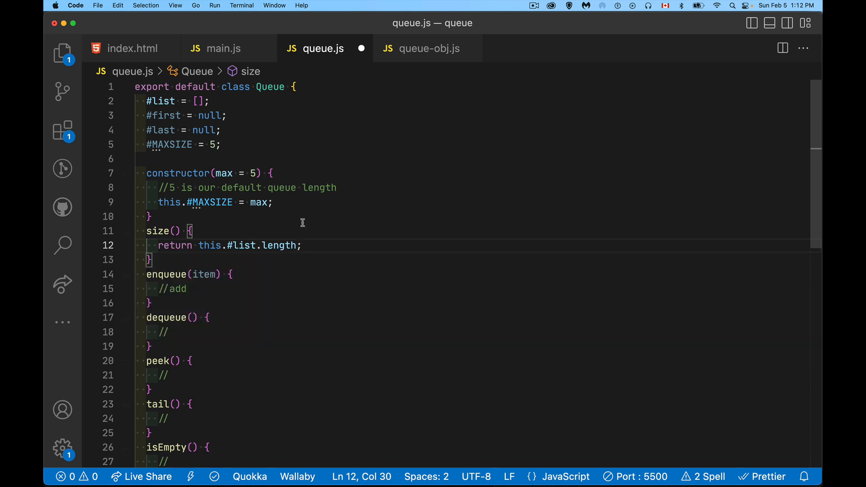
{"action": "mouse_move", "coordinate": [149, 258]}
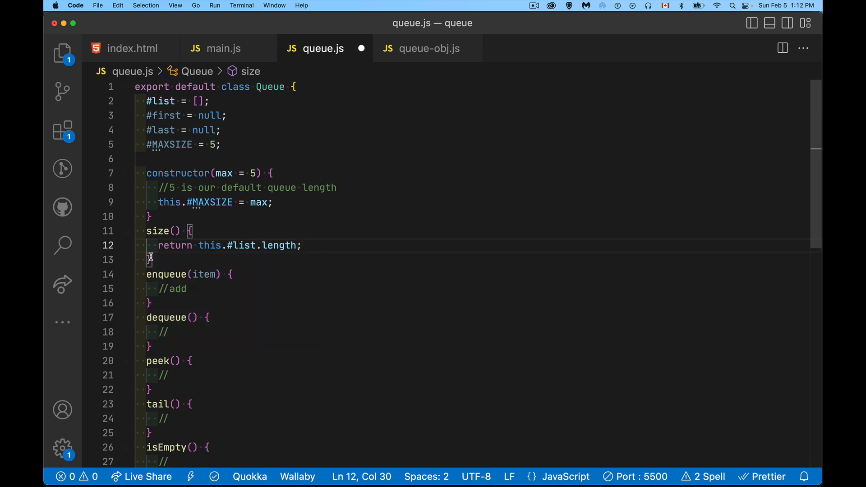
Step: Write this.#list.push(item); in the enqueue method
{"action": "left_click", "coordinate": [188, 288]}
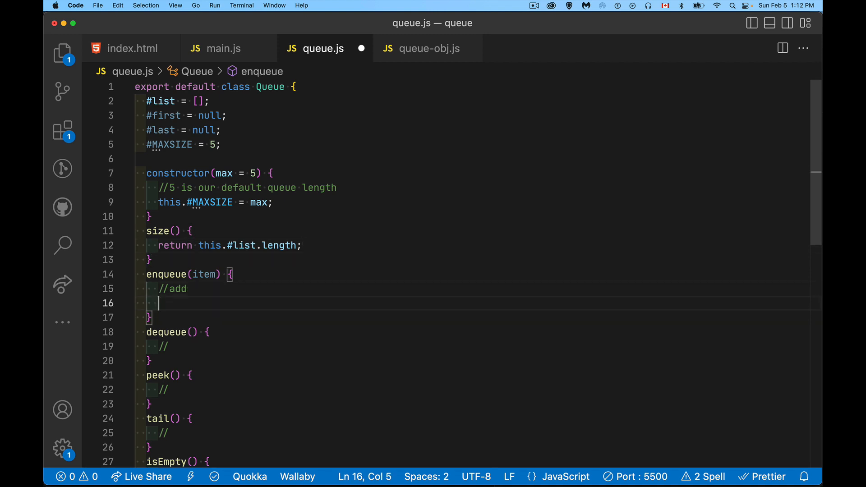
{"action": "type", "text": "this.#list"}
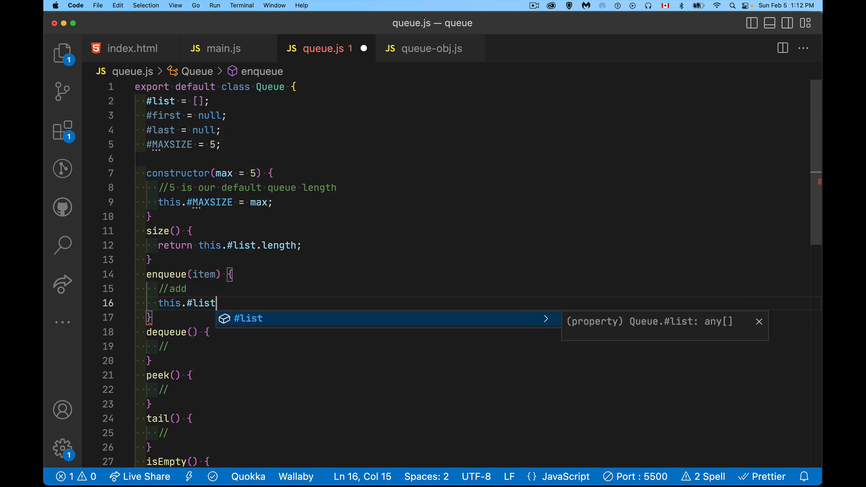
{"action": "type", "text": ".push("}
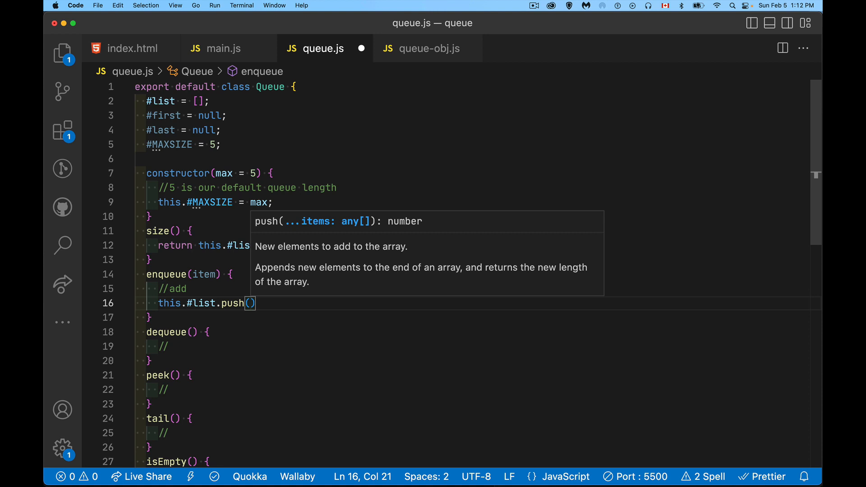
{"action": "mouse_move", "coordinate": [271, 309]}
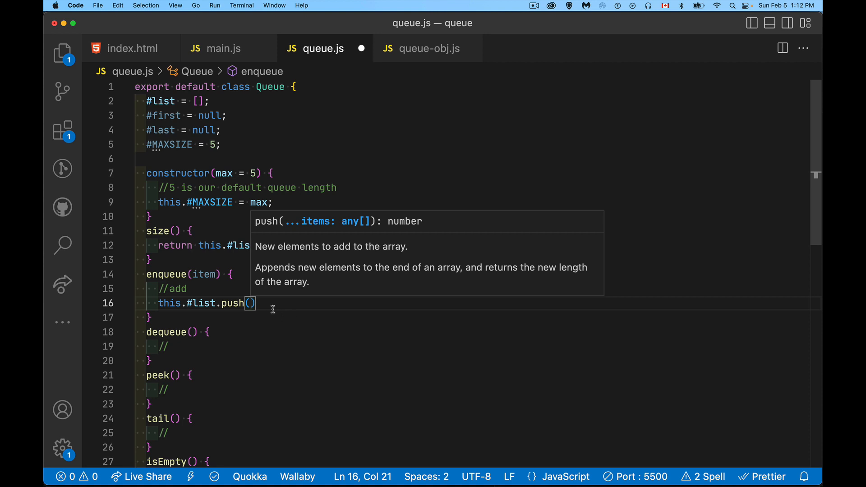
{"action": "mouse_move", "coordinate": [171, 275]}
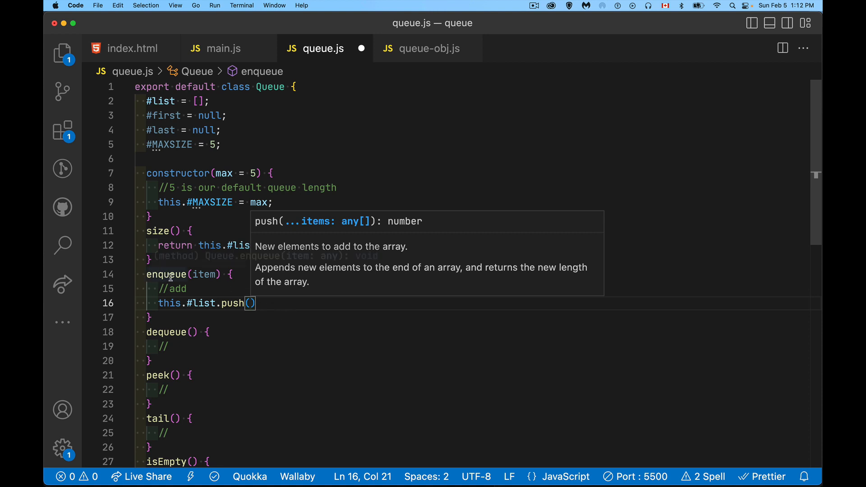
{"action": "mouse_move", "coordinate": [311, 352]}
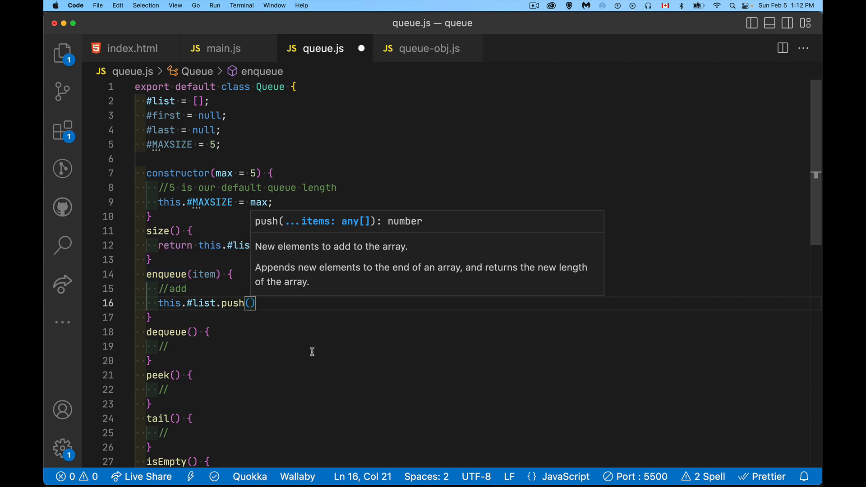
{"action": "type", "text": "item);"}
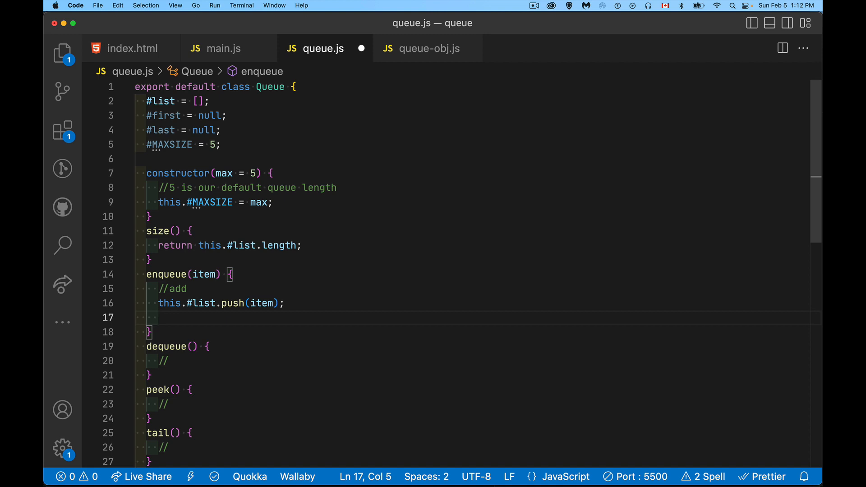
Step: Add this.#last = item; to enqueue and save queue.js
{"action": "type", "text": "#las"}
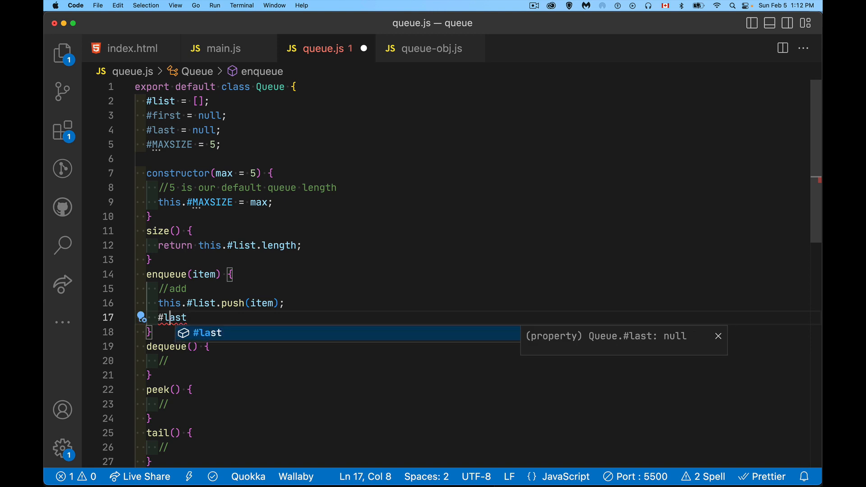
{"action": "type", "text": "this."}
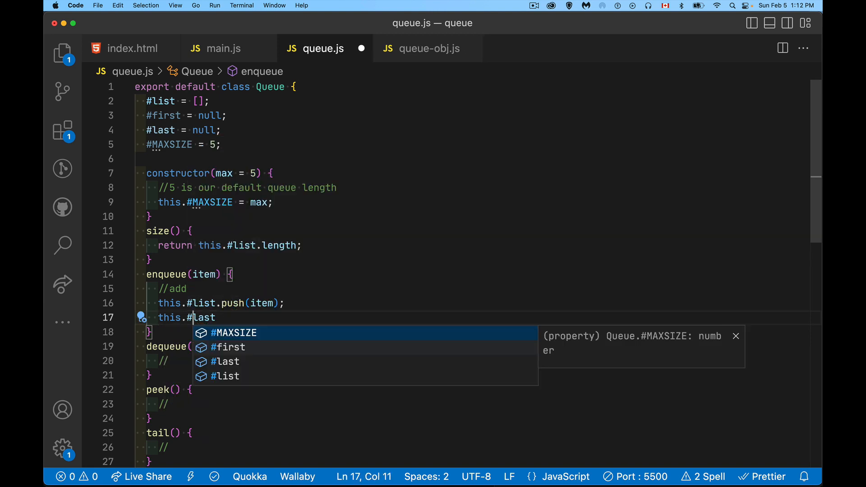
{"action": "type", "text": "= i"}
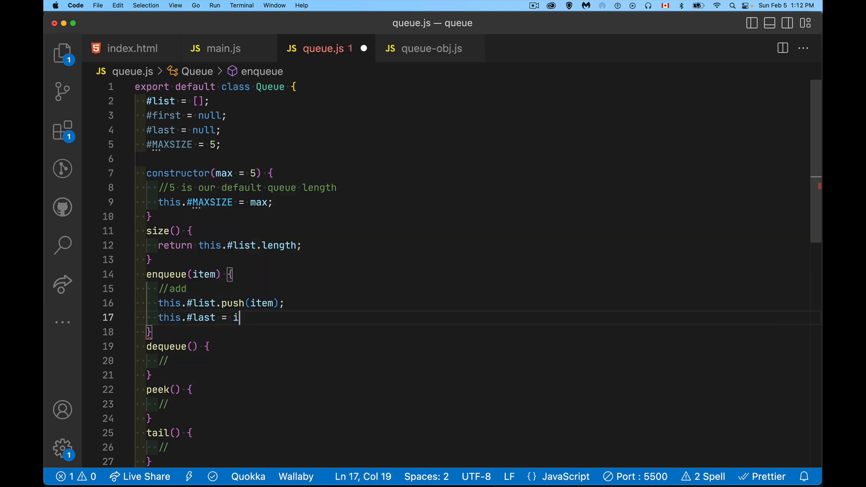
{"action": "type", "text": "tem;"}
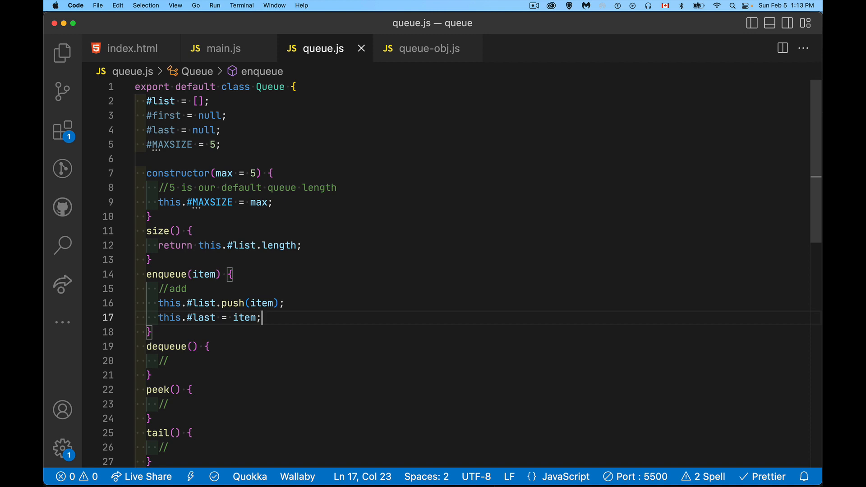
{"action": "mouse_move", "coordinate": [281, 230]}
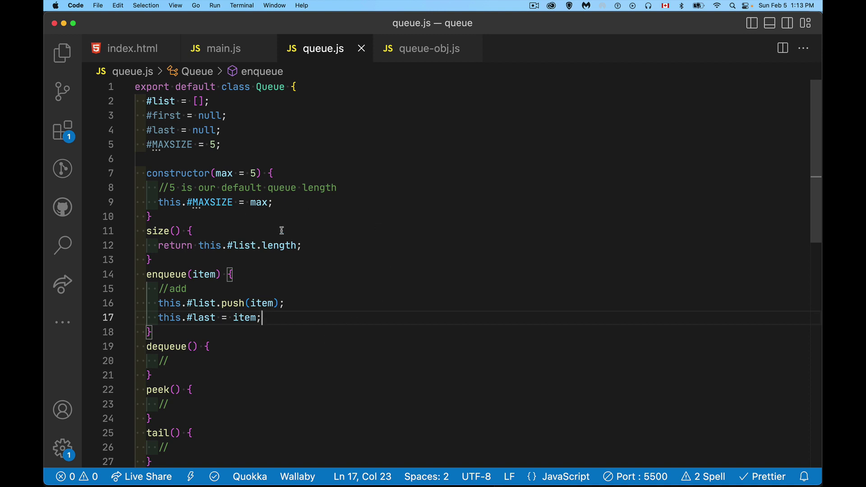
{"action": "mouse_move", "coordinate": [289, 213]}
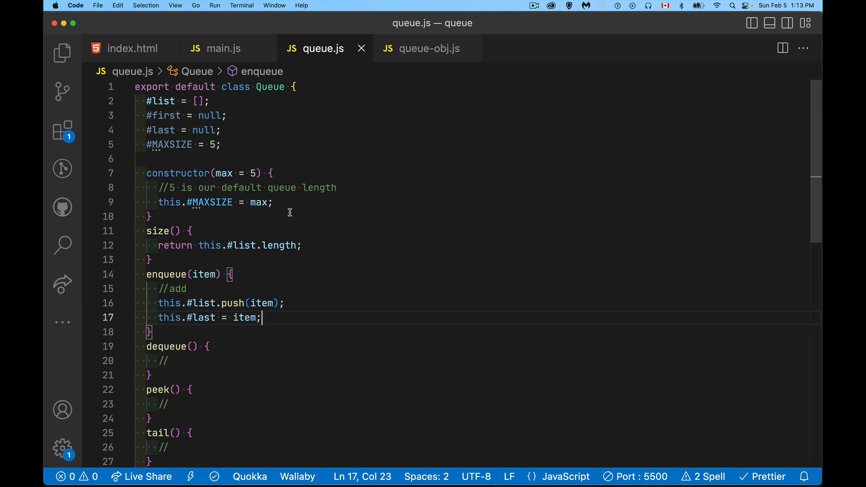
{"action": "mouse_move", "coordinate": [163, 115]}
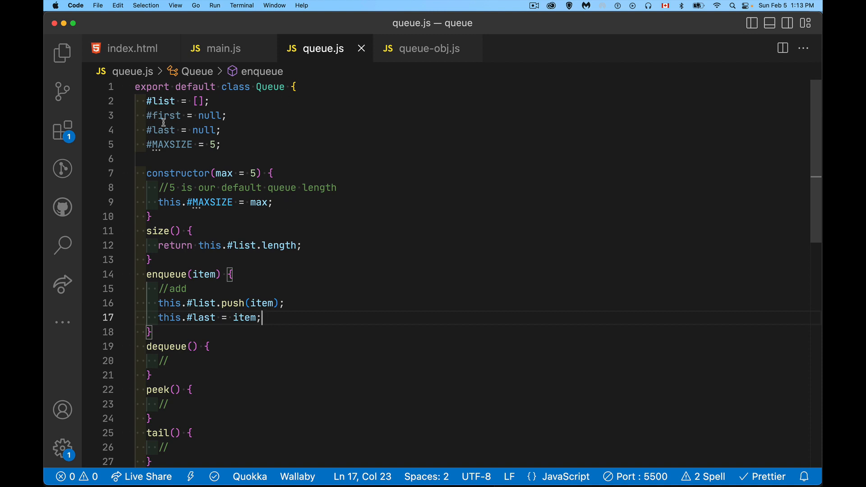
{"action": "mouse_move", "coordinate": [354, 305]}
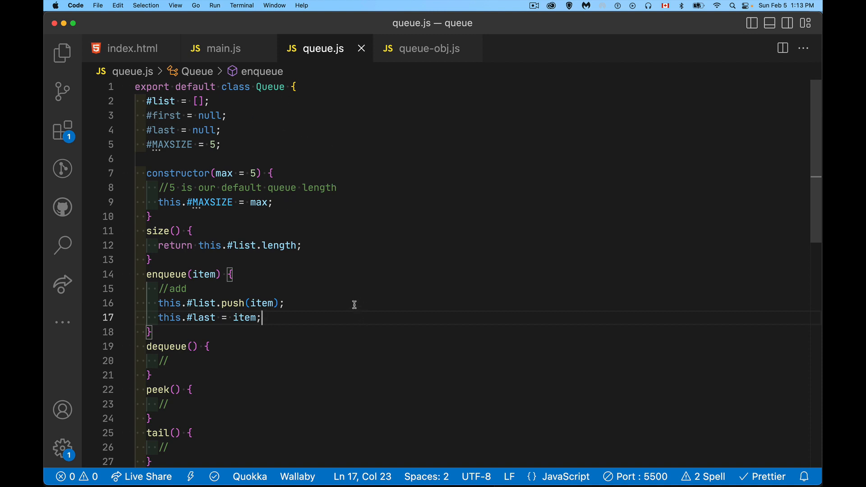
{"action": "mouse_move", "coordinate": [349, 296]}
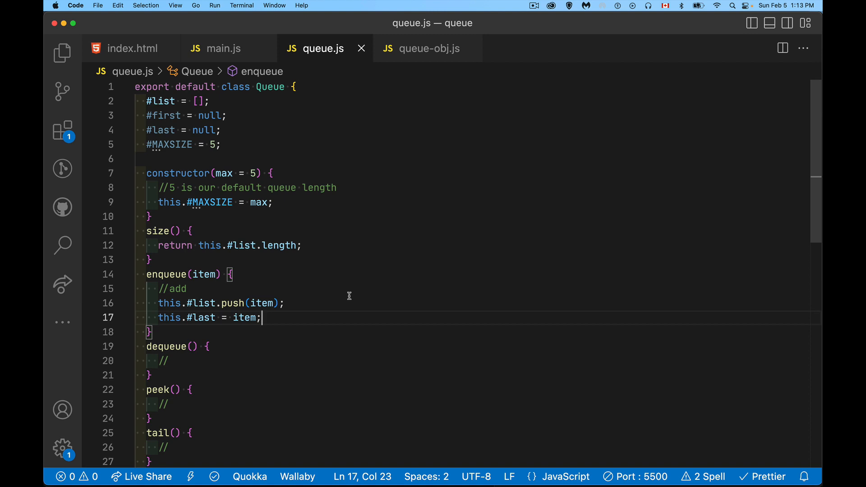
Step: Make enqueue throw new Error('Queue is full.') when this.isFull() is true
{"action": "left_click", "coordinate": [186, 289]}
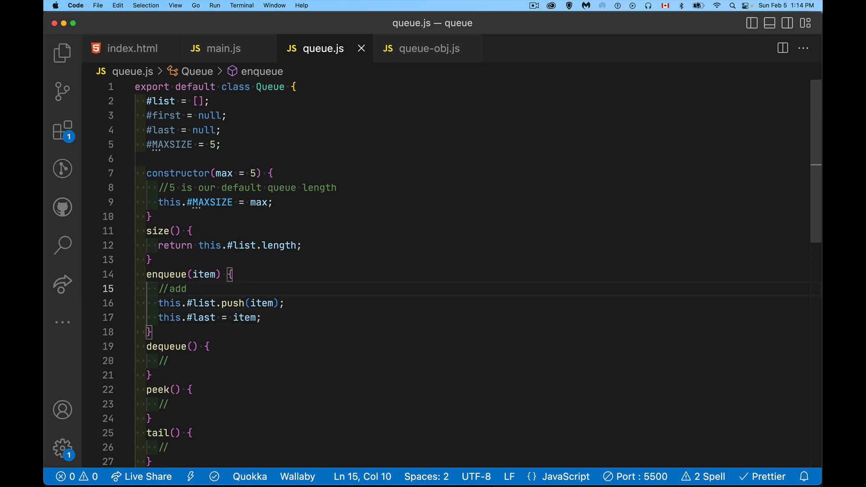
{"action": "key", "text": "enter"}
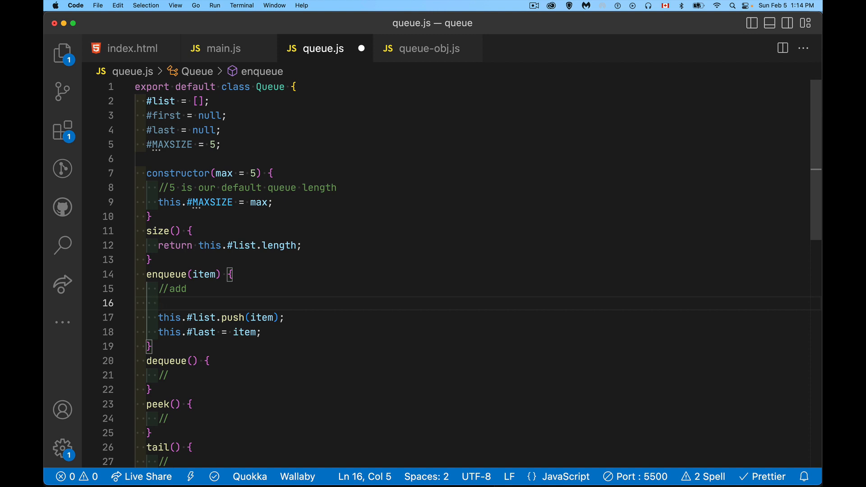
{"action": "type", "text": "if(this.isFull"}
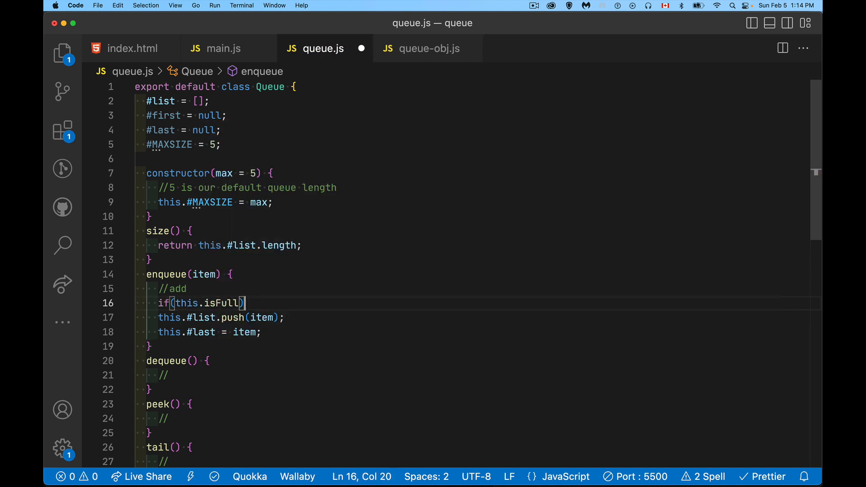
{"action": "type", "text": "()"}
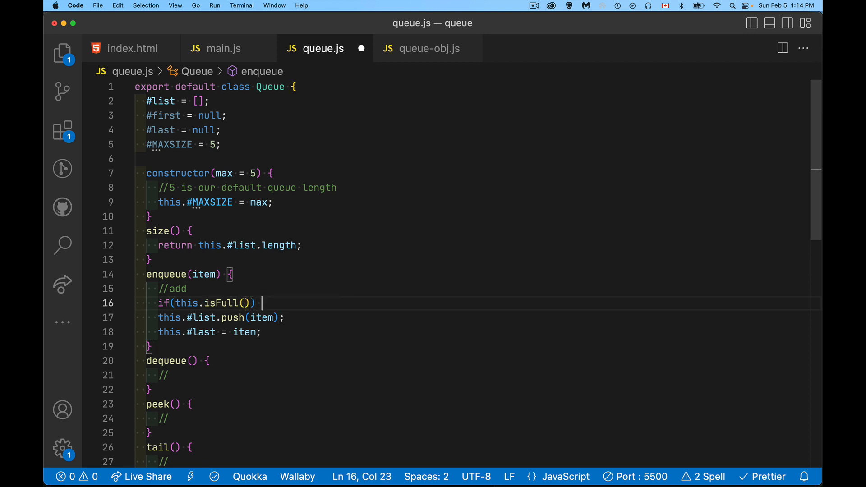
{"action": "type", "text": "thr"}
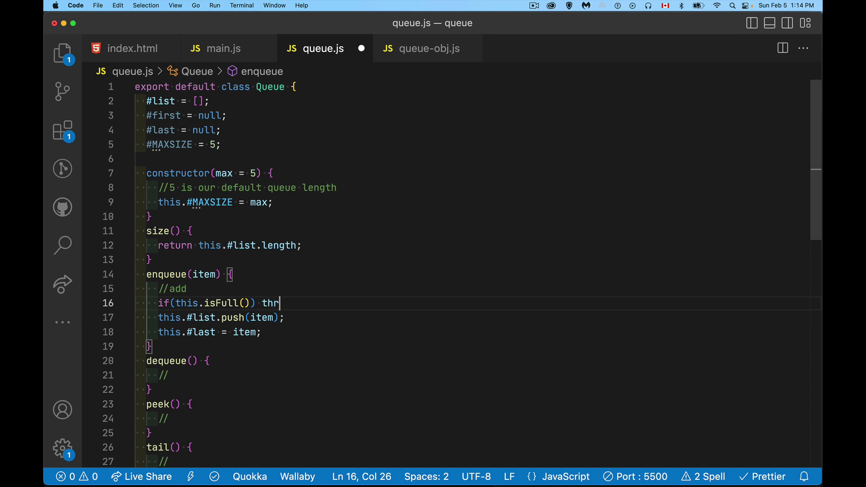
{"action": "type", "text": "ow new Error()"}
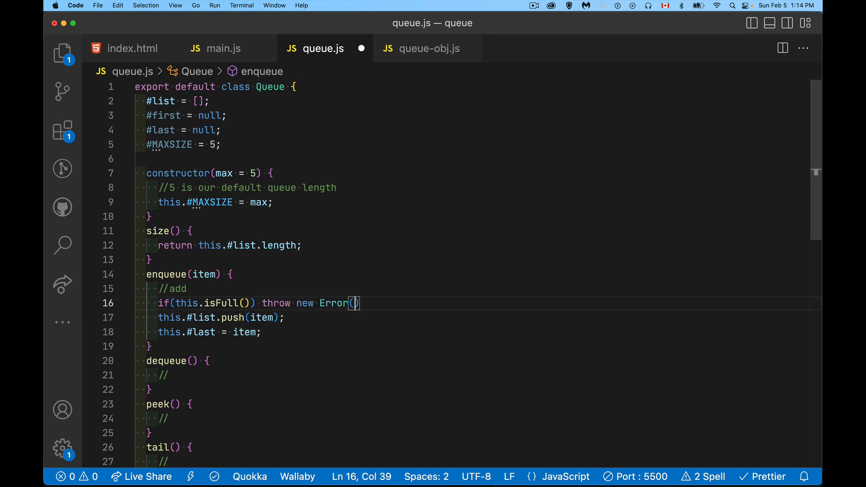
{"action": "type", "text": "'Queue is full."}
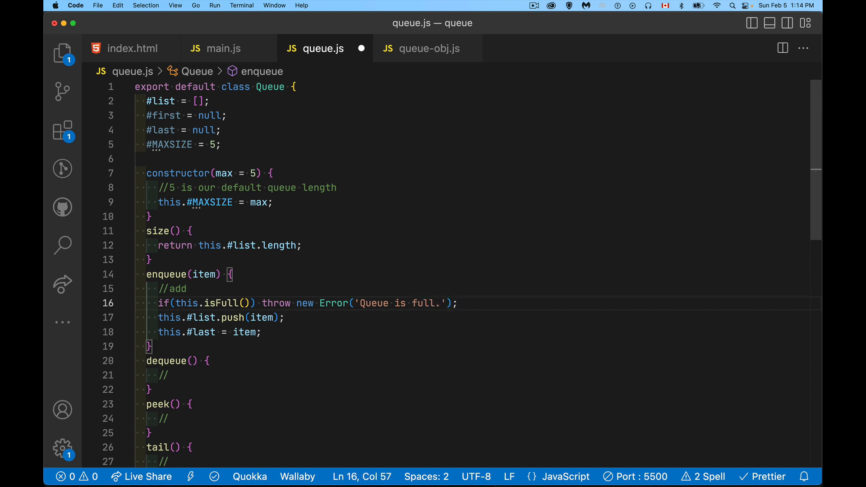
Step: Begin an isEmpty check in enqueue below the full-queue guard
{"action": "key", "text": "enter"}
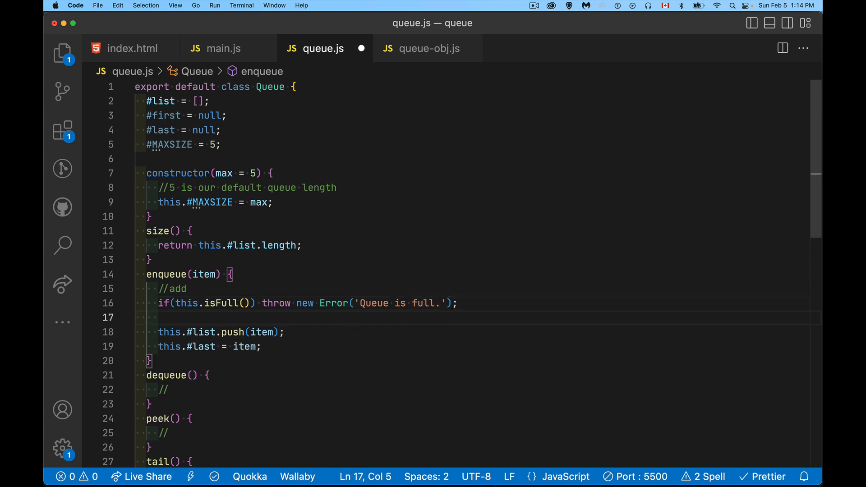
{"action": "type", "text": "if(this.isEmpty()){"}
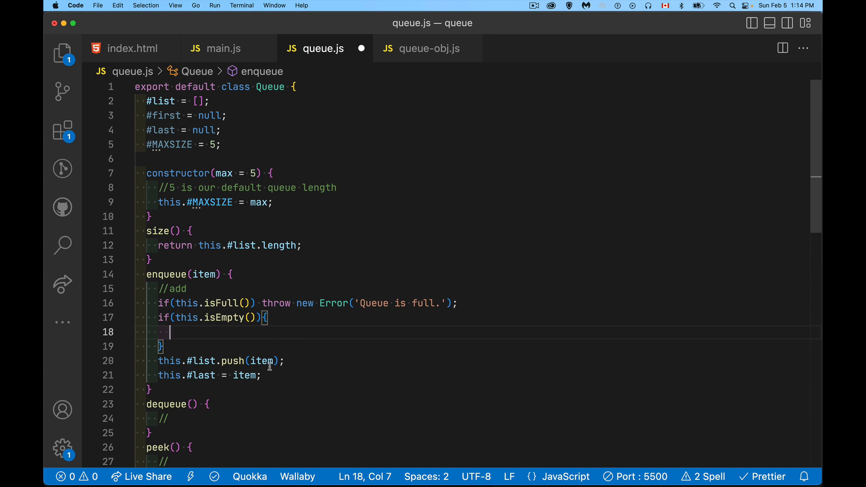
{"action": "mouse_move", "coordinate": [269, 336]}
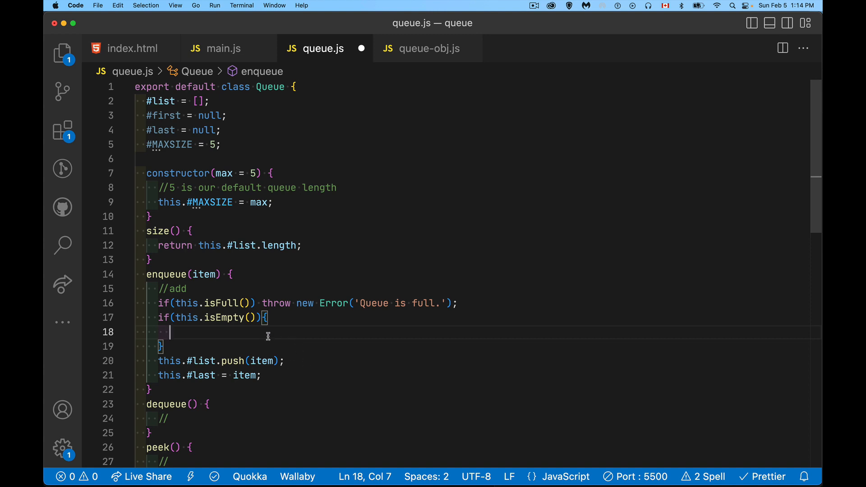
Step: Have enqueue's isEmpty block set this.#first to the item
{"action": "type", "text": "this.#first = i"}
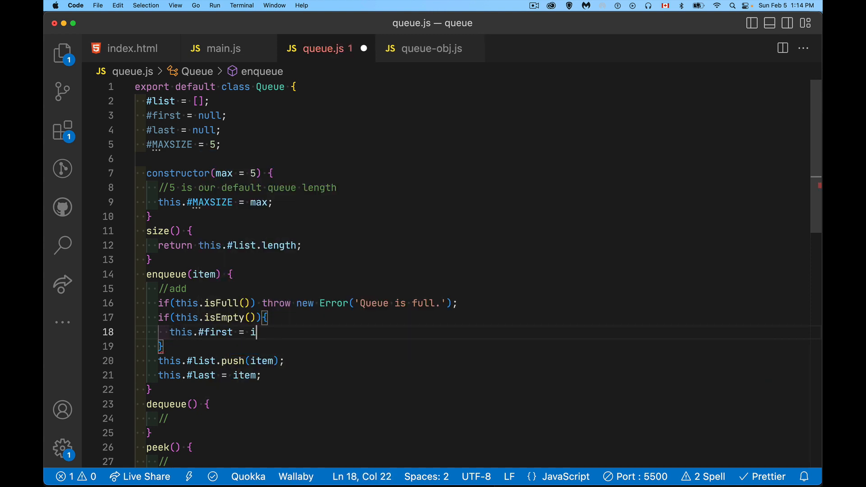
{"action": "type", "text": "tem;"}
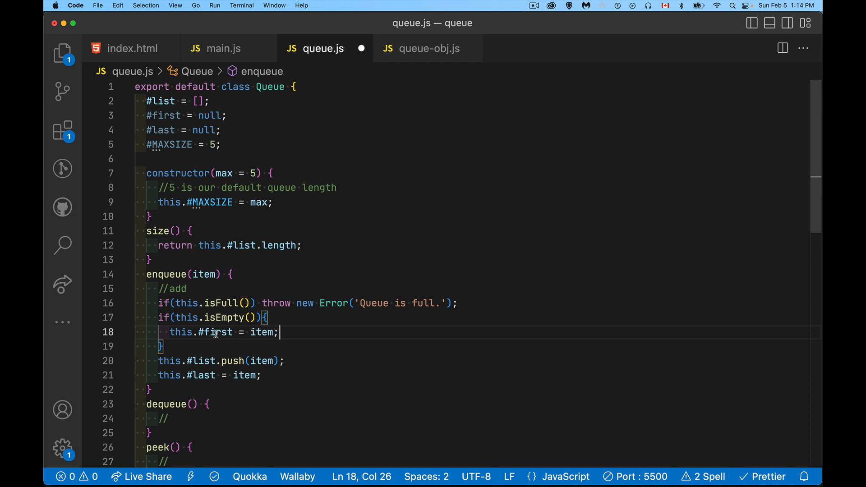
{"action": "mouse_move", "coordinate": [255, 385]}
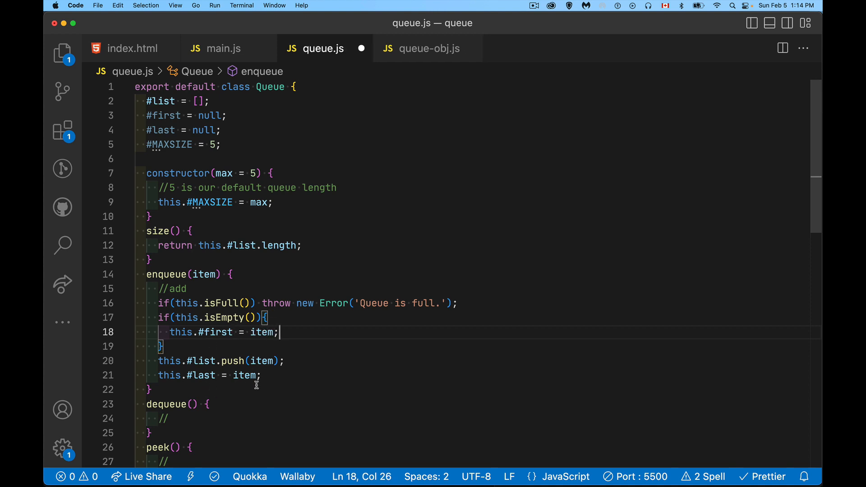
{"action": "mouse_move", "coordinate": [286, 321]}
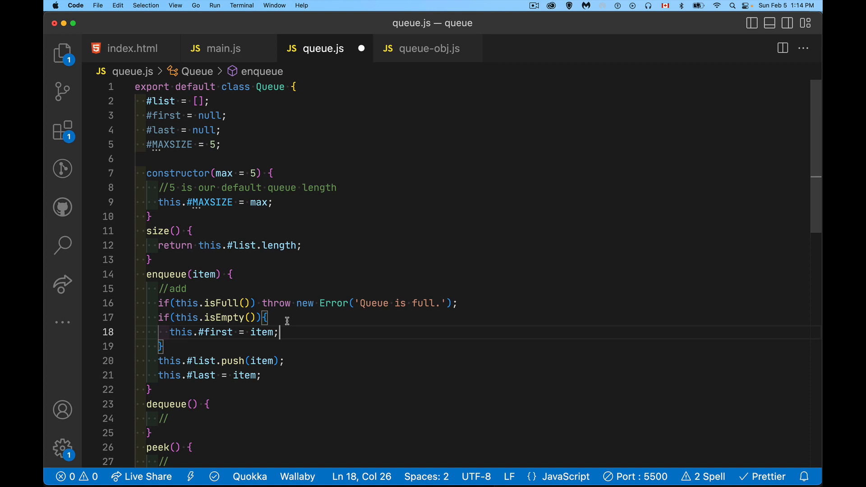
{"action": "mouse_move", "coordinate": [260, 296]}
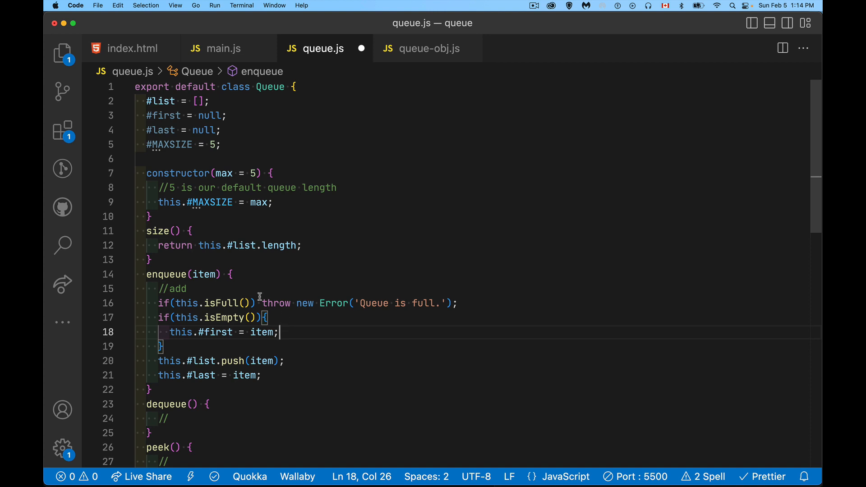
{"action": "mouse_move", "coordinate": [215, 338]}
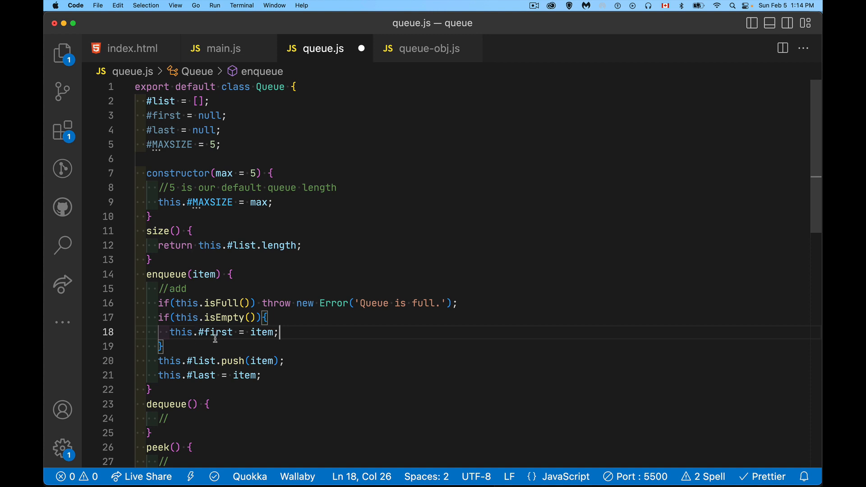
{"action": "mouse_move", "coordinate": [208, 430]}
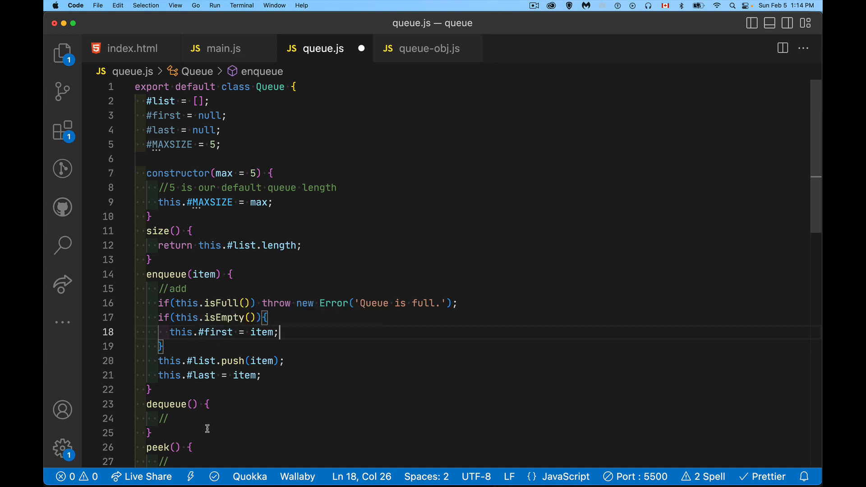
{"action": "mouse_move", "coordinate": [200, 418]}
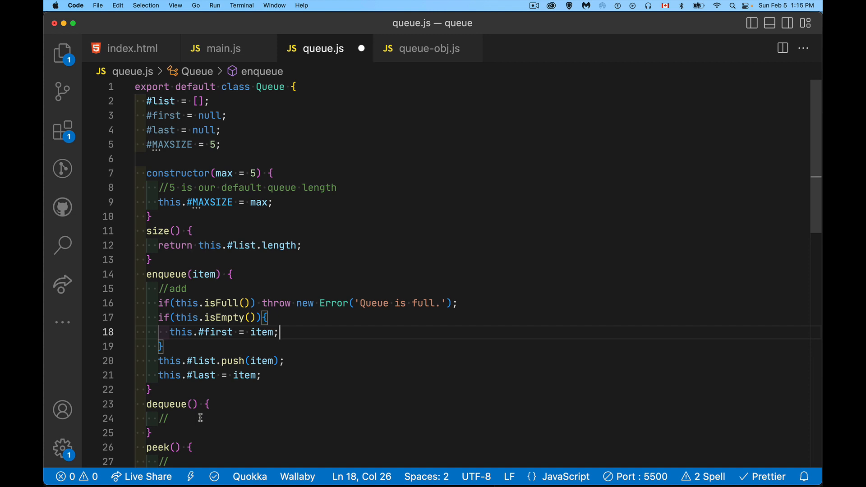
{"action": "mouse_move", "coordinate": [311, 374]}
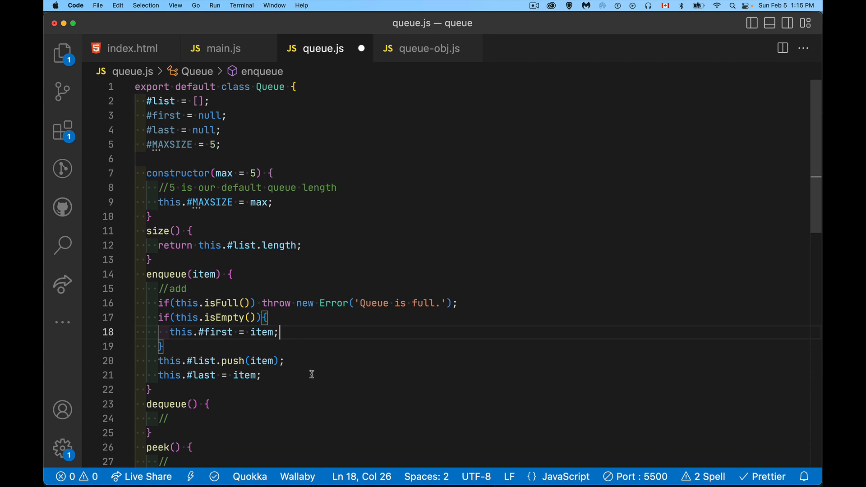
{"action": "scroll", "scroll_direction": "down", "scroll_amount": 3}
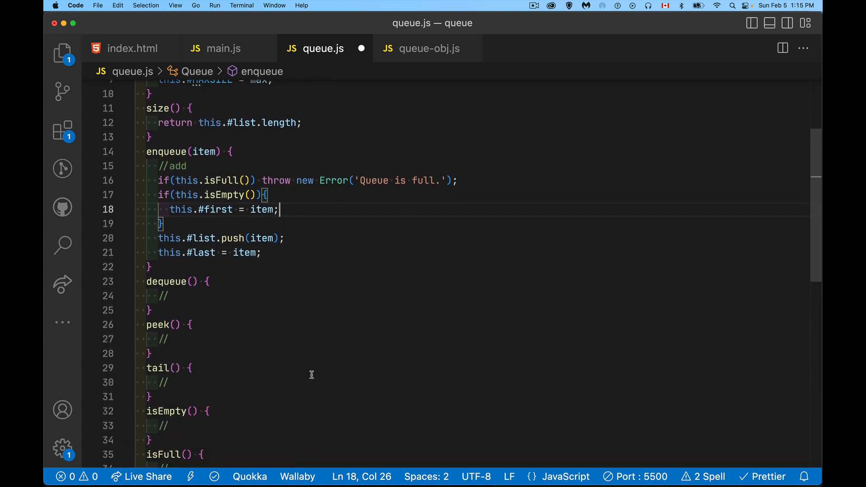
{"action": "scroll", "scroll_direction": "down", "scroll_amount": 3}
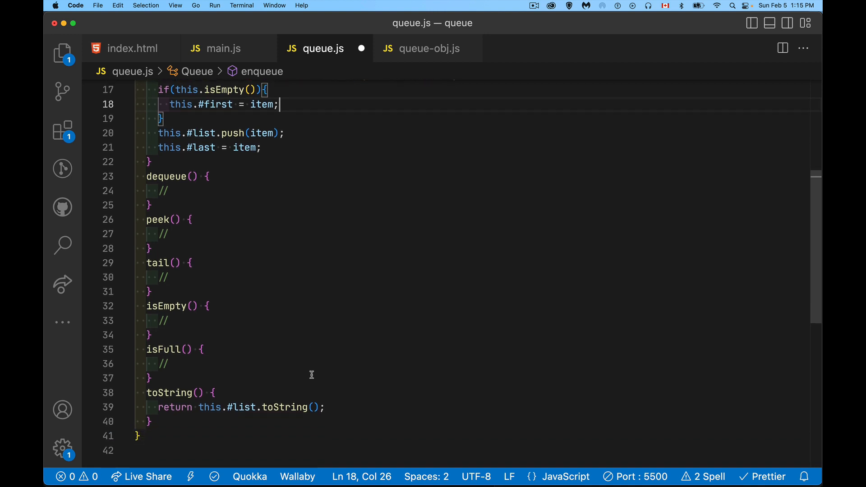
{"action": "mouse_move", "coordinate": [289, 272]}
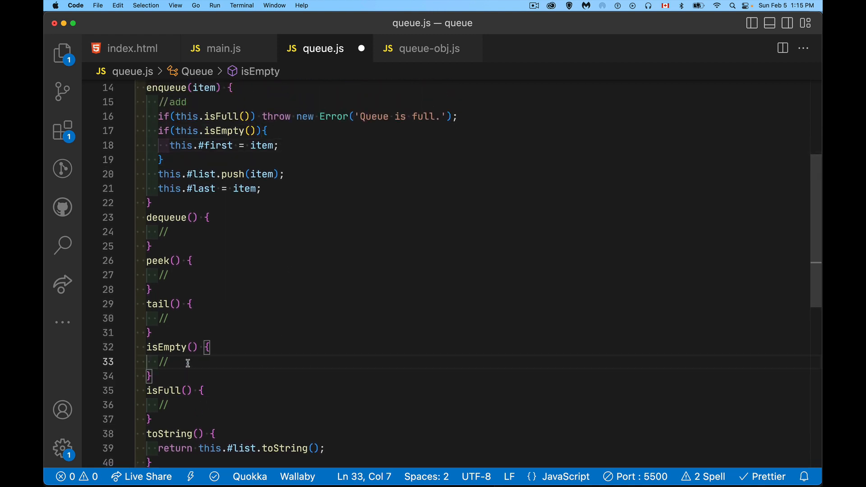
Step: Implement isEmpty to return this.#items.length === 0
{"action": "type", "text": "r"}
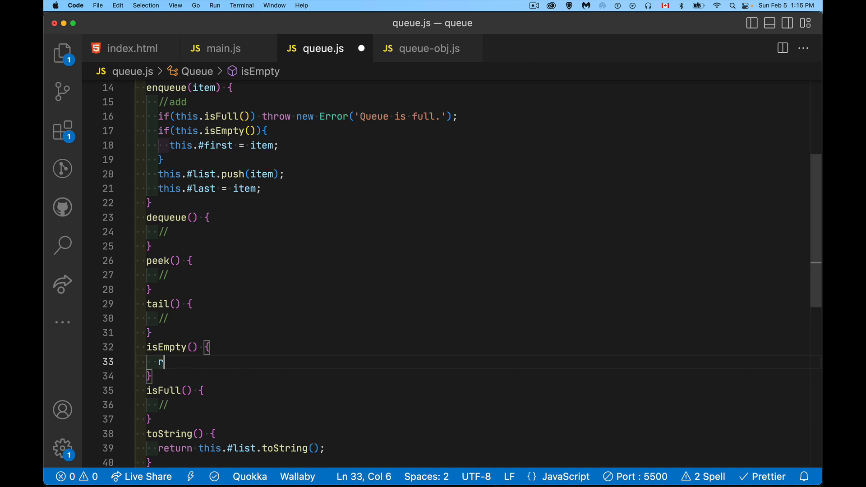
{"action": "type", "text": "eturn"}
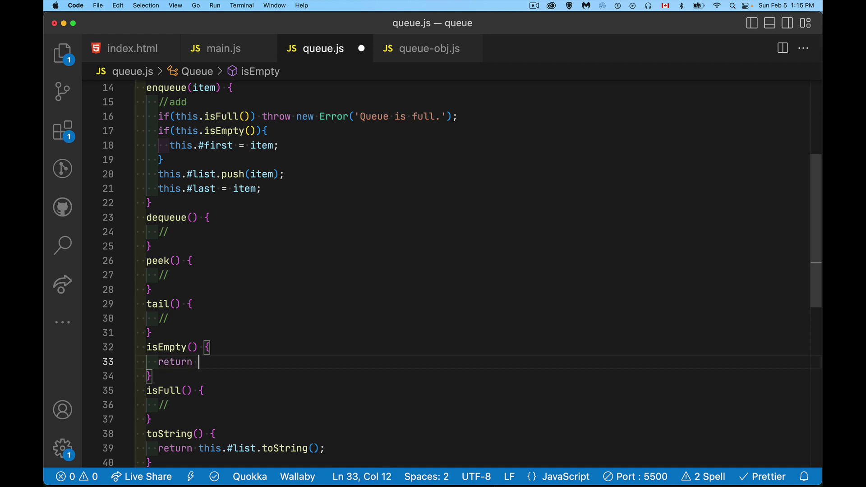
{"action": "type", "text": "this.#"}
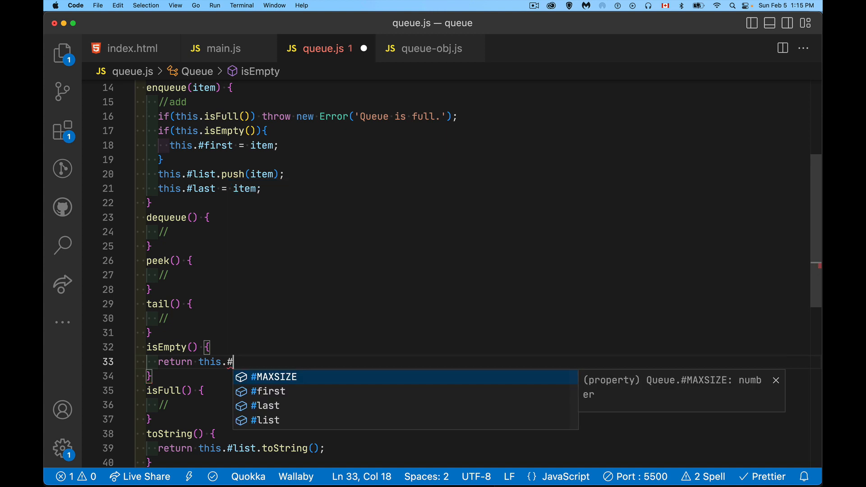
{"action": "type", "text": "items.length"}
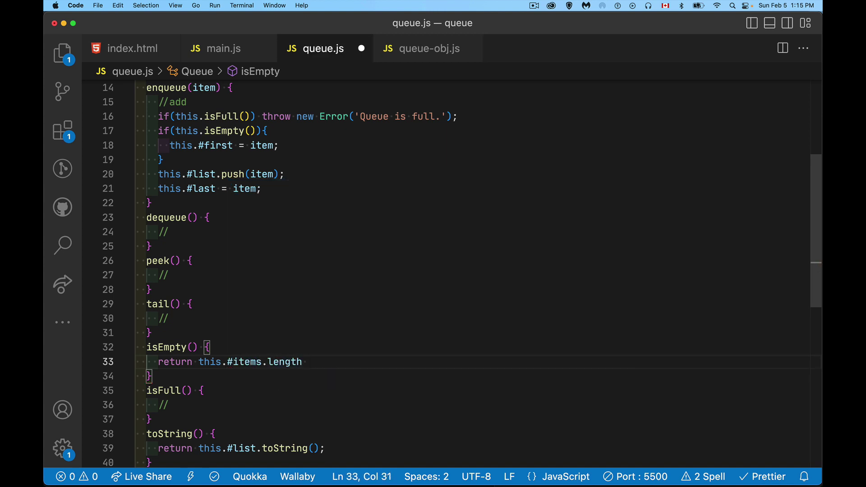
{"action": "type", "text": "=== 0;"}
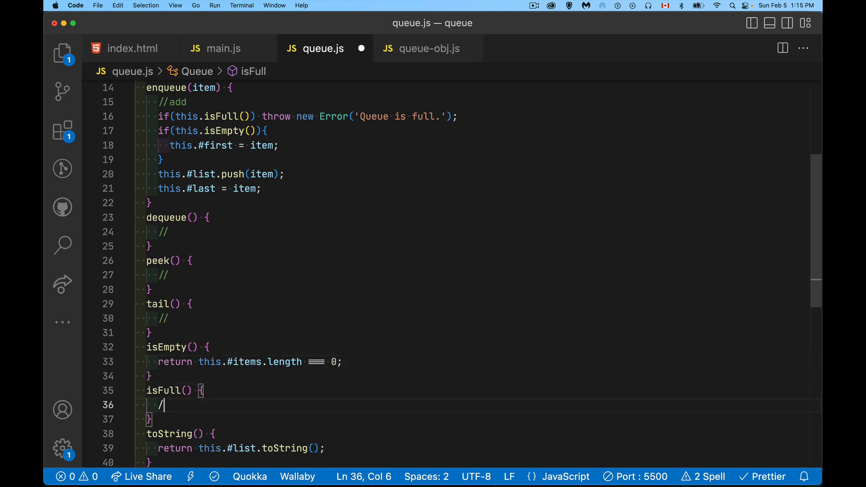
Step: Implement isFull to return this.#items.length === this.#MAXSIZE
{"action": "type", "text": "return this"}
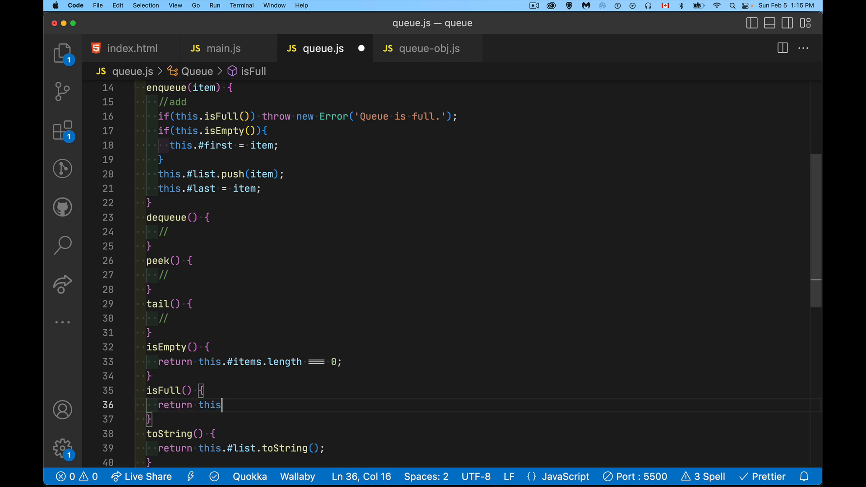
{"action": "type", "text": ".#iteme"}
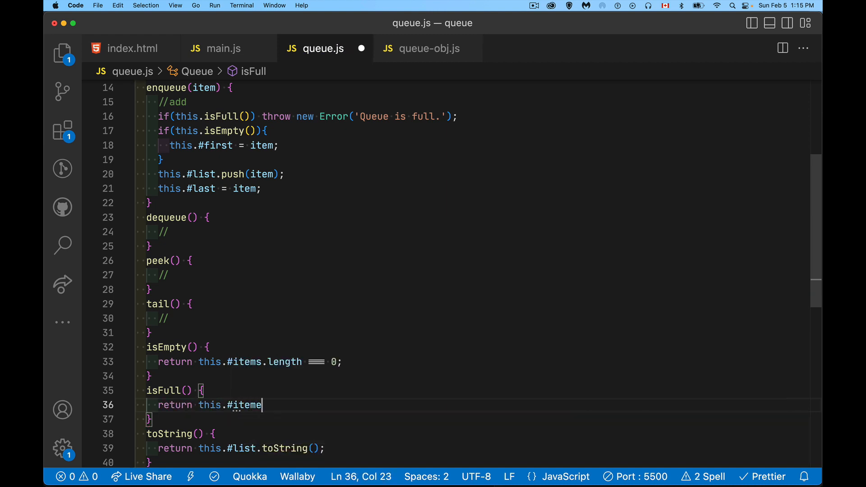
{"action": "type", "text": "ms.length"}
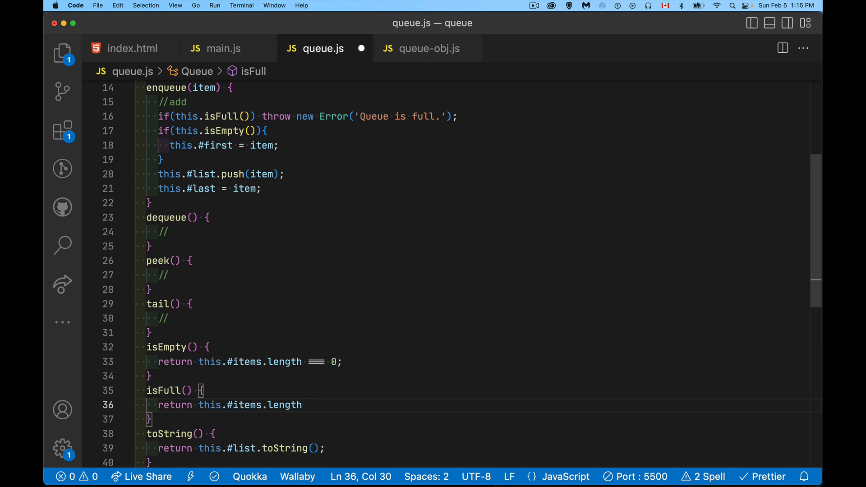
{"action": "type", "text": "=== thi"}
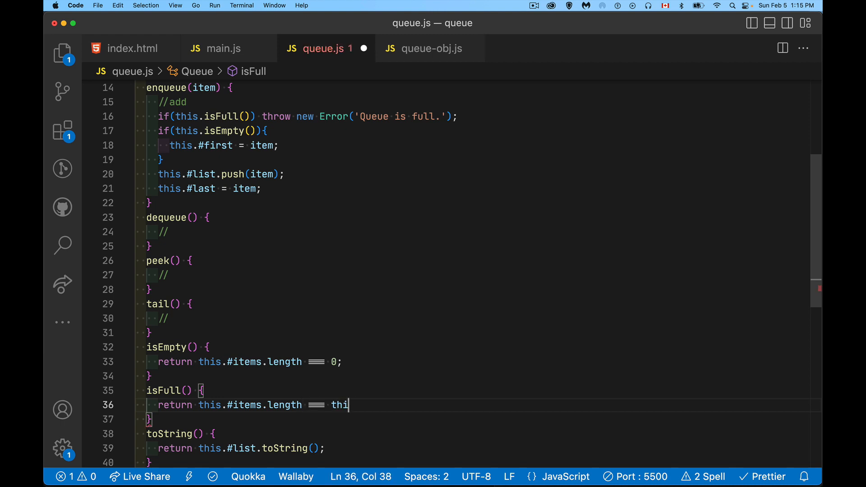
{"action": "type", "text": "s.#MAXSIZE;"}
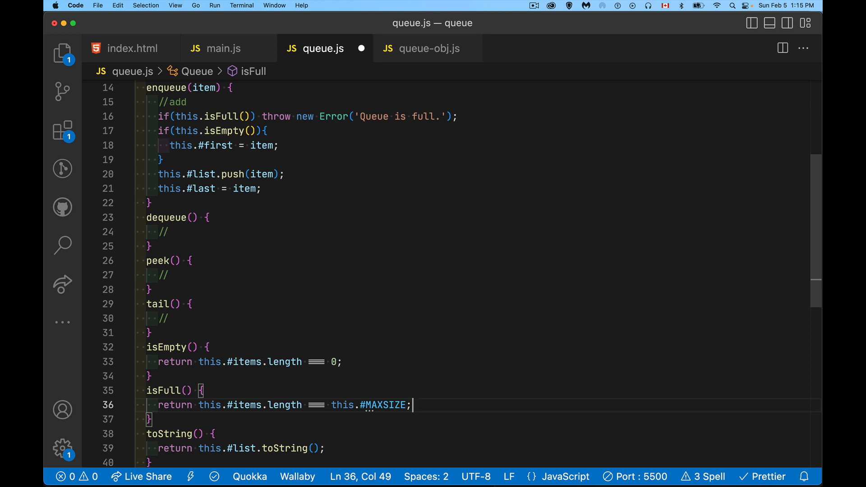
{"action": "mouse_move", "coordinate": [212, 244]}
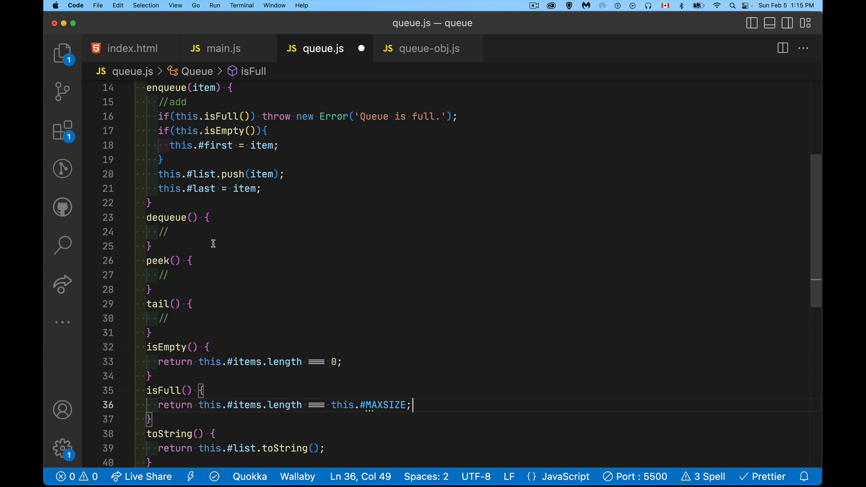
Step: Replace dequeue's placeholder with let item = this.#items.shift();
{"action": "left_click", "coordinate": [198, 232]}
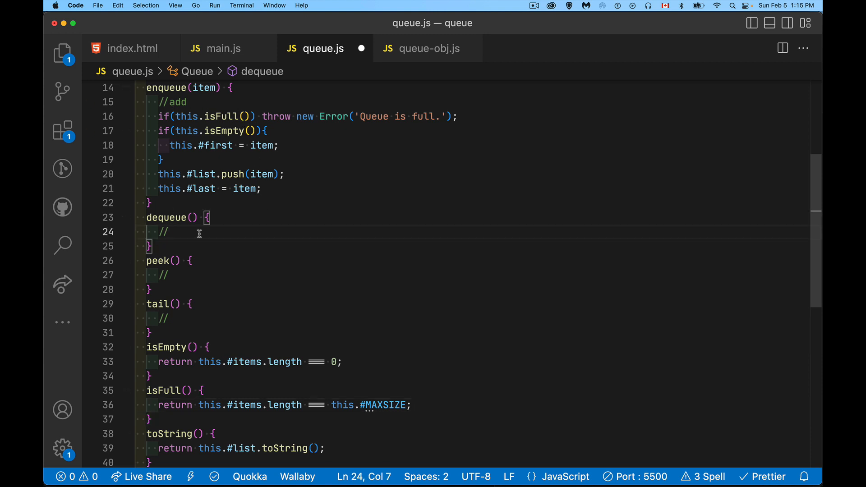
{"action": "key", "text": "Backspace"}
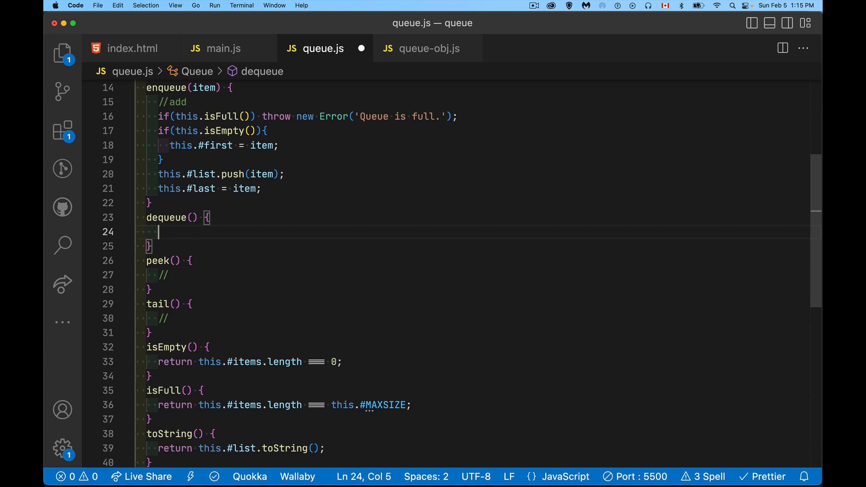
{"action": "type", "text": "let item"}
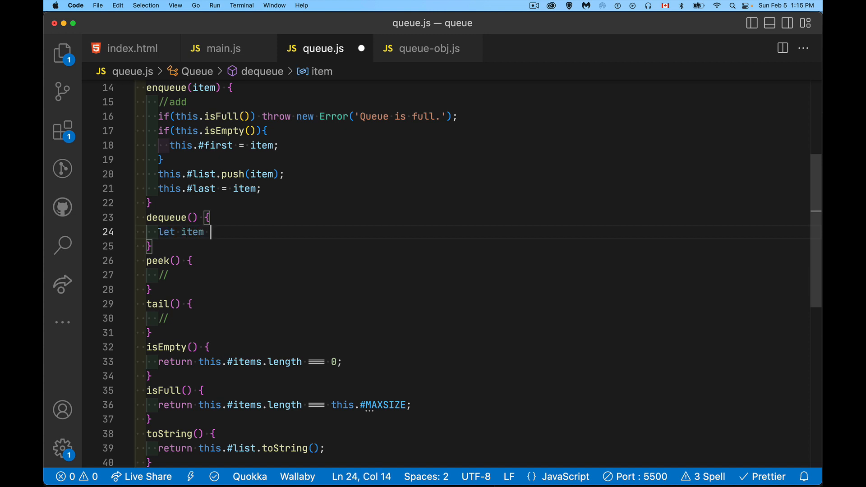
{"action": "type", "text": "= this"}
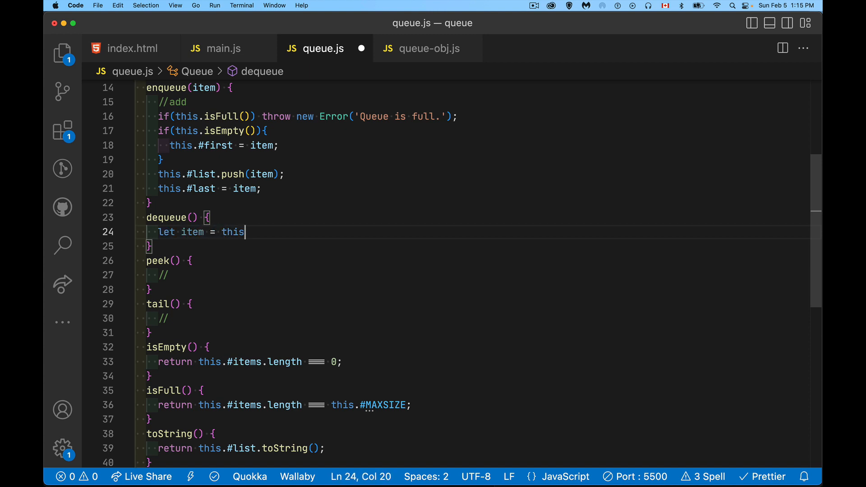
{"action": "type", "text": ".#t"}
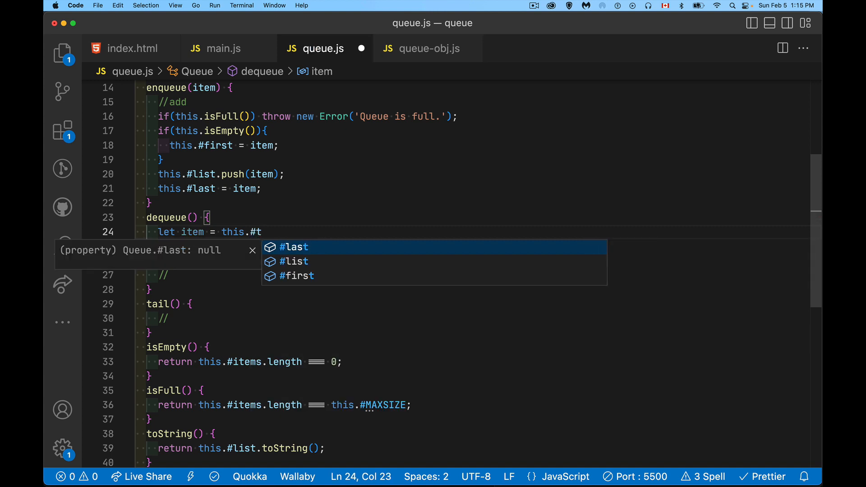
{"action": "type", "text": "ite"}
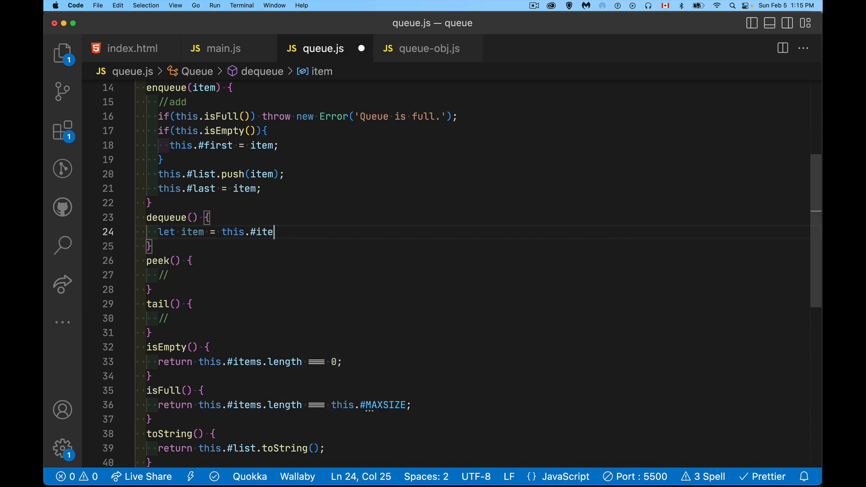
{"action": "type", "text": "ms"}
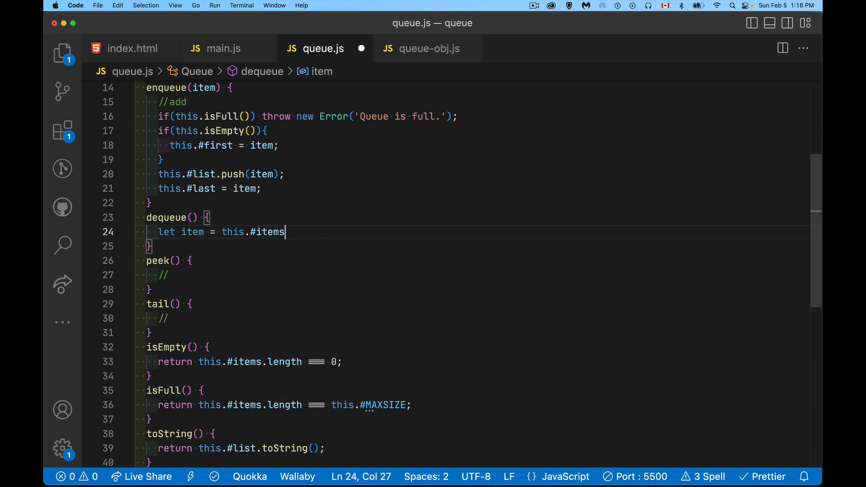
{"action": "type", "text": "["}
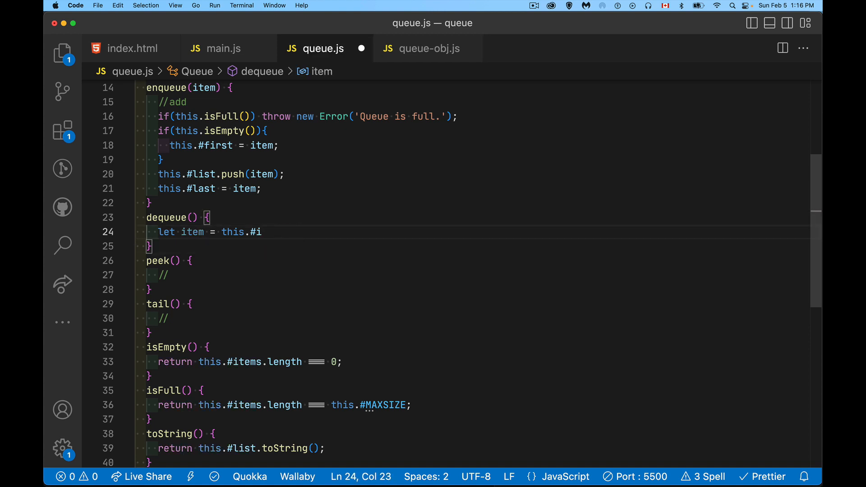
{"action": "type", "text": "tem"}
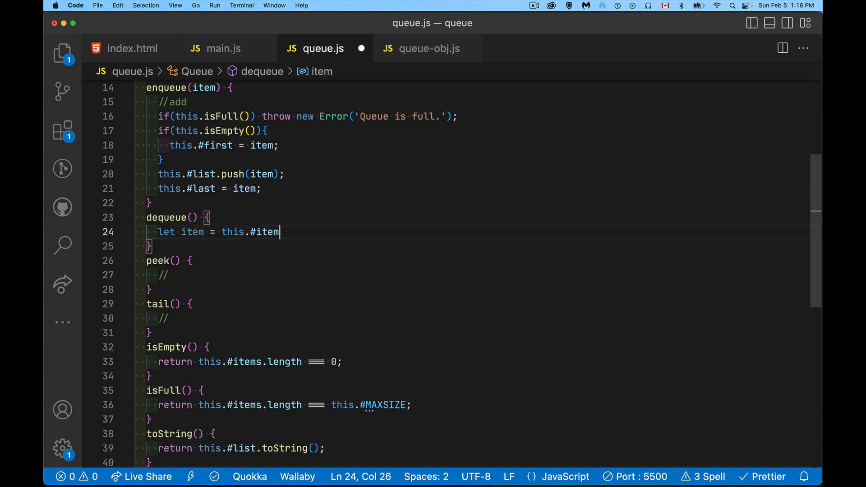
{"action": "type", "text": "s"}
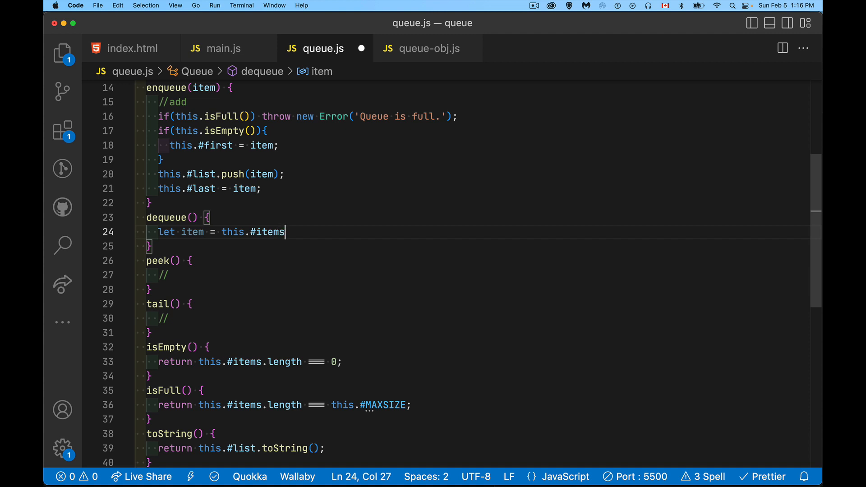
{"action": "type", "text": ".shift"}
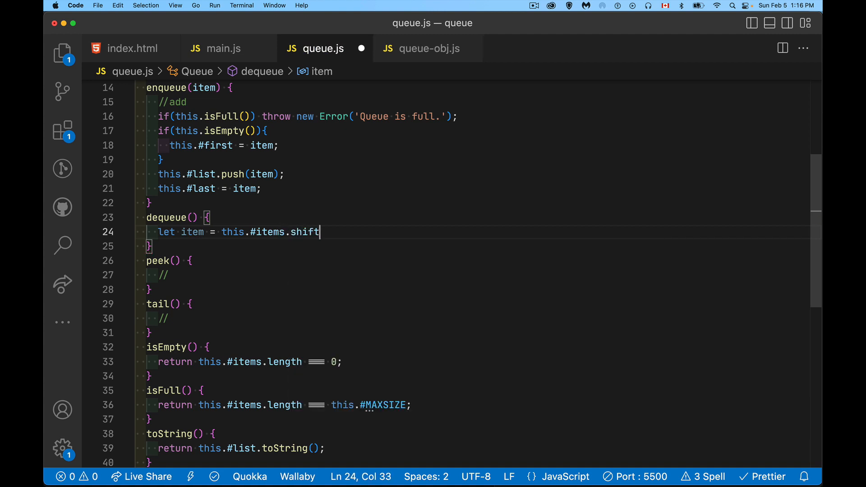
{"action": "type", "text": "();"}
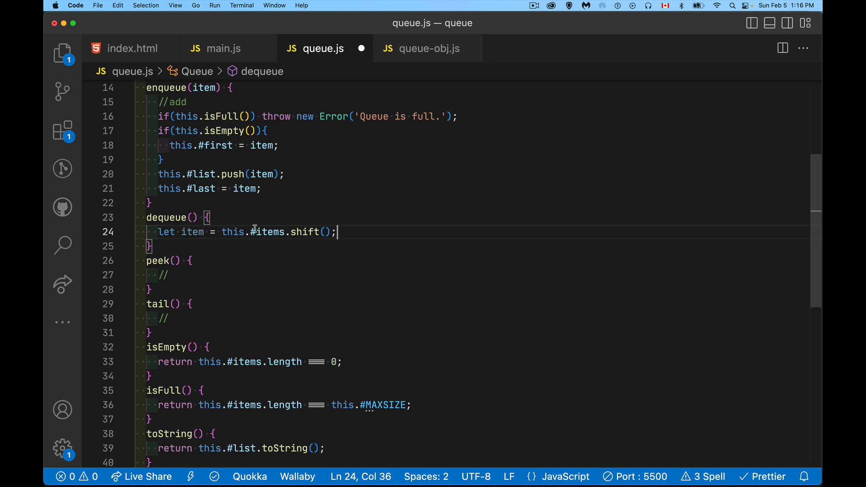
{"action": "mouse_move", "coordinate": [163, 218]}
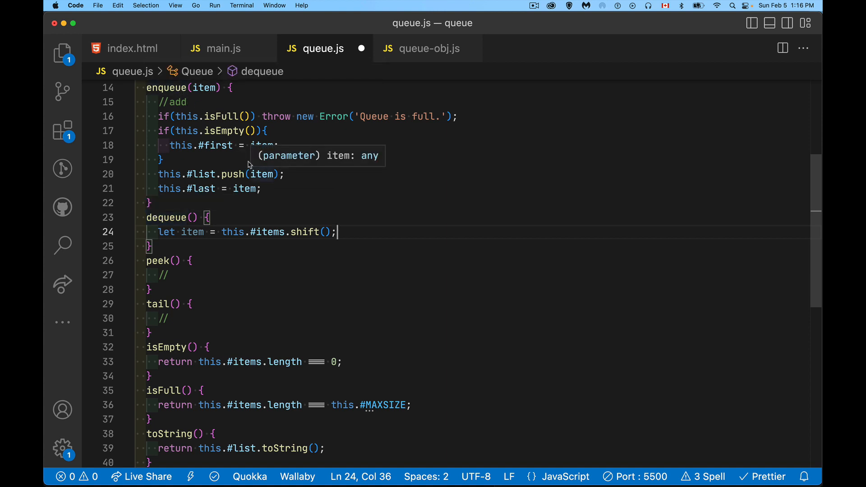
{"action": "mouse_move", "coordinate": [342, 186]}
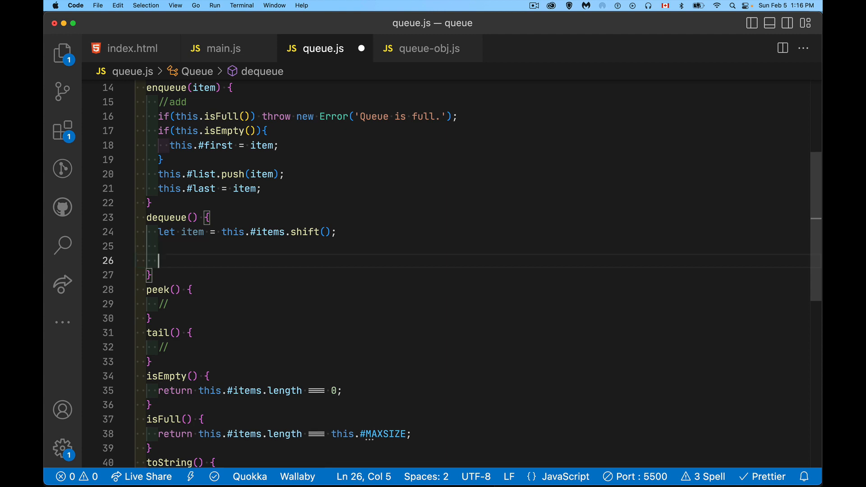
Step: Have dequeue set this.#first = this.#items[0] and return the item
{"action": "type", "text": "return"}
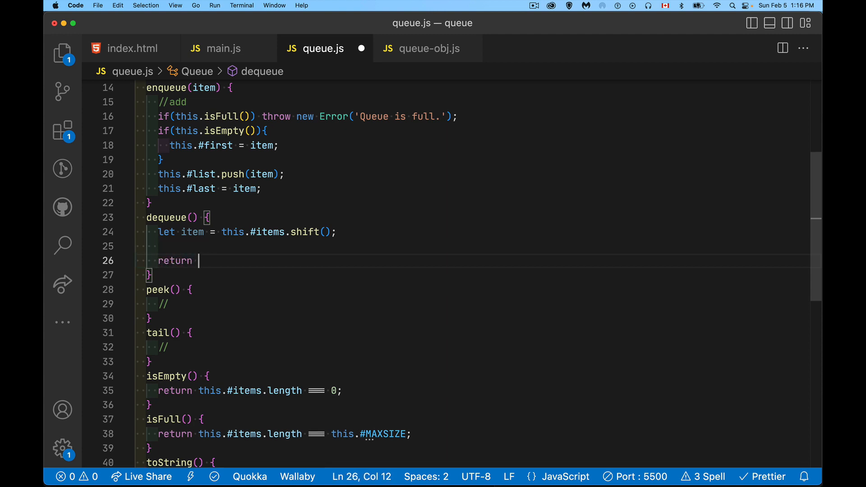
{"action": "type", "text": "item;"}
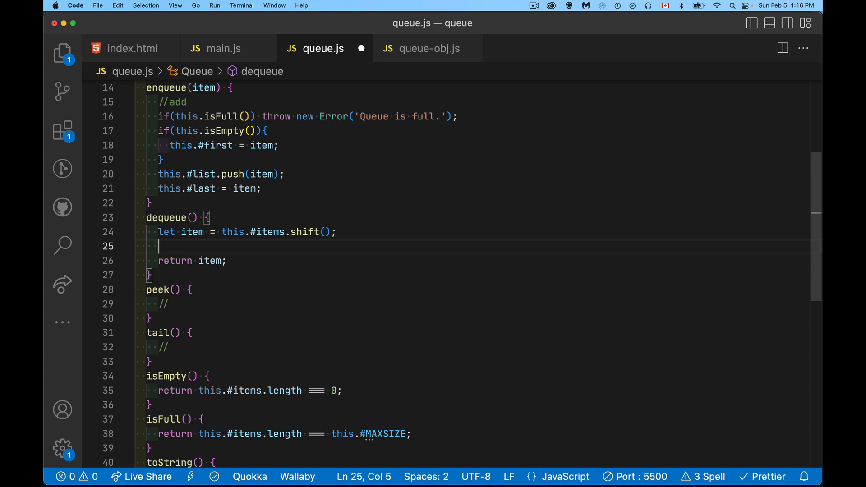
{"action": "type", "text": "this.#first ="}
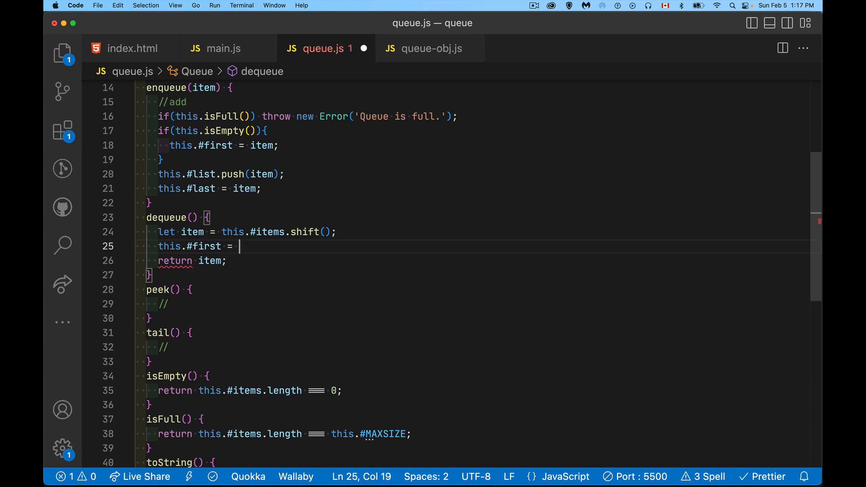
{"action": "type", "text": "this."}
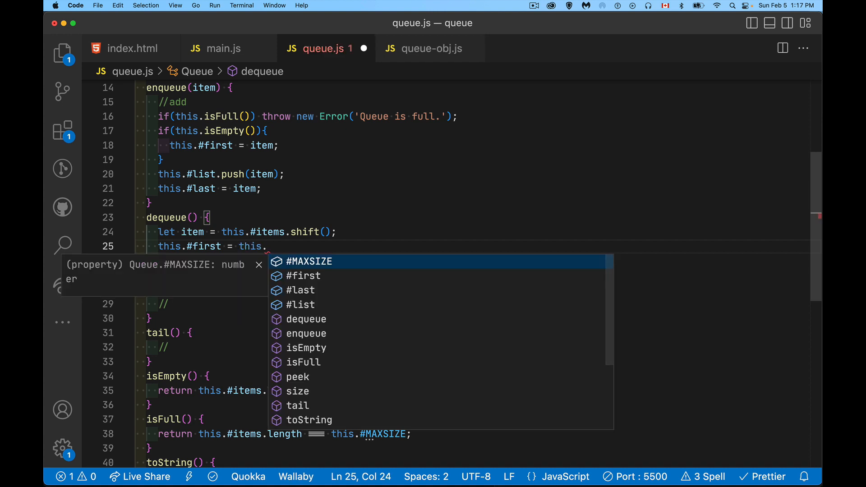
{"action": "type", "text": "#items[0]"}
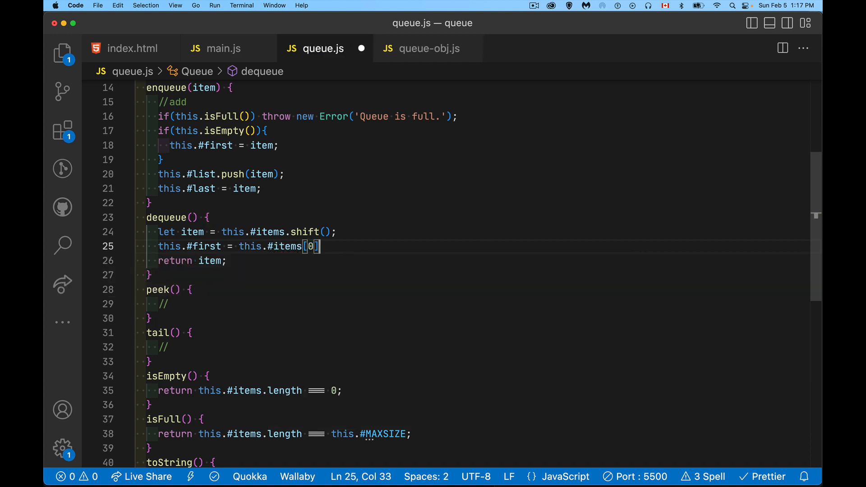
{"action": "type", "text": ";"}
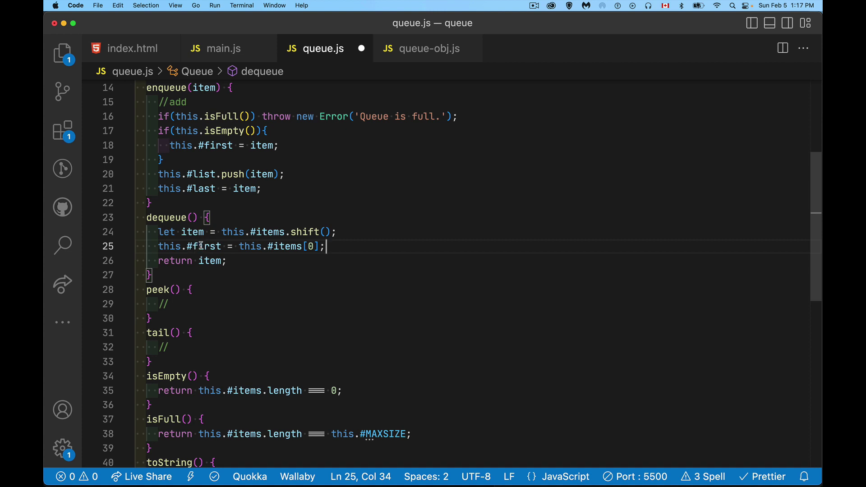
{"action": "mouse_move", "coordinate": [199, 314]}
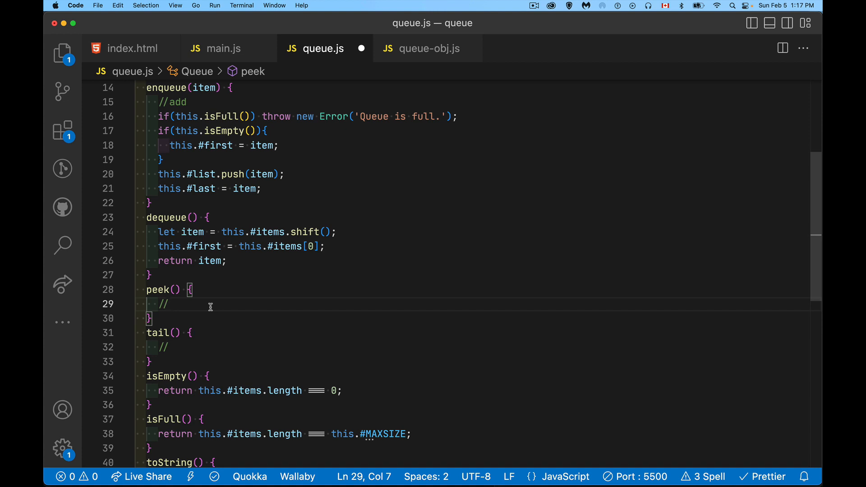
Step: Replace peek's placeholder comment with return this.#first;
{"action": "key", "text": "Backspace"}
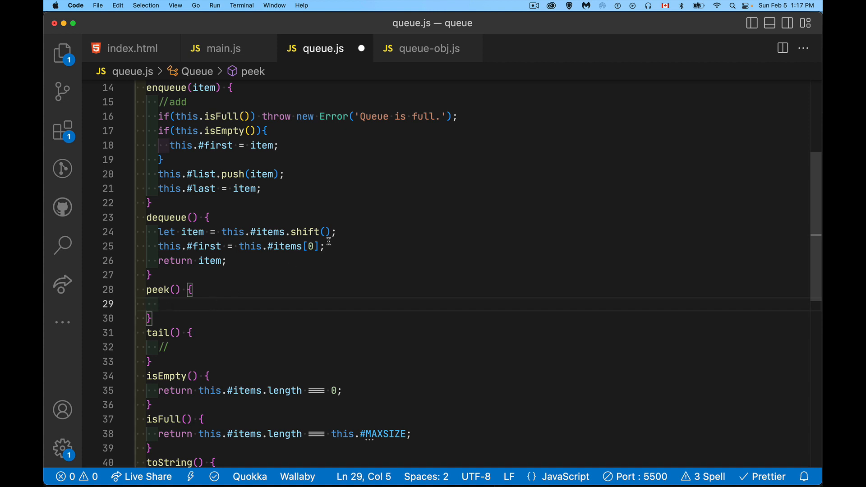
{"action": "mouse_move", "coordinate": [313, 221]}
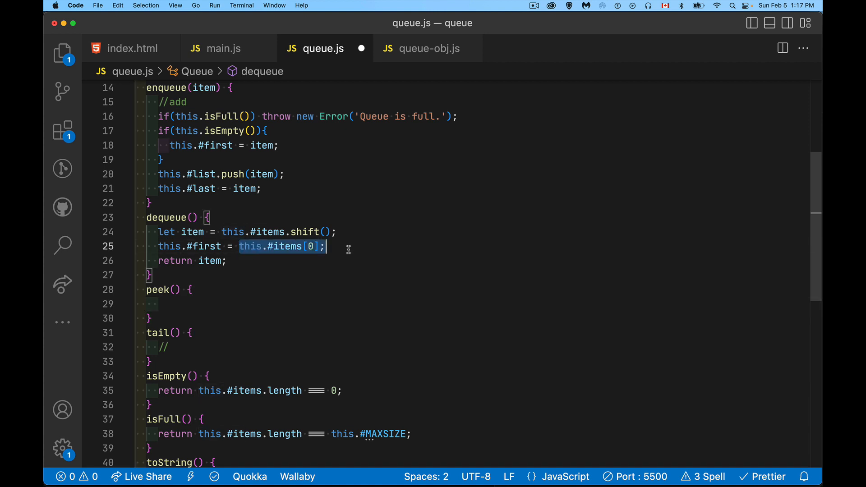
{"action": "mouse_move", "coordinate": [186, 252]}
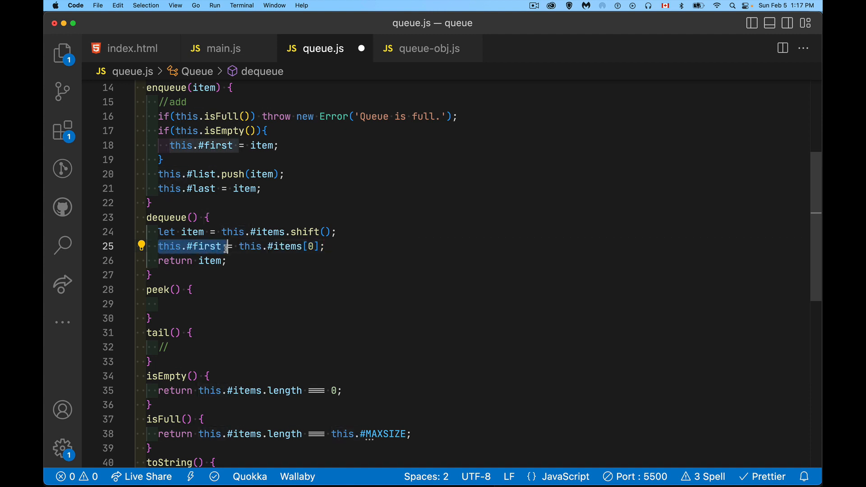
{"action": "left_click", "coordinate": [182, 304]}
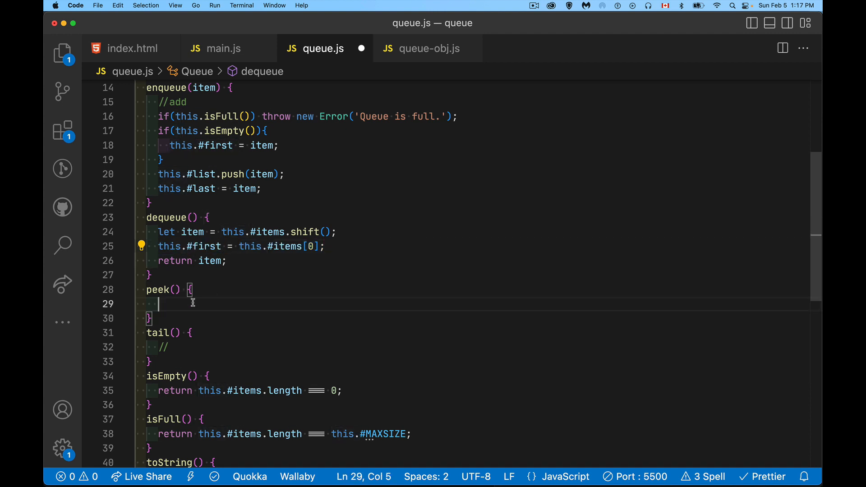
{"action": "type", "text": "return"}
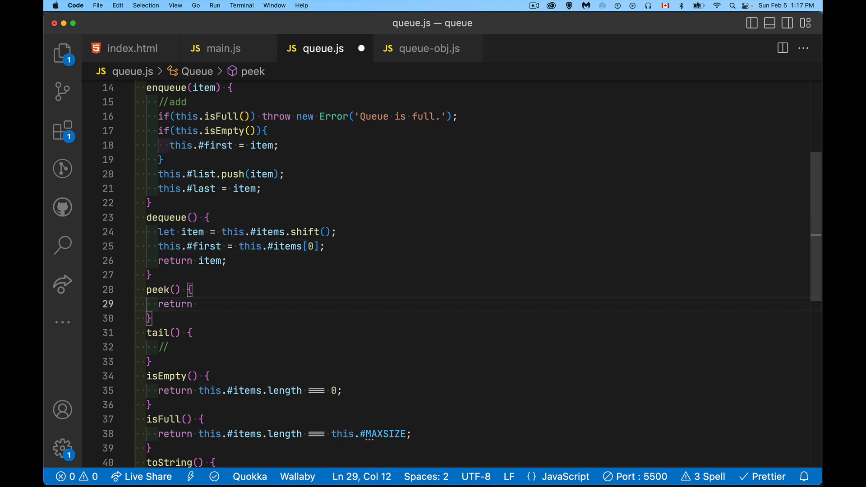
{"action": "type", "text": "this.#first;"}
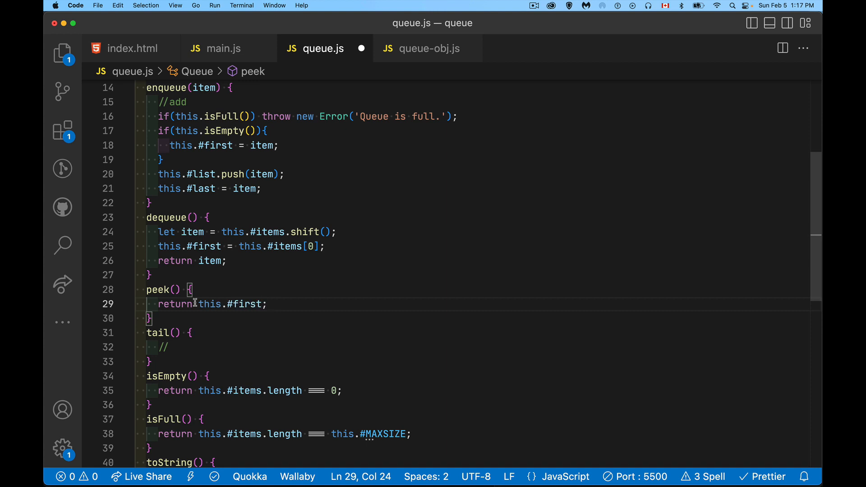
{"action": "mouse_move", "coordinate": [245, 304]}
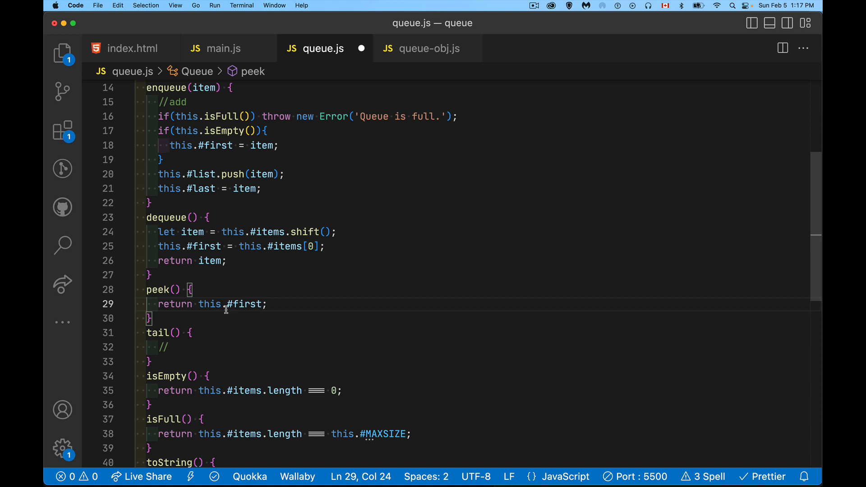
{"action": "mouse_move", "coordinate": [251, 319]}
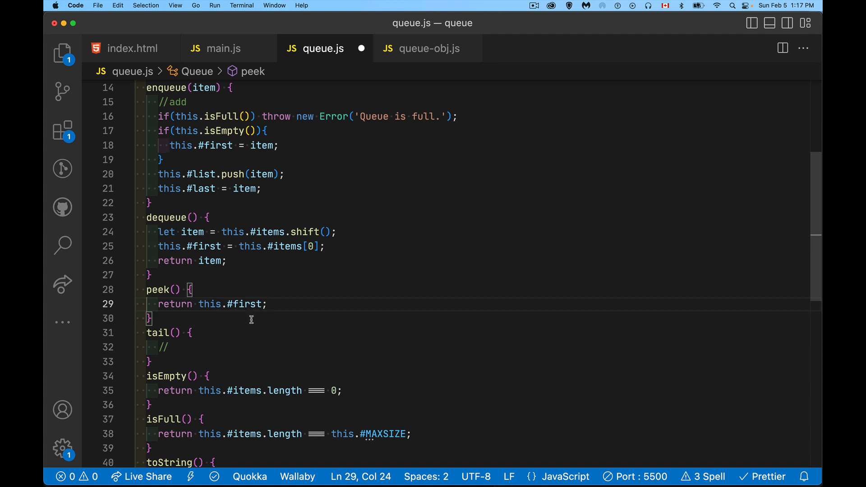
{"action": "mouse_move", "coordinate": [314, 260]}
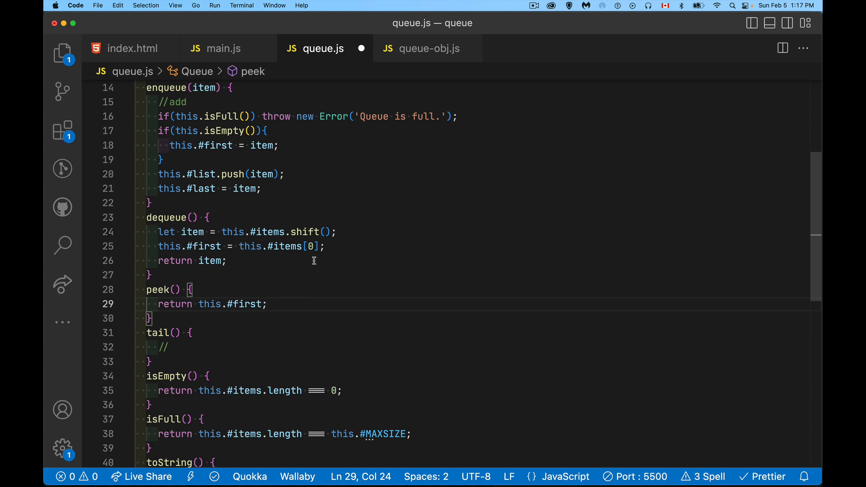
{"action": "mouse_move", "coordinate": [149, 289]}
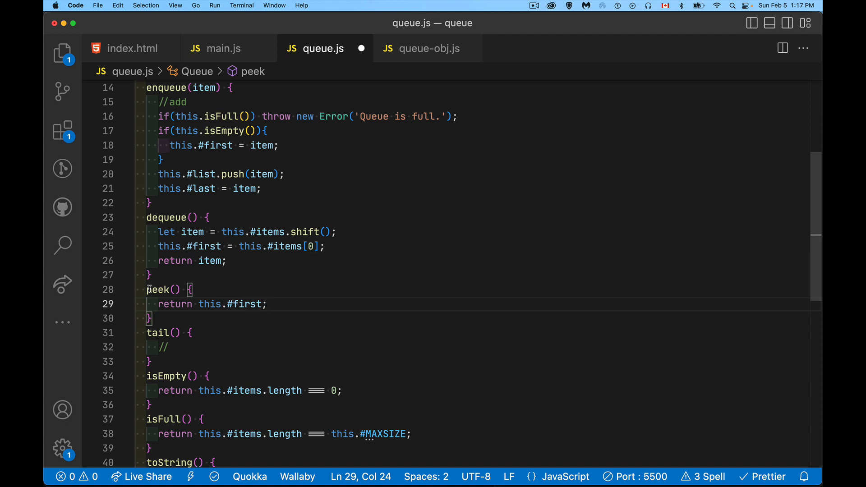
{"action": "mouse_move", "coordinate": [174, 320]}
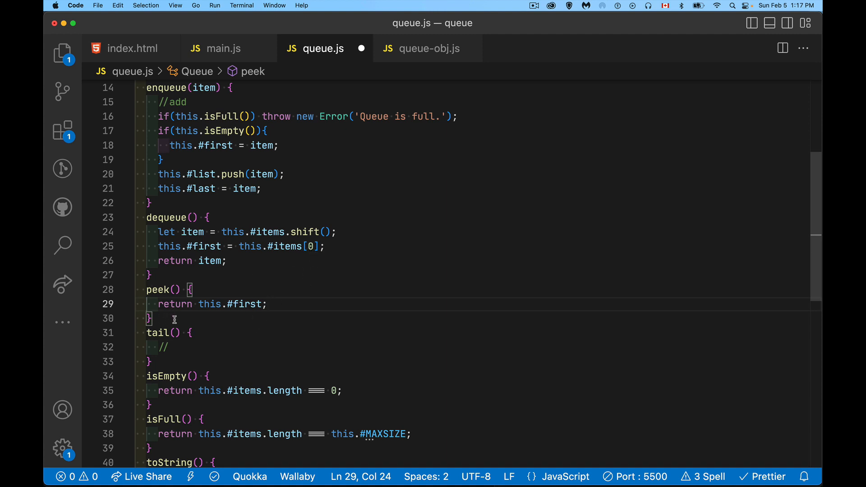
{"action": "mouse_move", "coordinate": [273, 250]}
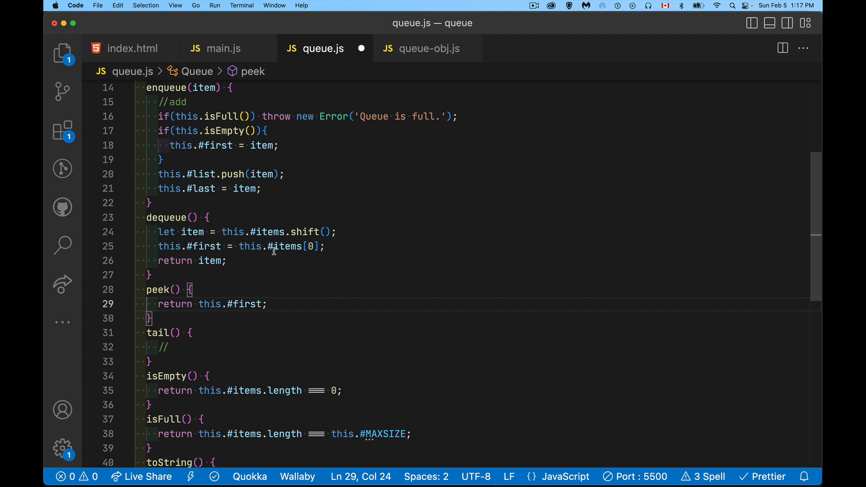
{"action": "mouse_move", "coordinate": [310, 256]}
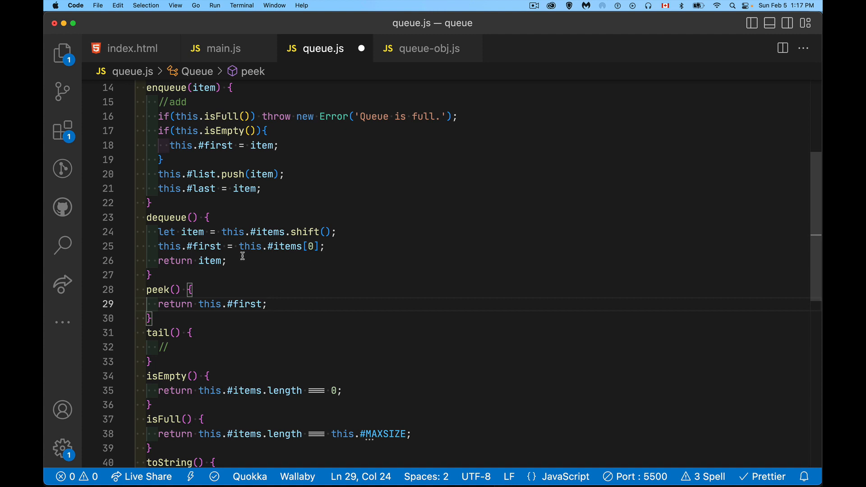
{"action": "mouse_move", "coordinate": [256, 275]}
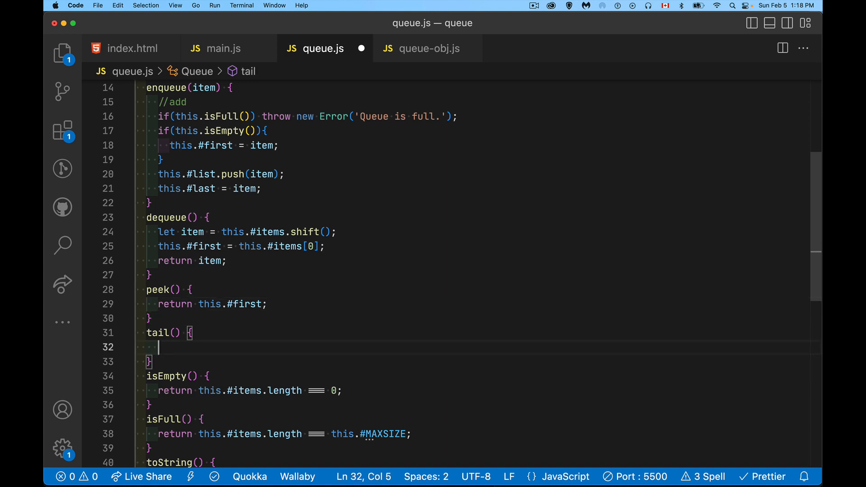
Step: Make tail return this.#last and toString return this.#list, save, and switch to main.js
{"action": "type", "text": "return"}
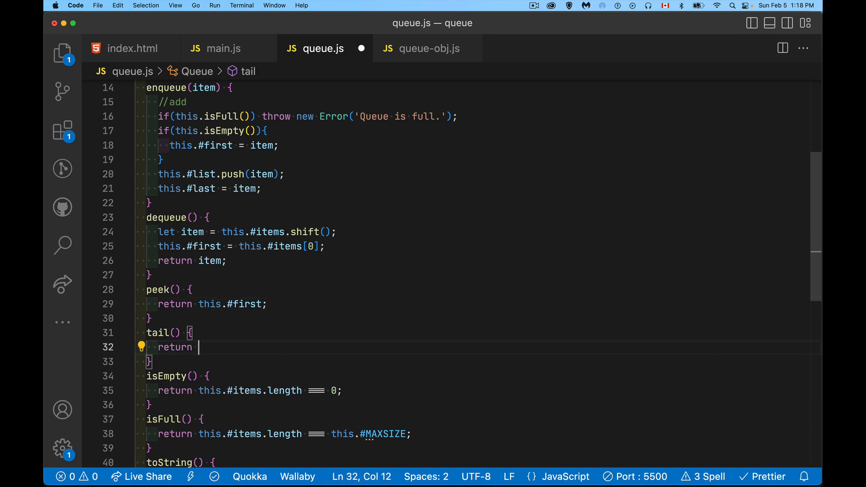
{"action": "type", "text": "this.#last;"}
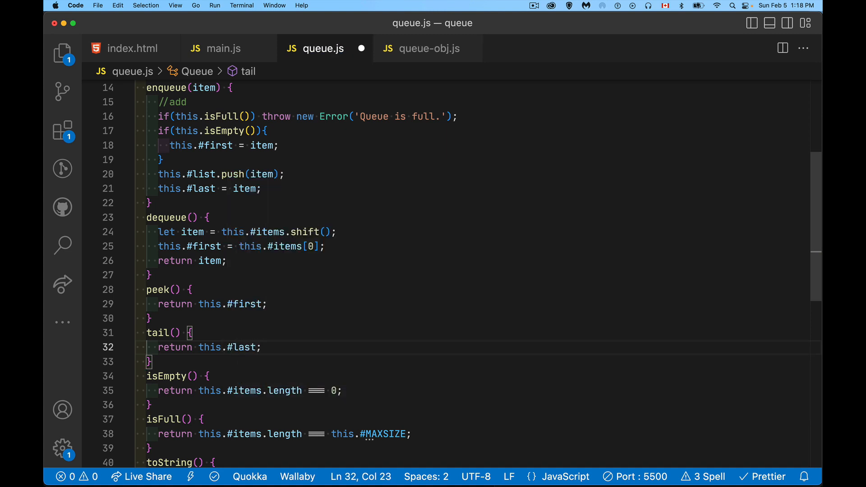
{"action": "scroll", "scroll_direction": "down", "scroll_amount": 3}
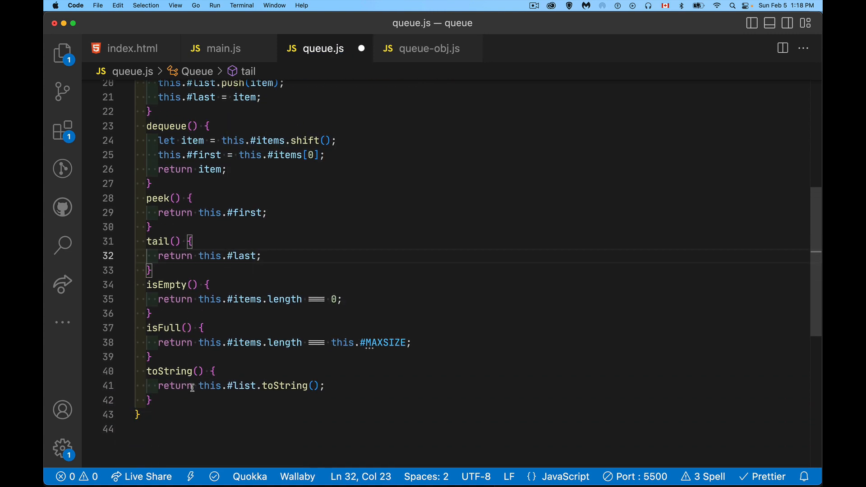
{"action": "mouse_move", "coordinate": [200, 393]}
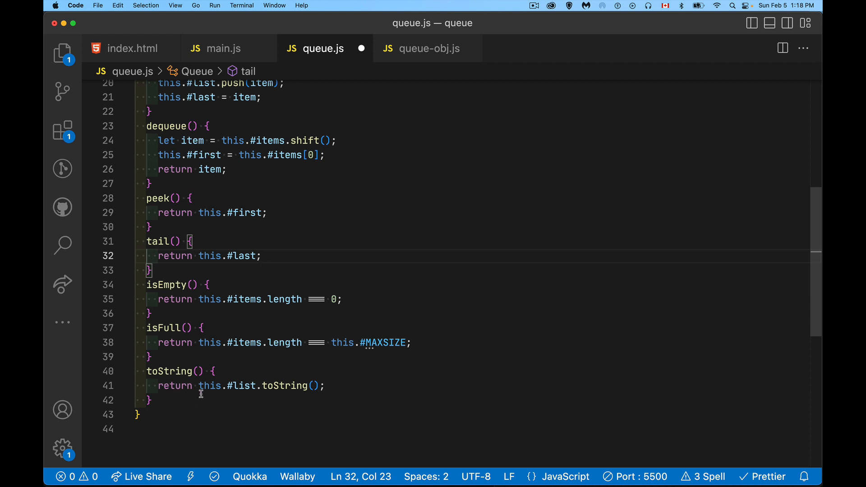
{"action": "mouse_move", "coordinate": [265, 381]}
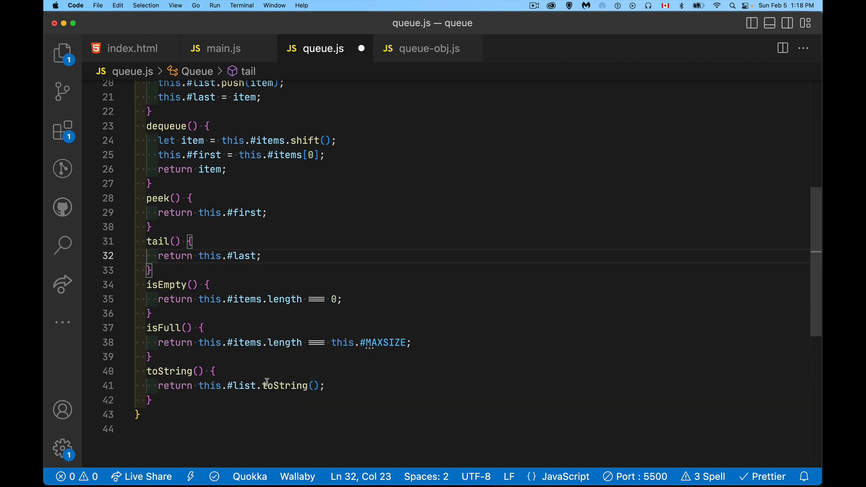
{"action": "double_click", "coordinate": [286, 385]}
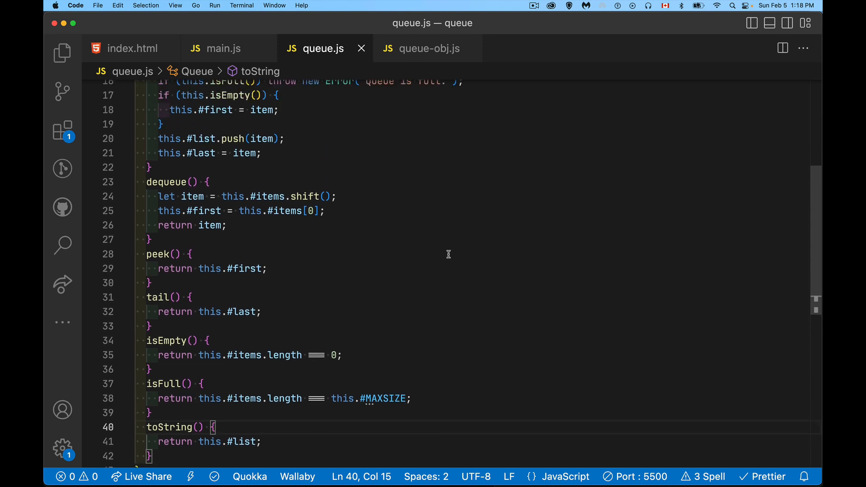
{"action": "scroll", "scroll_direction": "up", "scroll_amount": 3}
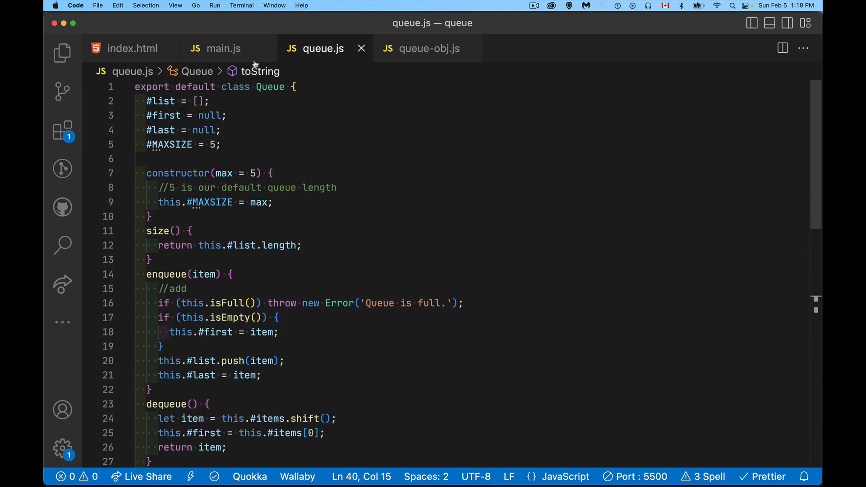
{"action": "left_click", "coordinate": [224, 48]}
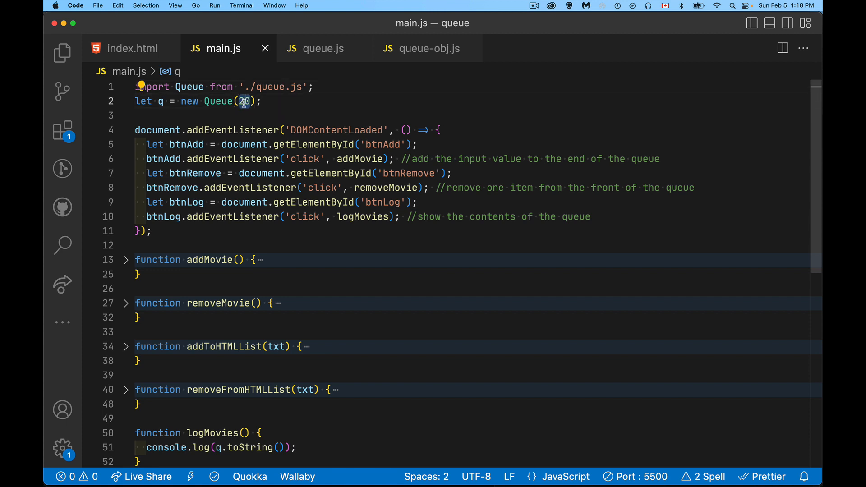
Step: Change the test queue in main.js to new Queue(3) and save
{"action": "type", "text": "3"}
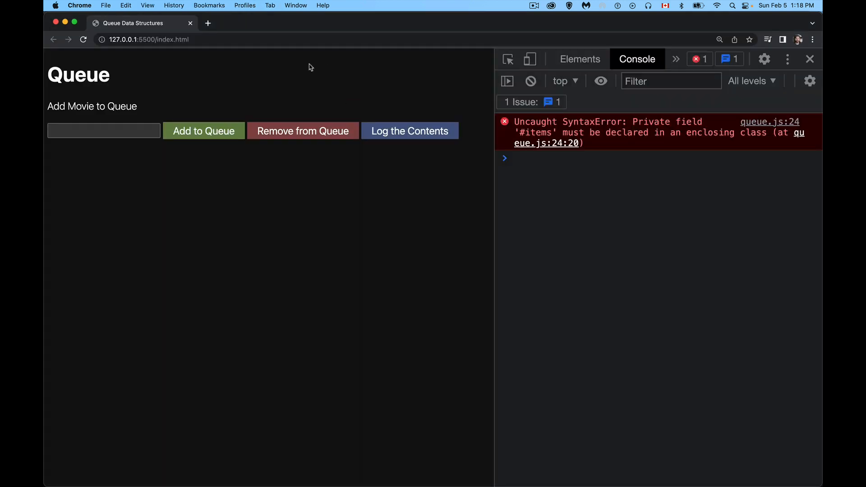
{"action": "mouse_move", "coordinate": [756, 223]}
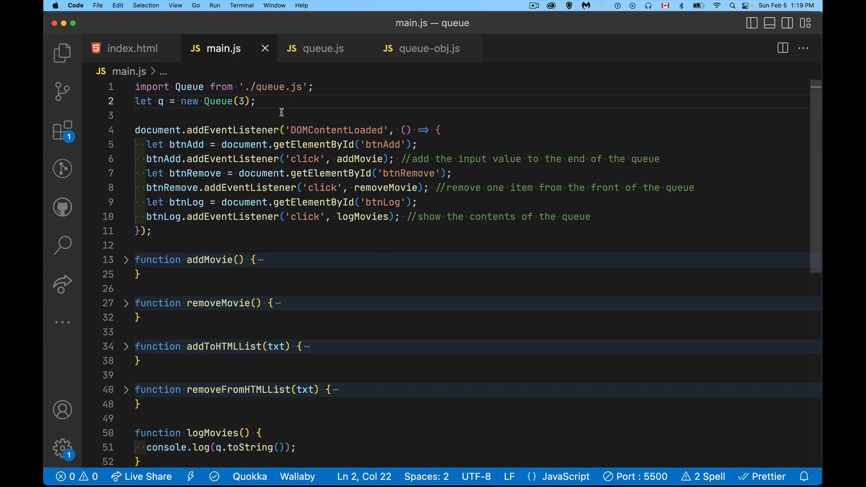
Step: In queue.js dequeue, replace #items with #list in the shift and first-item lines
{"action": "left_click", "coordinate": [323, 48]}
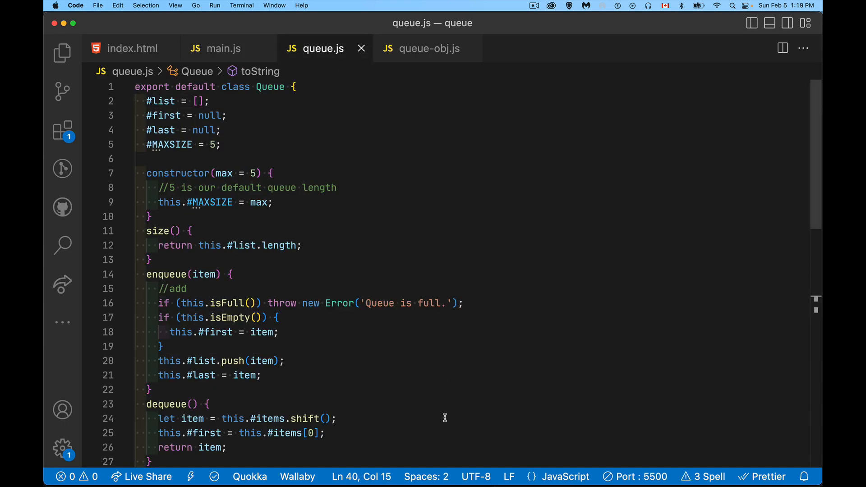
{"action": "mouse_move", "coordinate": [354, 418]}
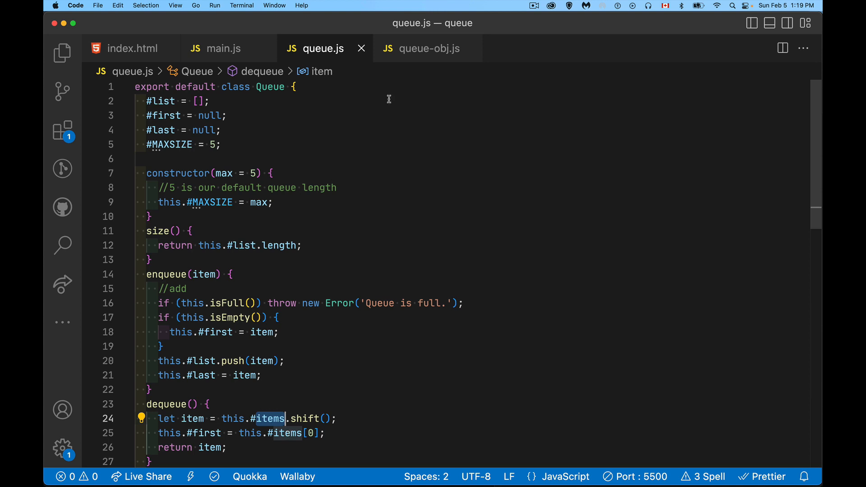
{"action": "mouse_move", "coordinate": [164, 103]}
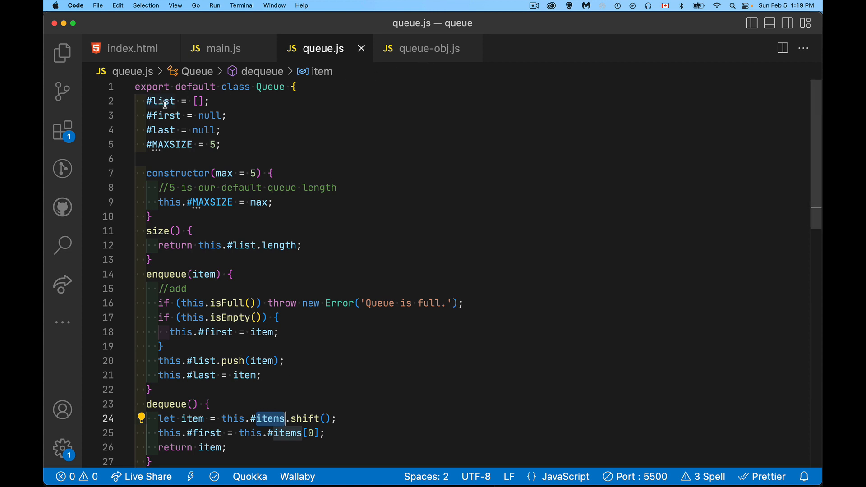
{"action": "type", "text": "list"}
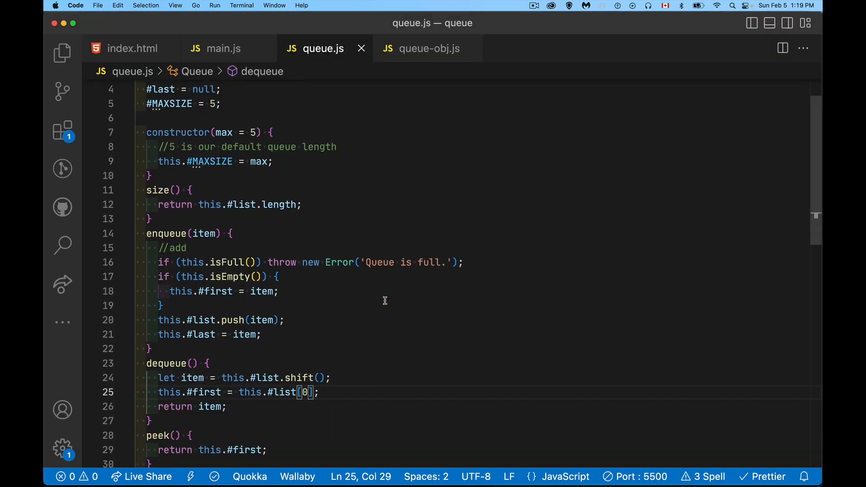
{"action": "scroll", "scroll_direction": "down", "scroll_amount": 3}
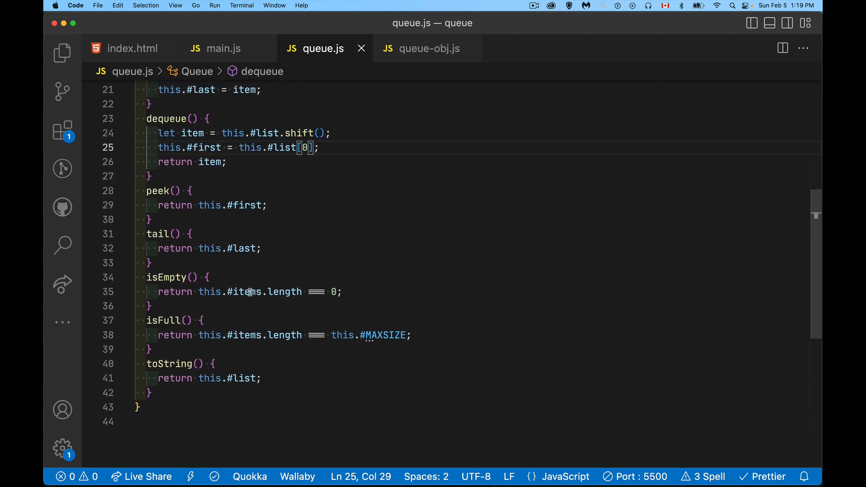
{"action": "type", "text": "#list"}
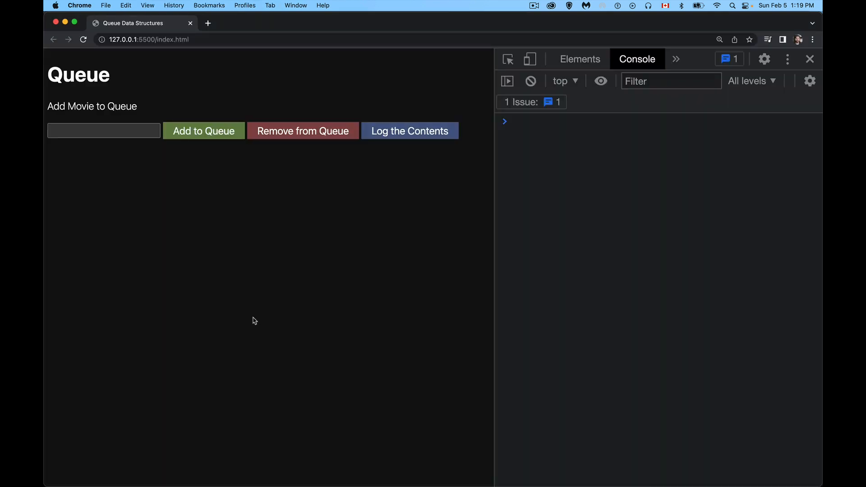
Step: Add orange county, the big lebowski and star wars to the queue and log its contents
{"action": "left_click", "coordinate": [104, 130]}
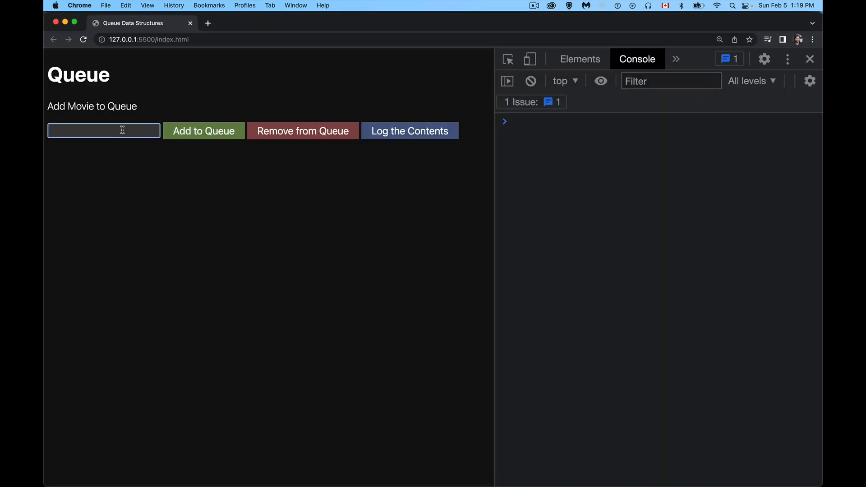
{"action": "type", "text": "orange cou"}
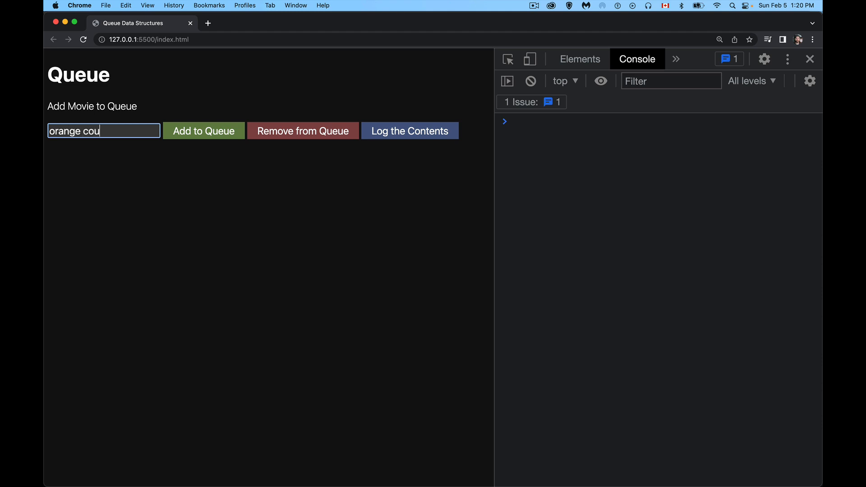
{"action": "left_click", "coordinate": [203, 131]}
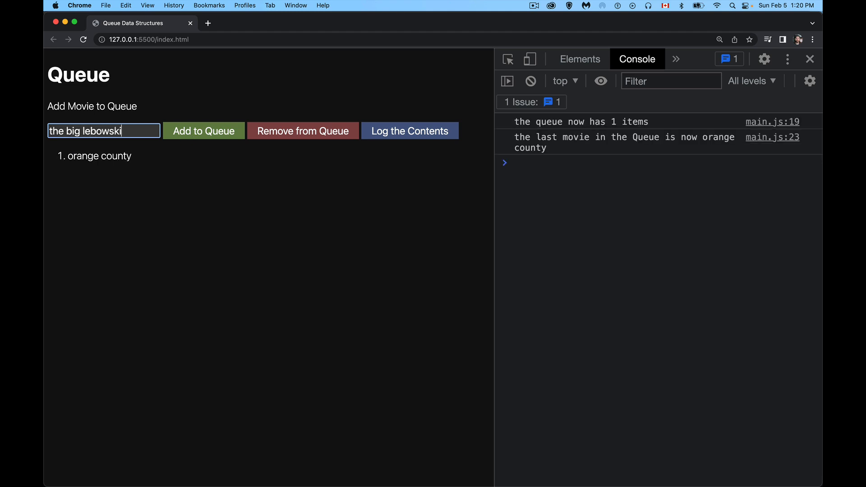
{"action": "left_click", "coordinate": [203, 131]}
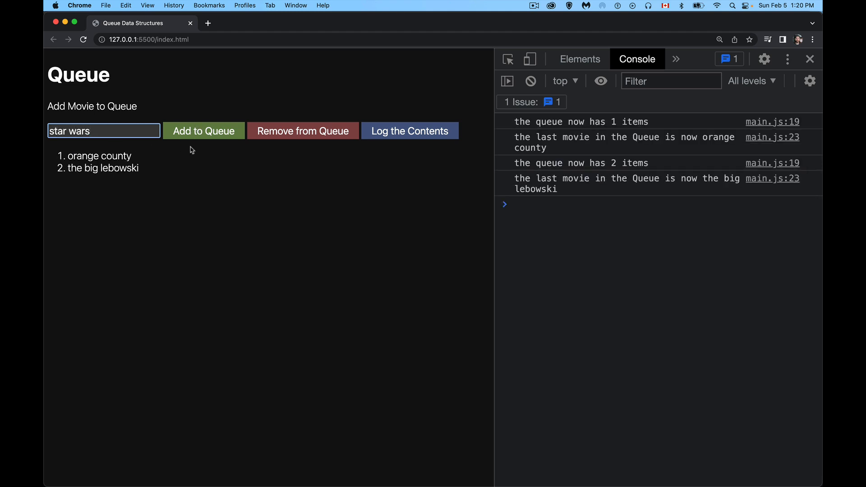
{"action": "left_click", "coordinate": [203, 131]}
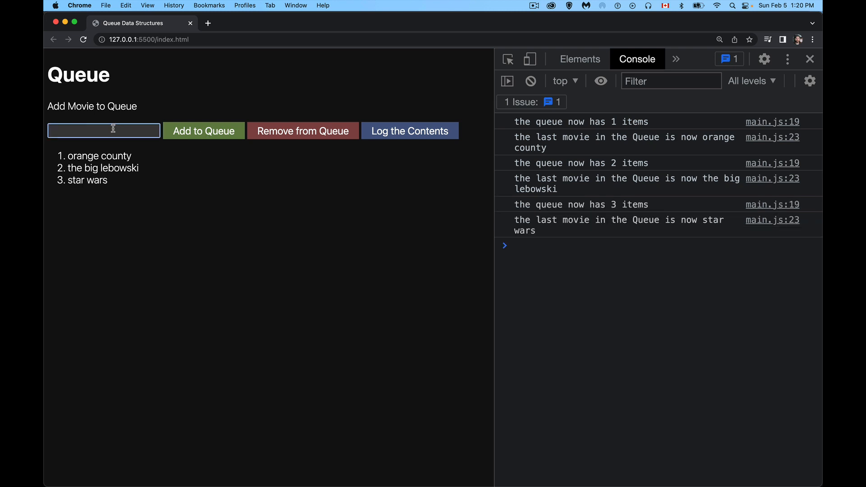
{"action": "left_click", "coordinate": [410, 131]}
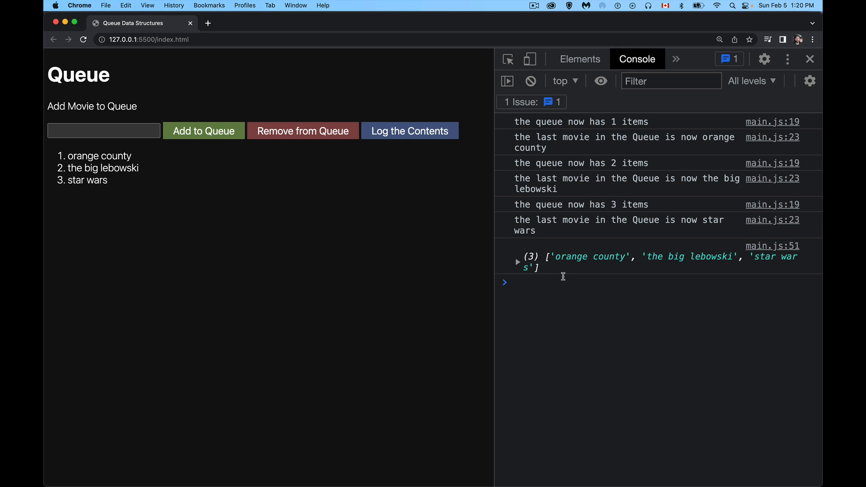
Step: Try adding in bruges to the full queue, remove two movies, and log the remaining star wars
{"action": "left_click", "coordinate": [104, 131]}
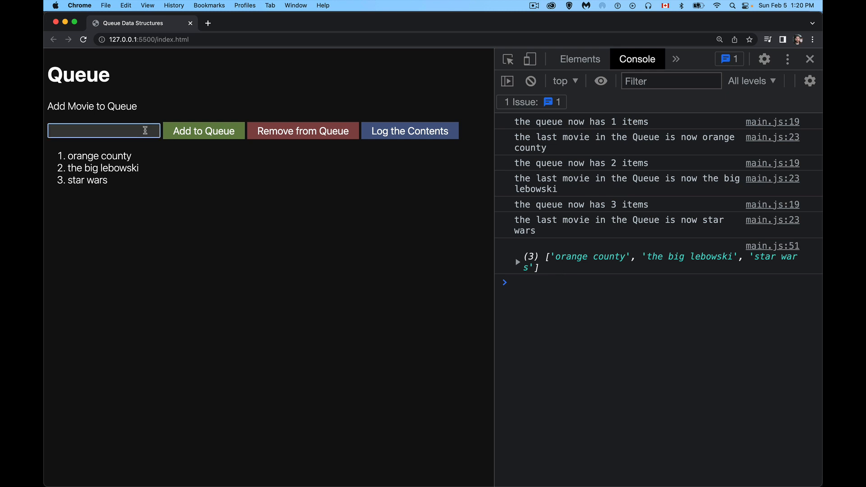
{"action": "type", "text": "in"}
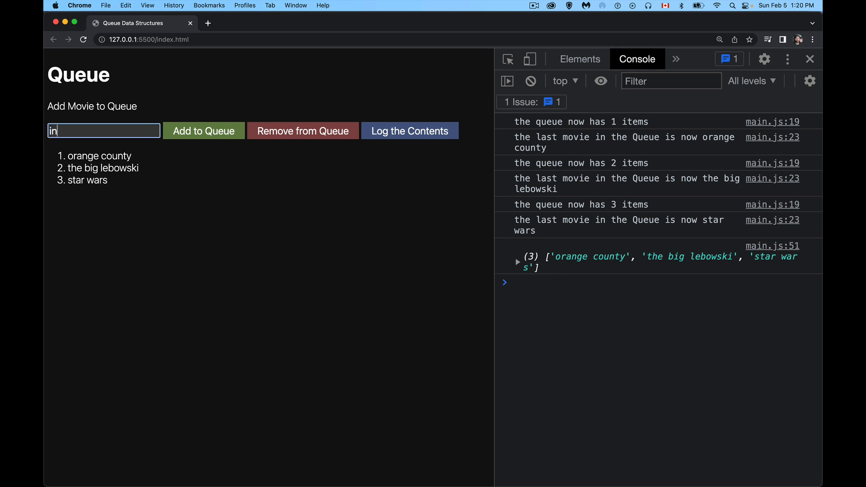
{"action": "type", "text": "bruges"}
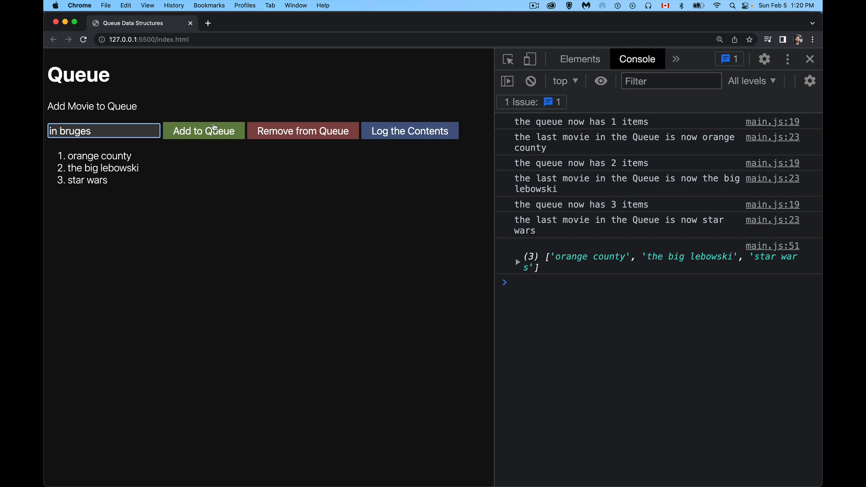
{"action": "left_click", "coordinate": [204, 131]}
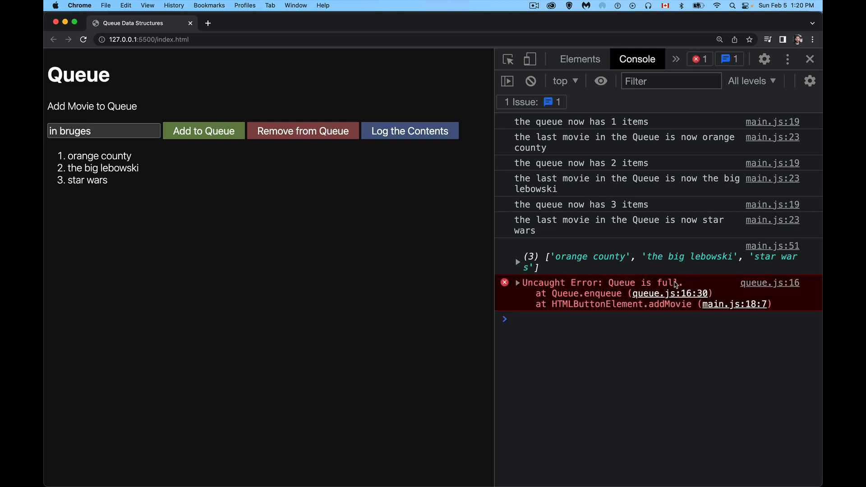
{"action": "left_click", "coordinate": [304, 130]}
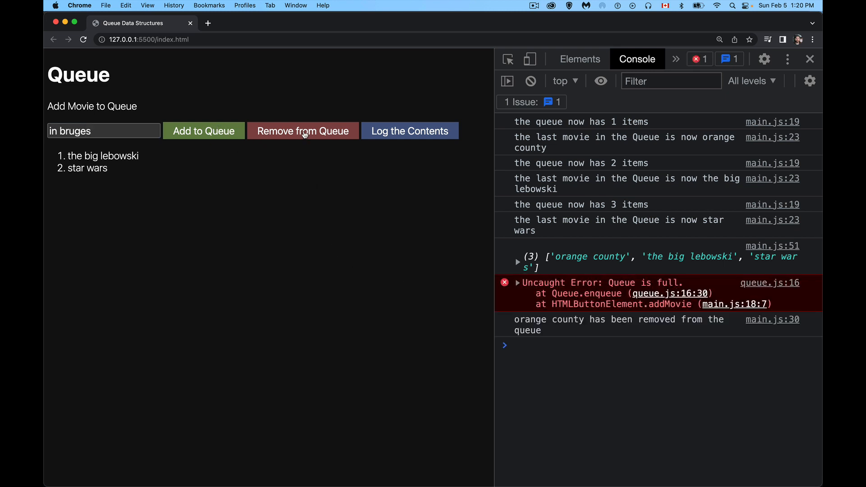
{"action": "left_click", "coordinate": [303, 131]}
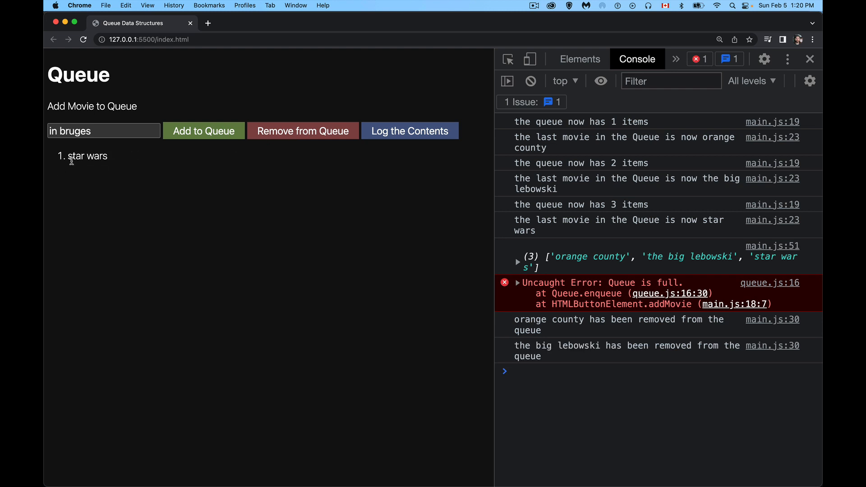
{"action": "left_click", "coordinate": [409, 131]}
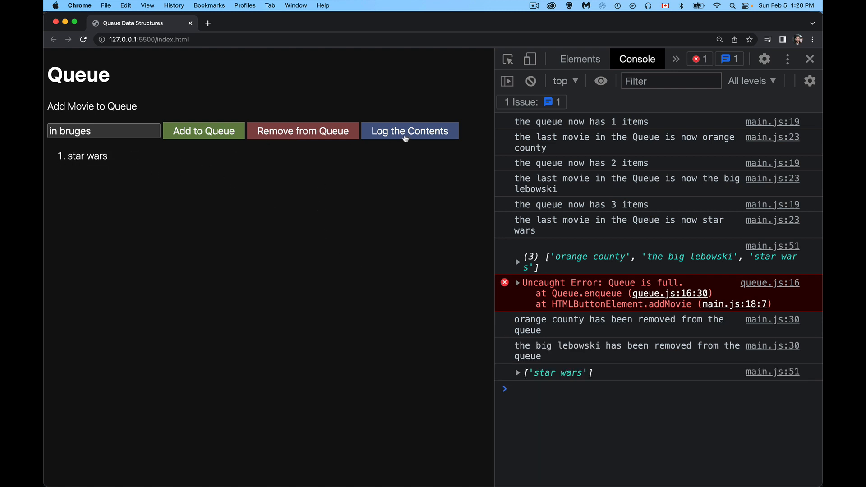
{"action": "mouse_move", "coordinate": [323, 287]}
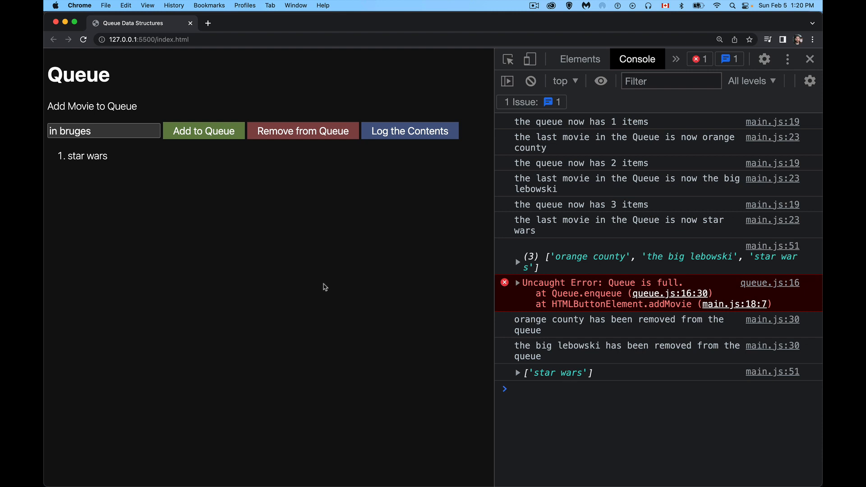
{"action": "mouse_move", "coordinate": [725, 171]}
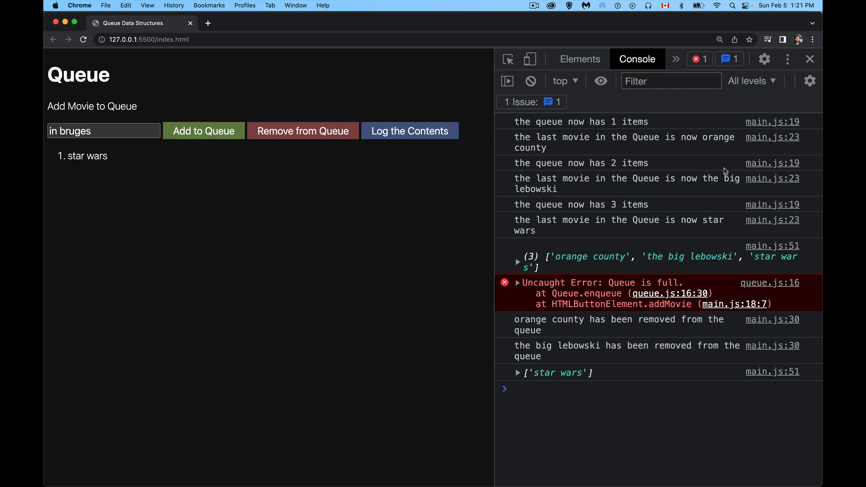
{"action": "mouse_move", "coordinate": [704, 139]}
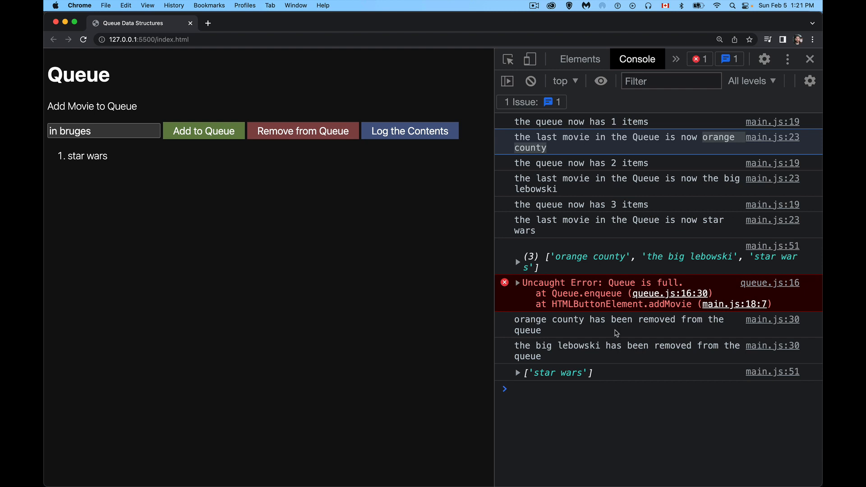
{"action": "mouse_move", "coordinate": [611, 338]}
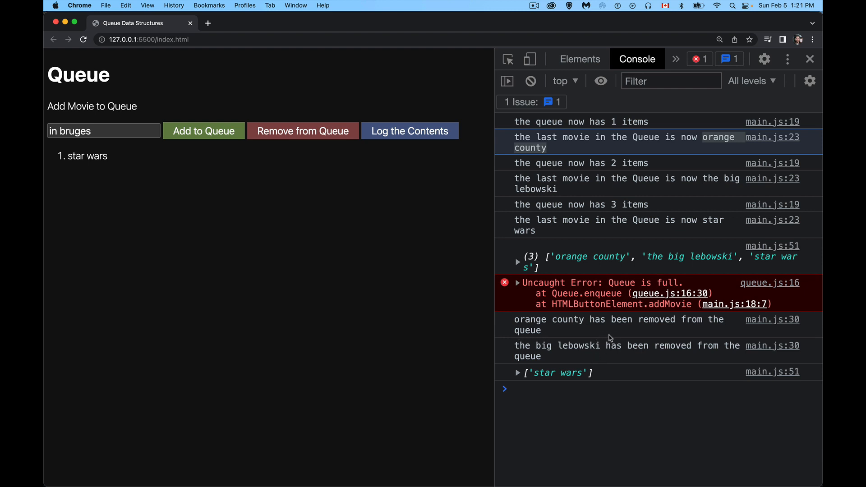
{"action": "mouse_move", "coordinate": [635, 340]}
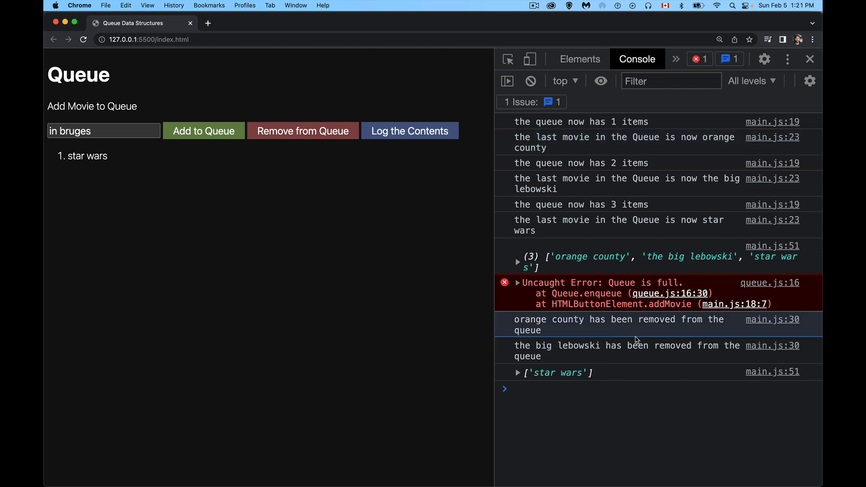